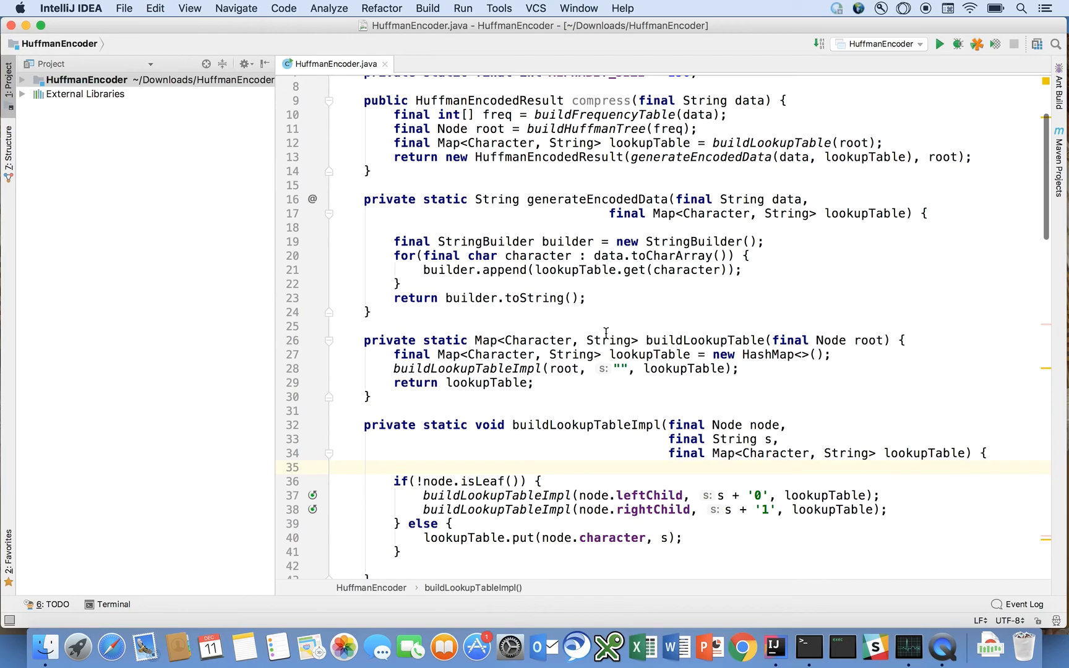
- Declare 'final StringBuilder resultBuilder = new StringBuilder();' at the top of decompress
scroll(down, 3)
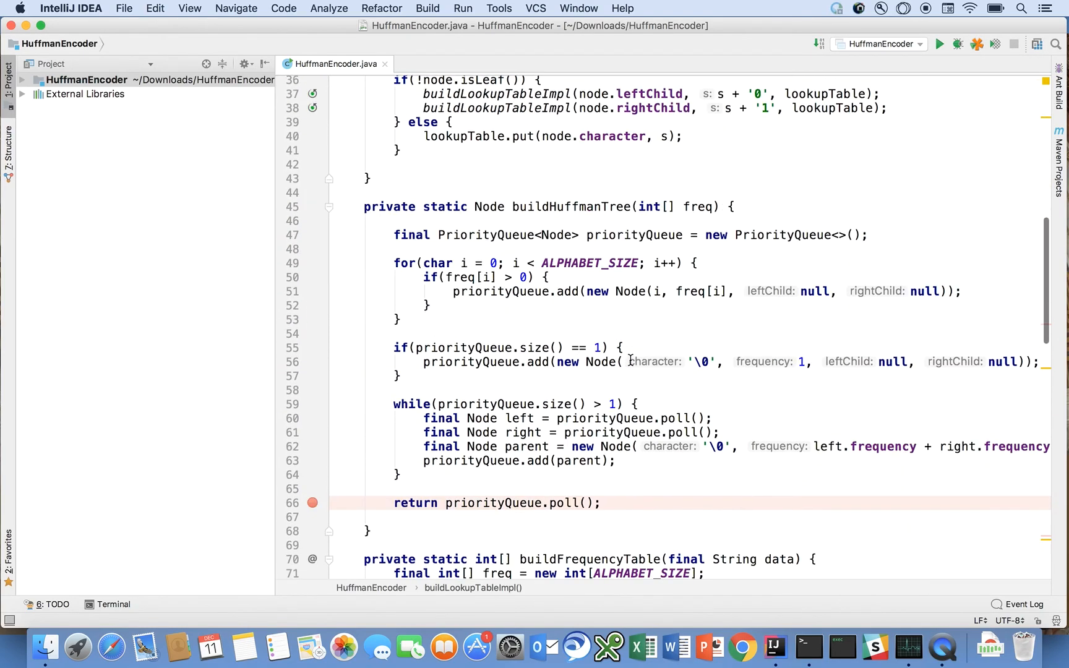
scroll(down, 3)
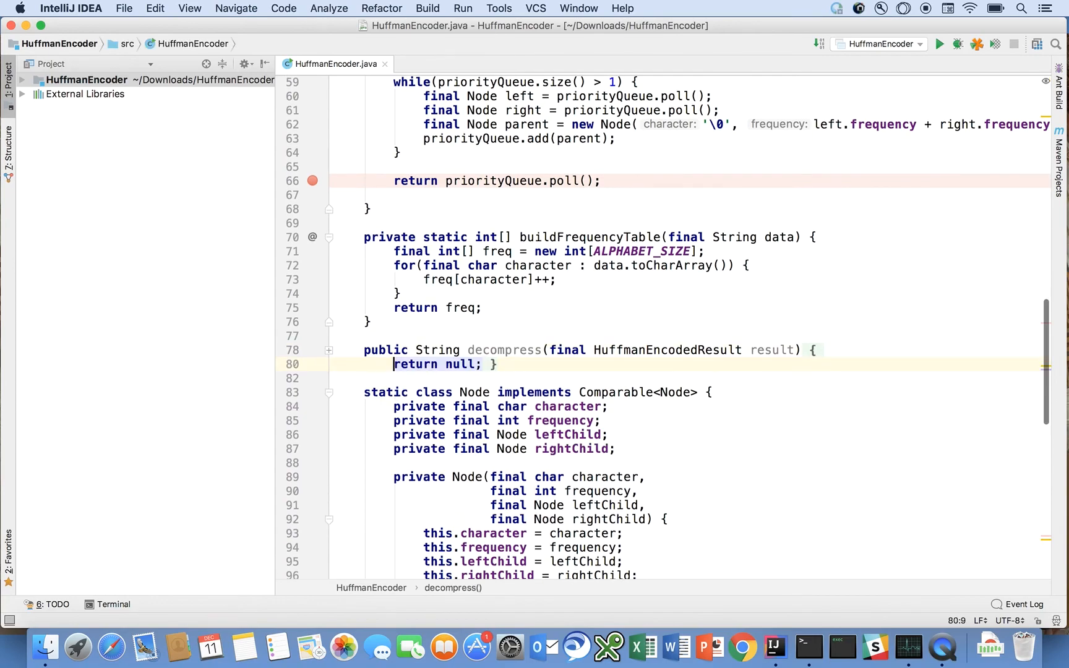
key(Enter)
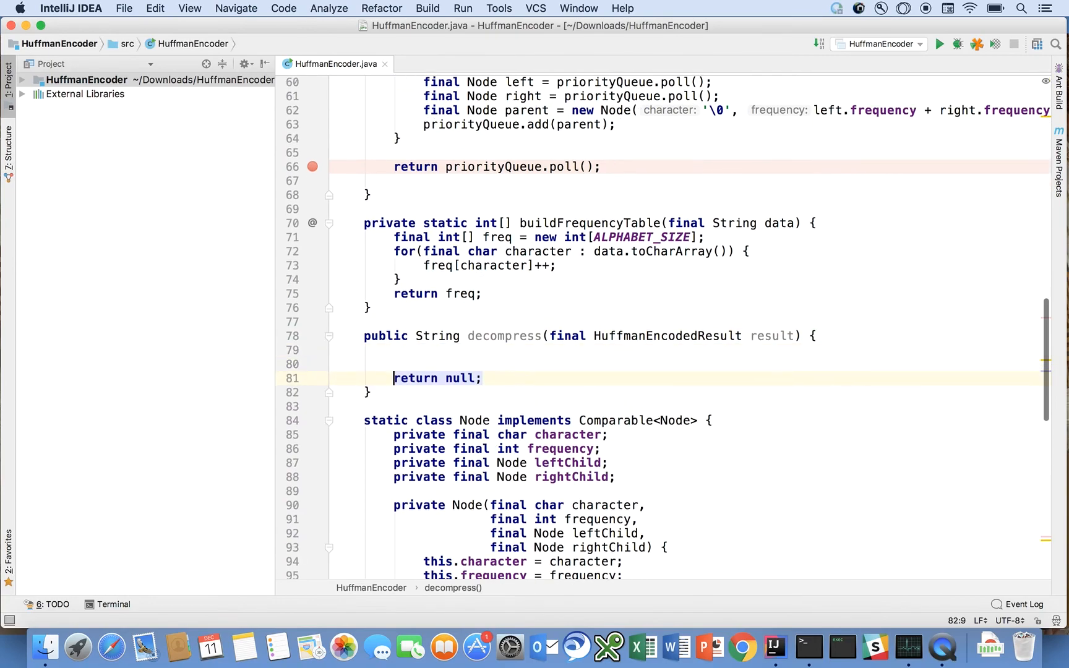
key(Enter)
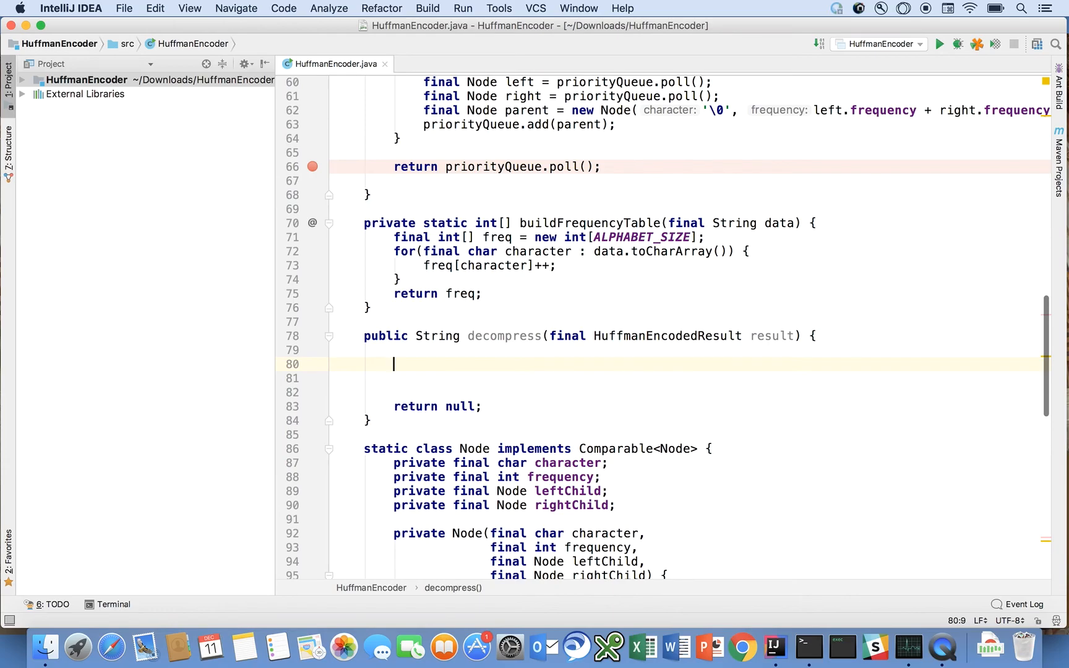
text(final String)
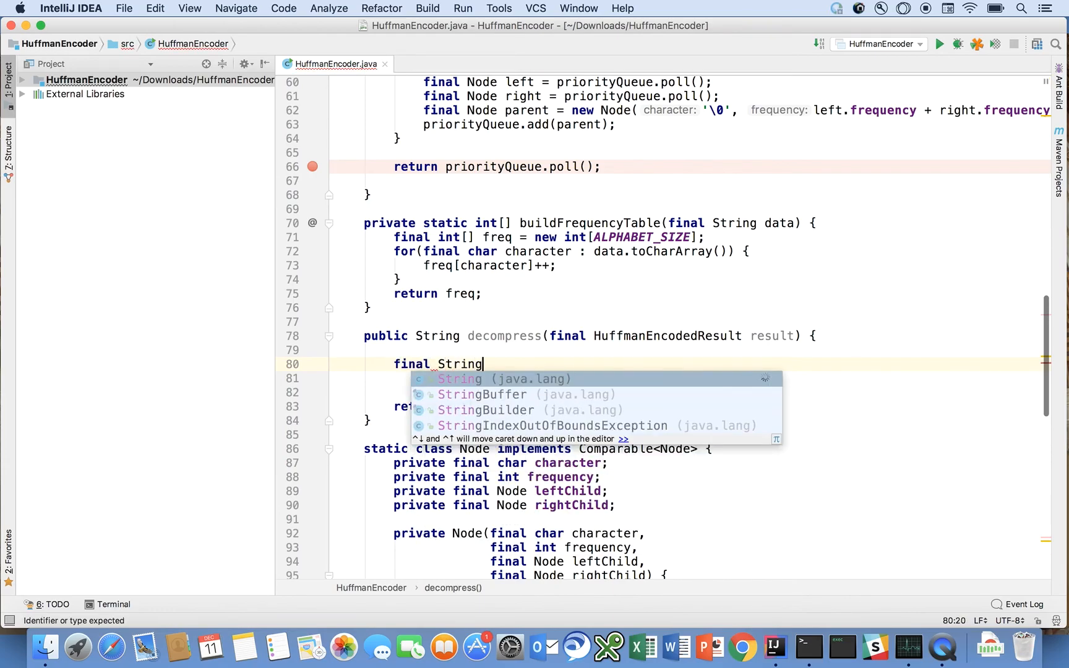
text(Builder resultBu)
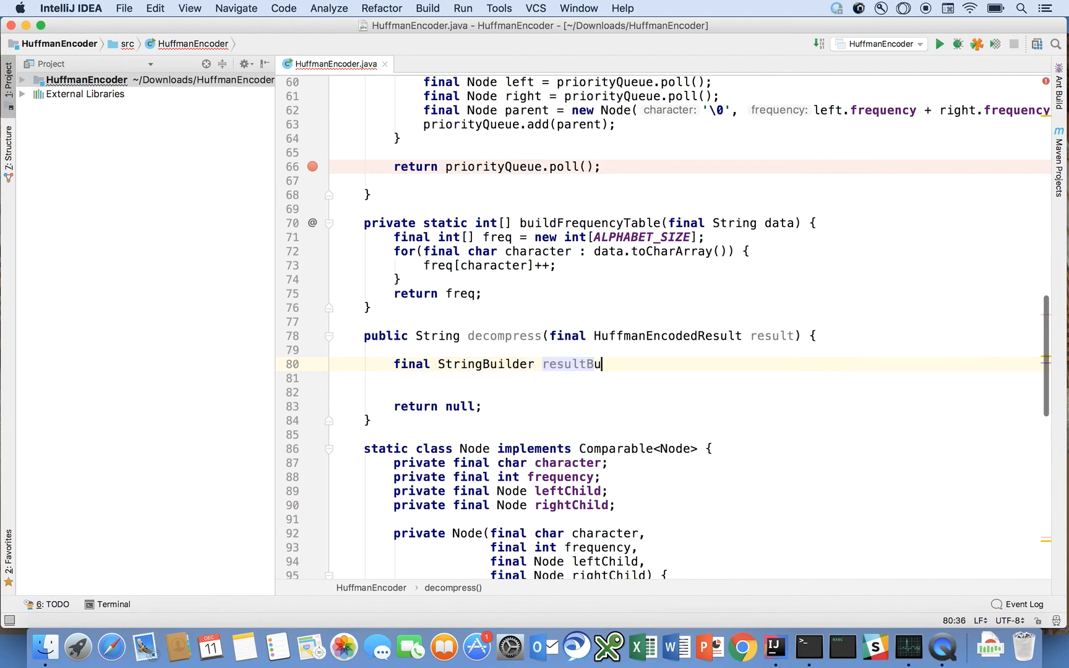
text(ilder = new)
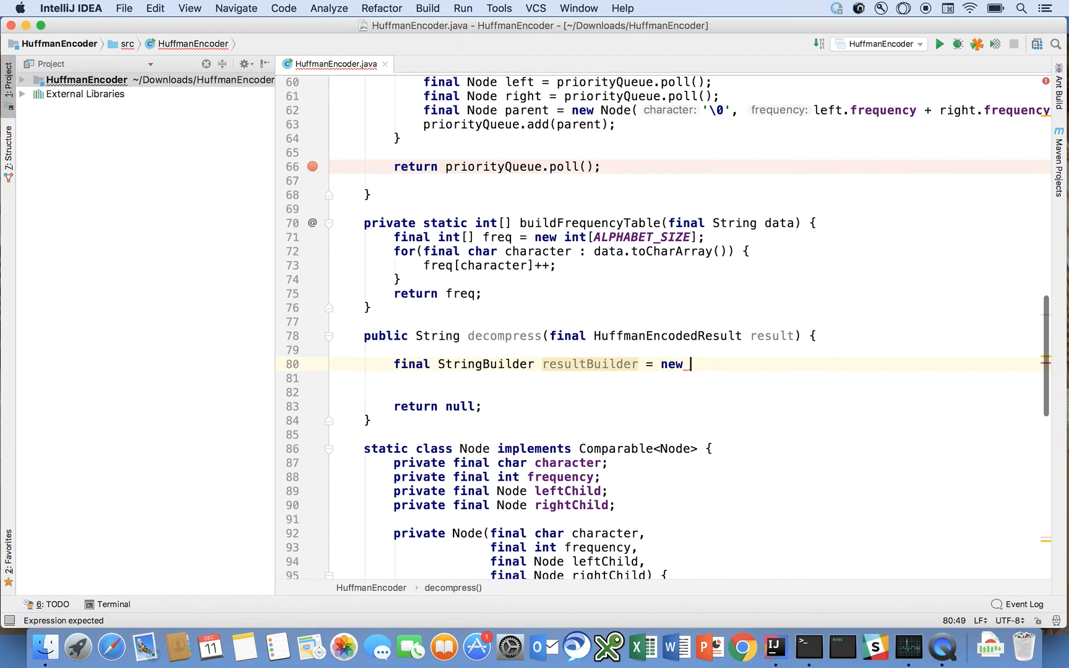
text(StringBuilder())
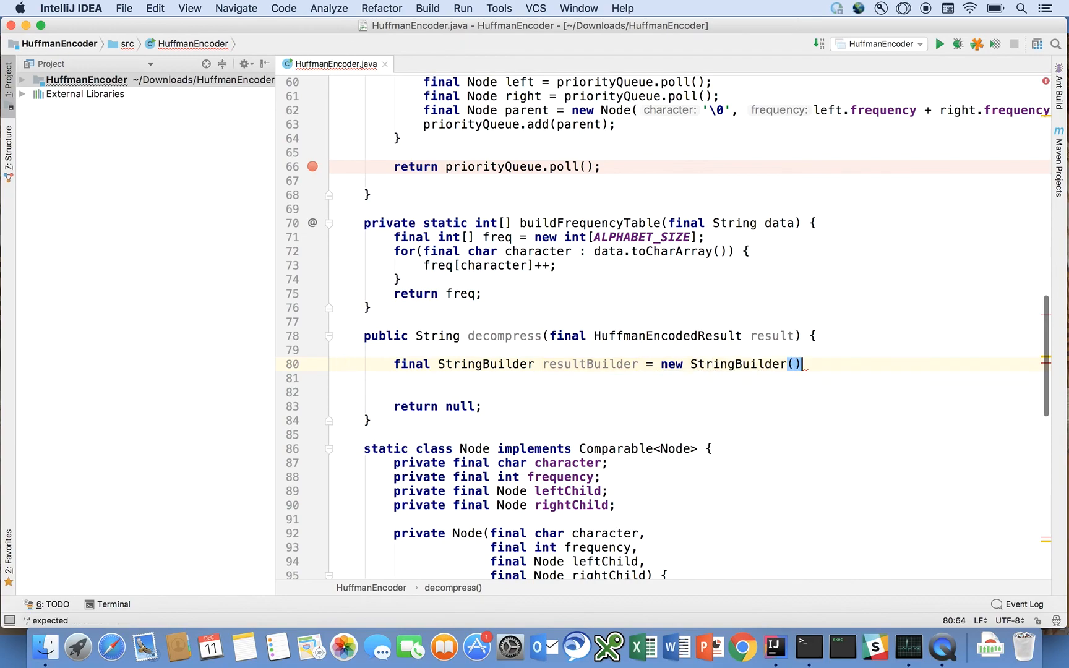
- Start the next line 'Node current = result.get' beneath the resultBuilder declaration
key(enter)
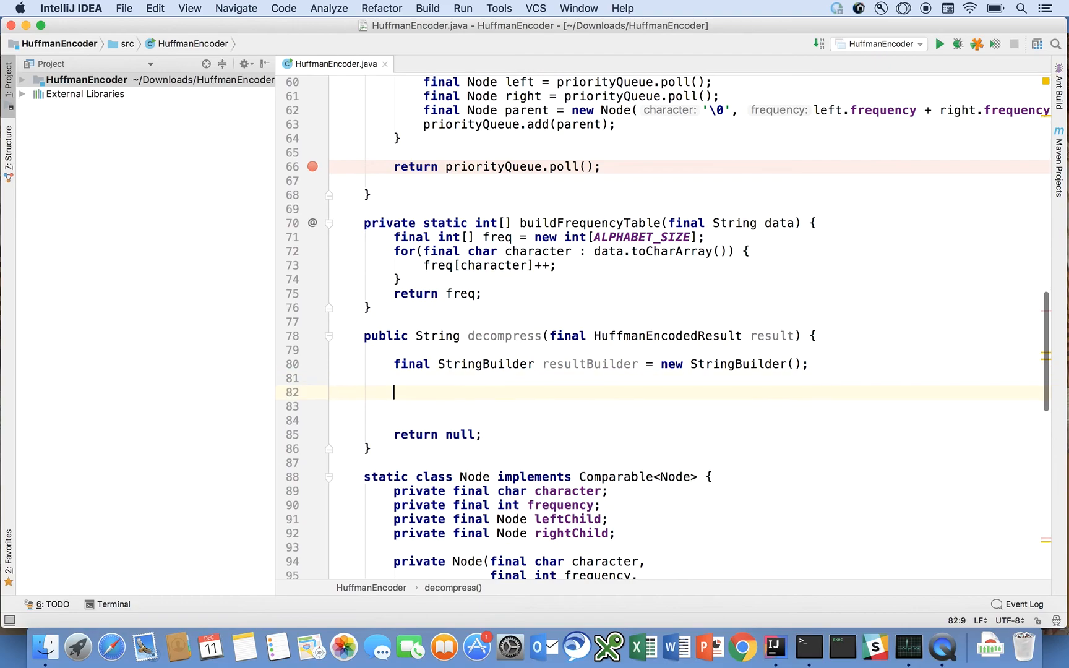
text(Node current)
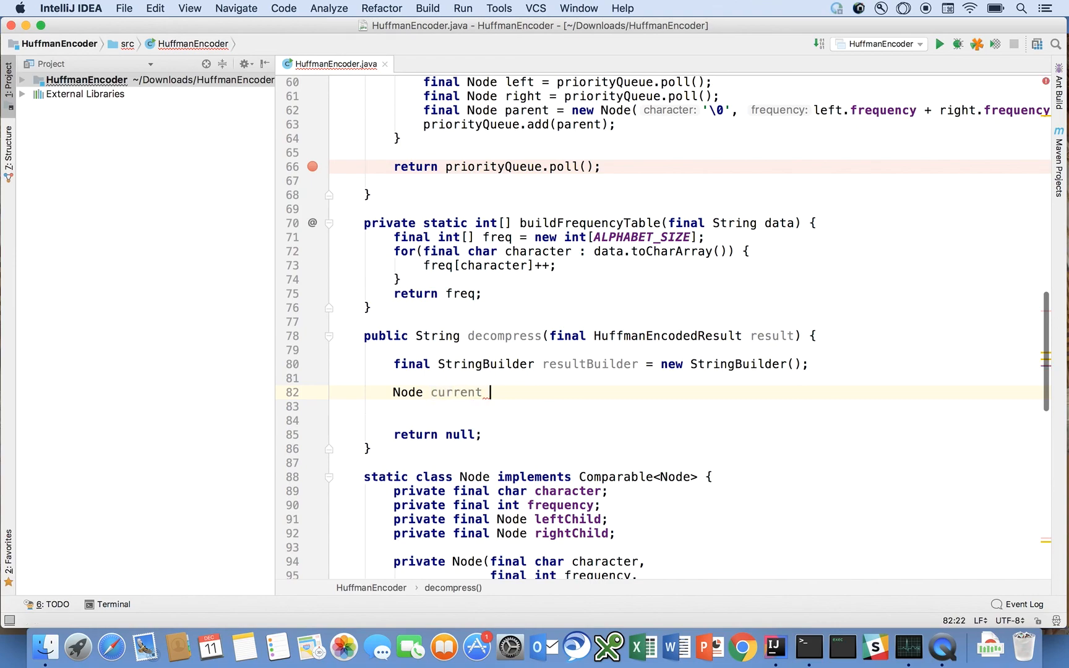
text(= result.get)
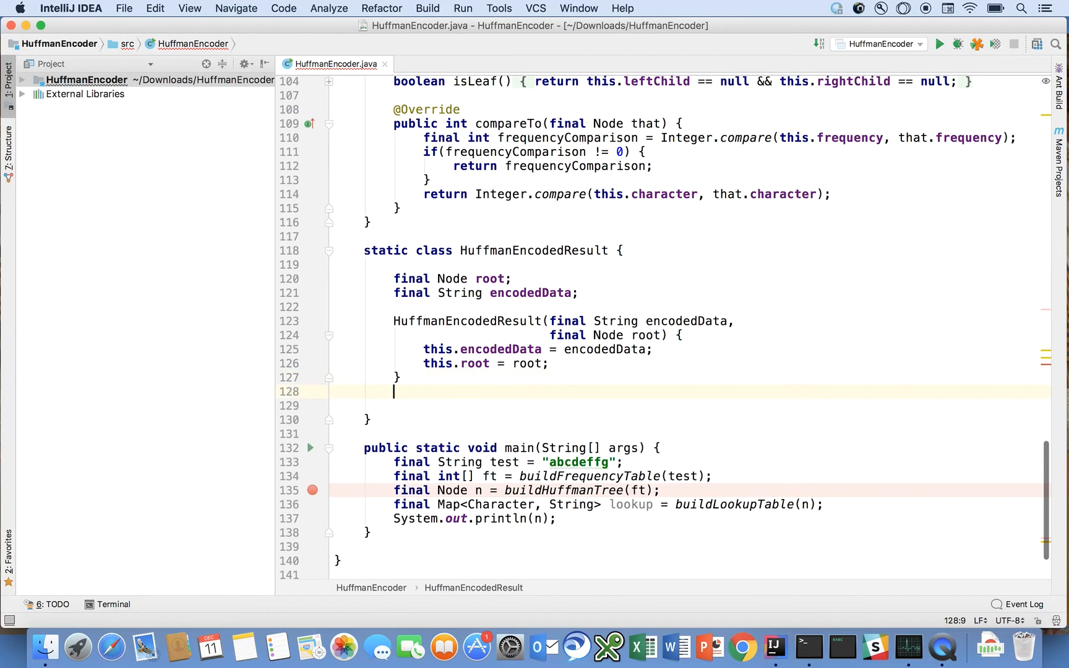
- Add 'public Node getRoot() { return this.root; }' to HuffmanEncodedResult
text(public Node)
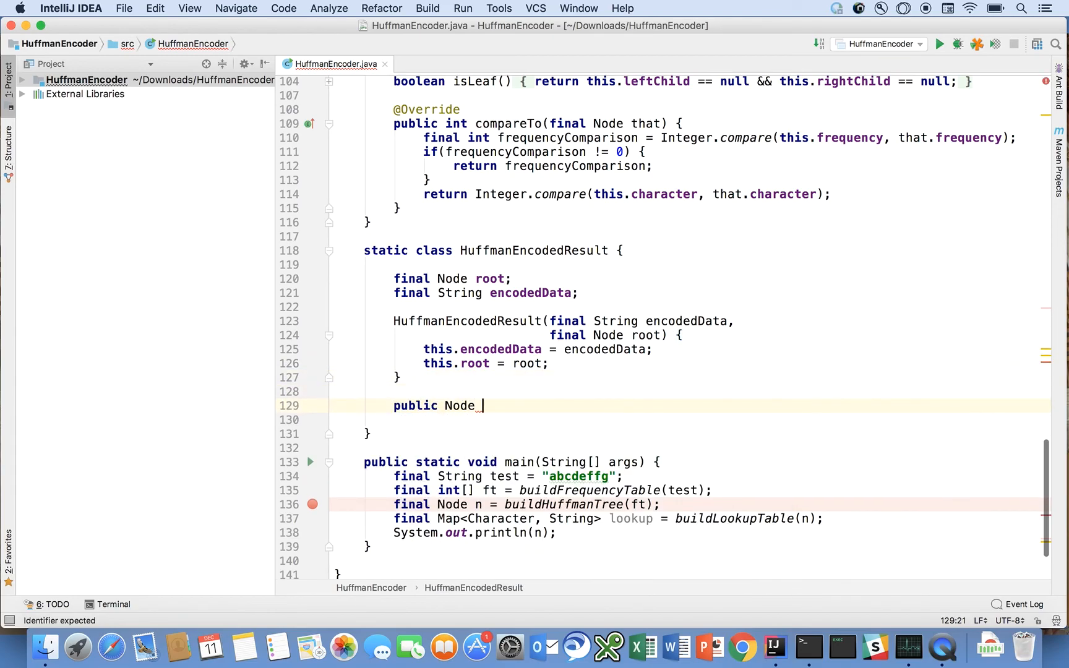
text(getRoot)
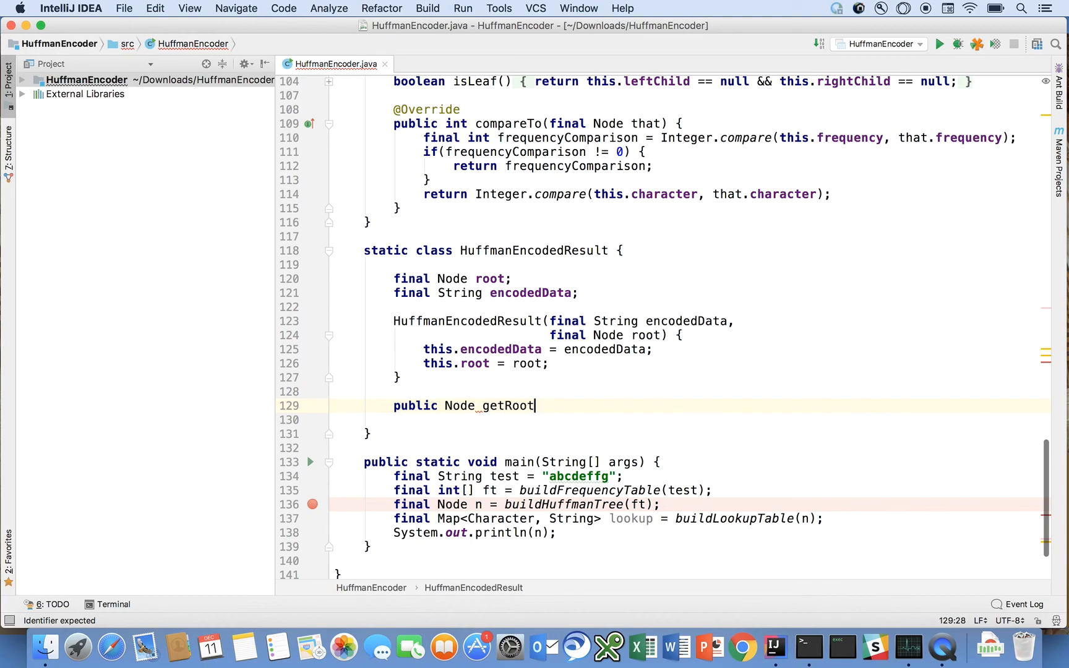
text(() {)
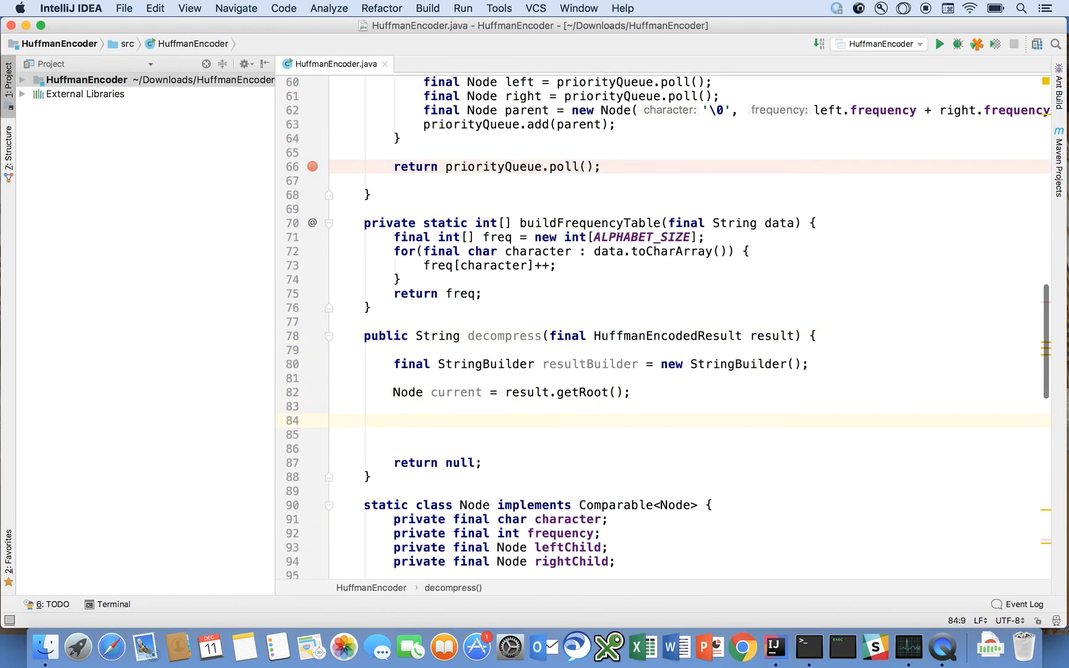
- Add 'int i = 0;' and an empty 'while(i < result.getEncodedData().length())' loop
text(int i = 0;)
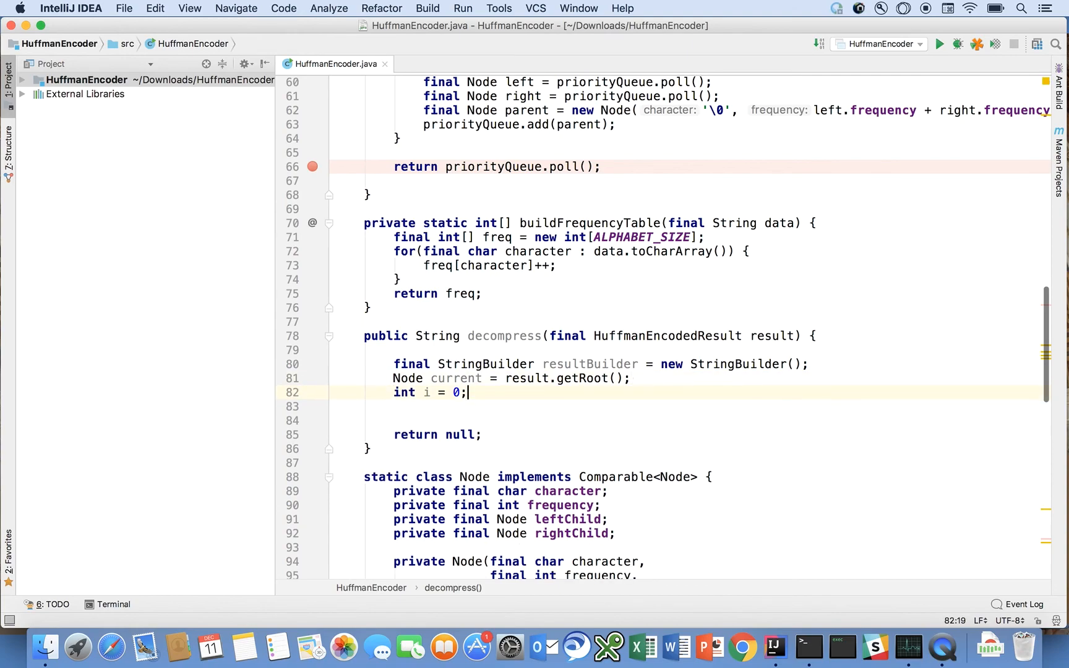
text(wh)
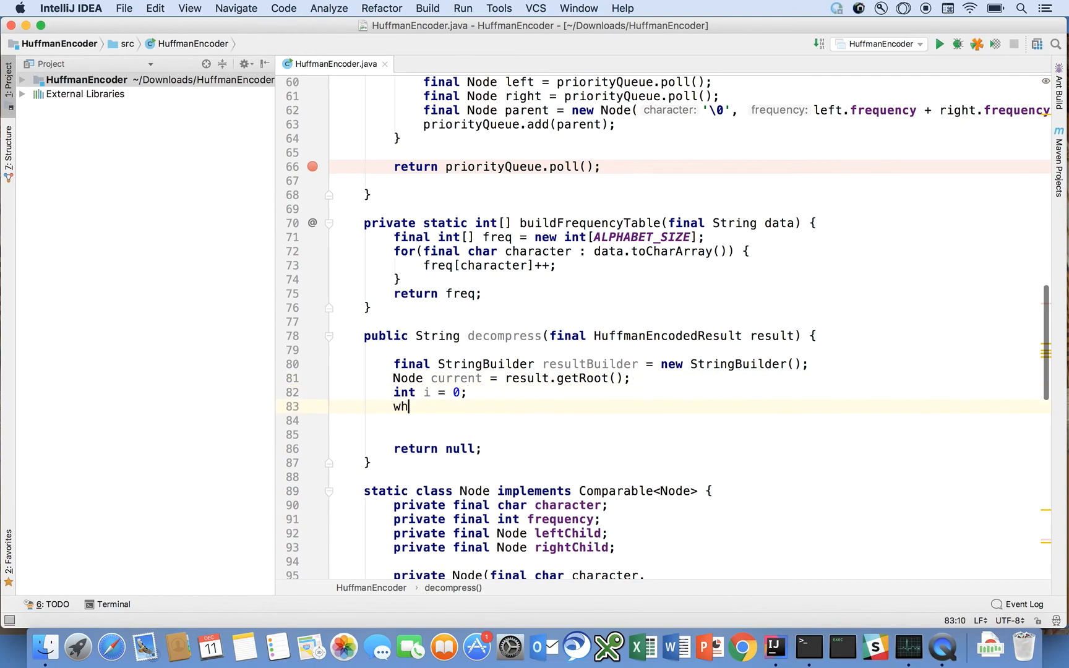
text(ile(i < result.get)
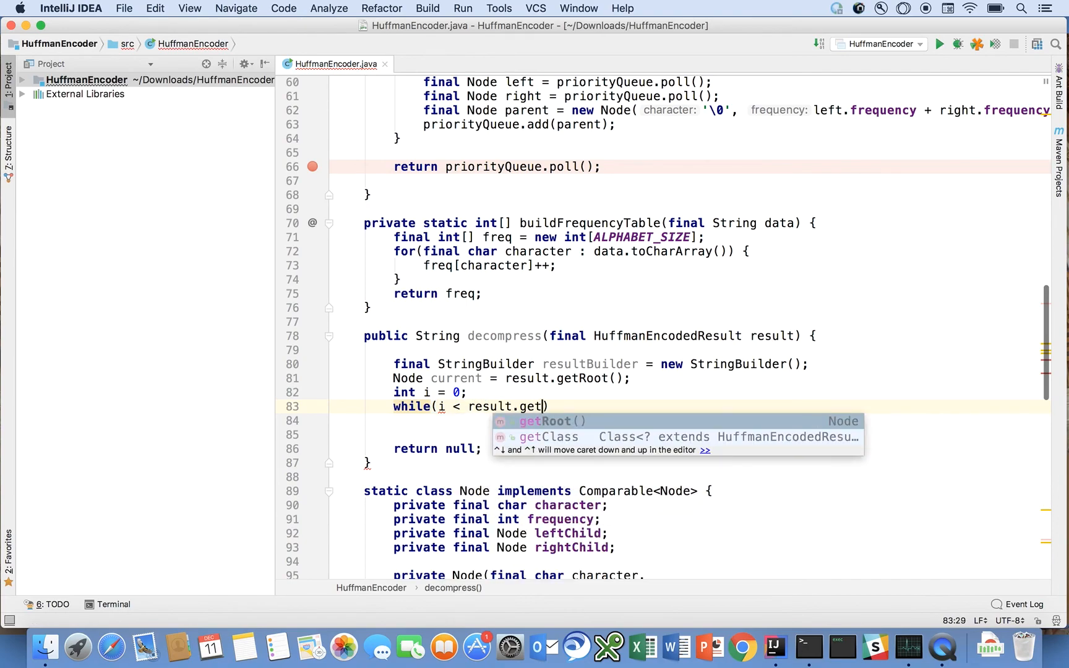
text(En)
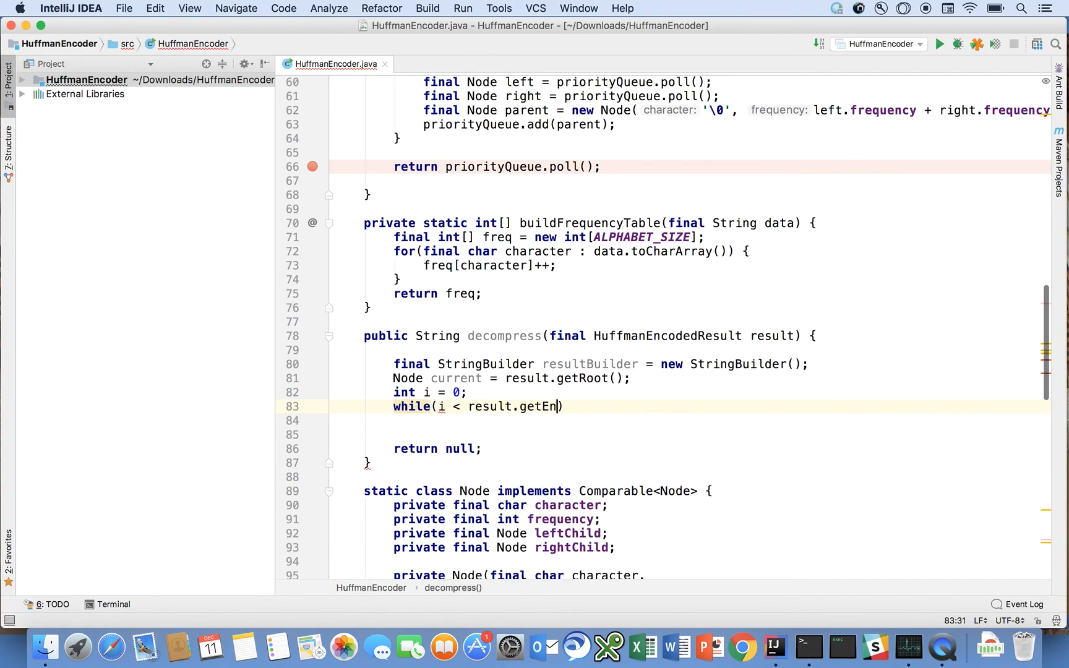
text(codedData)
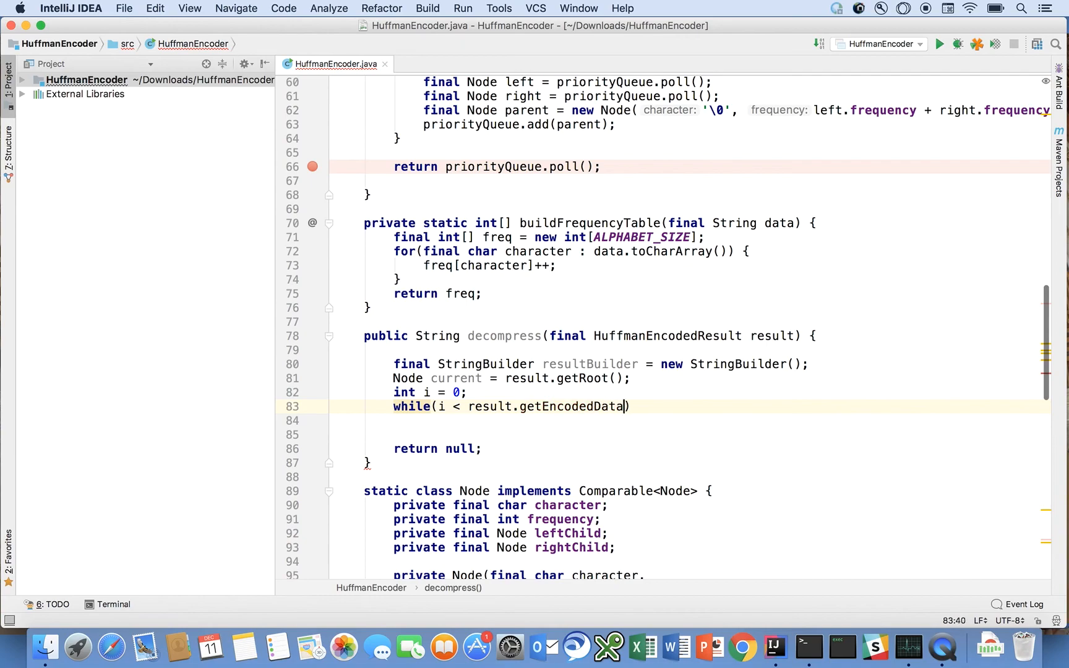
text(().)
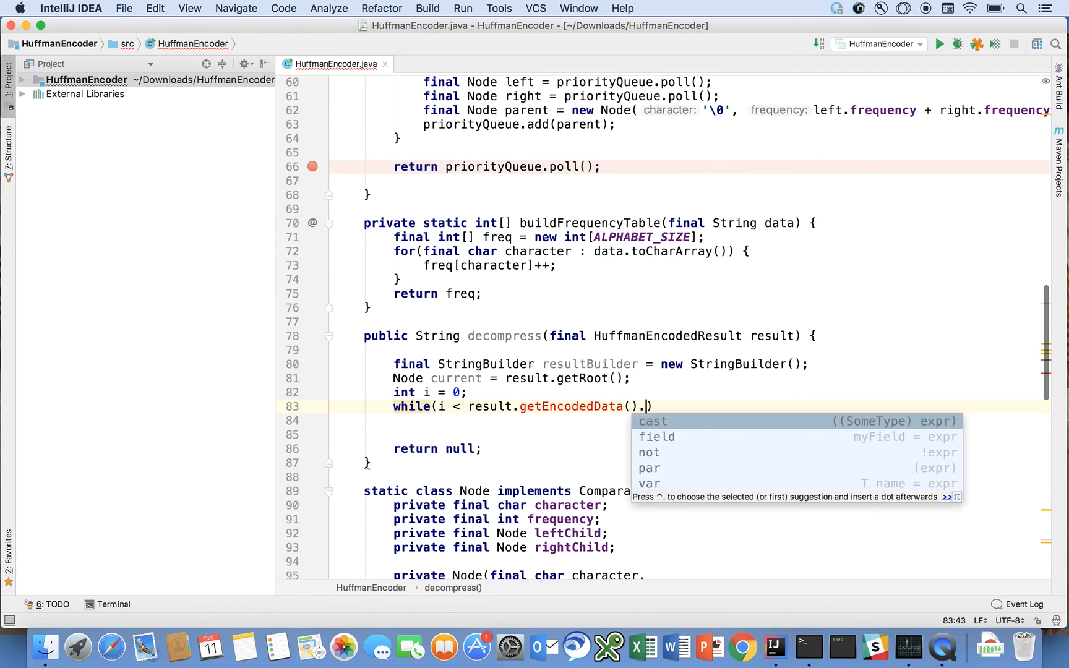
text(length())
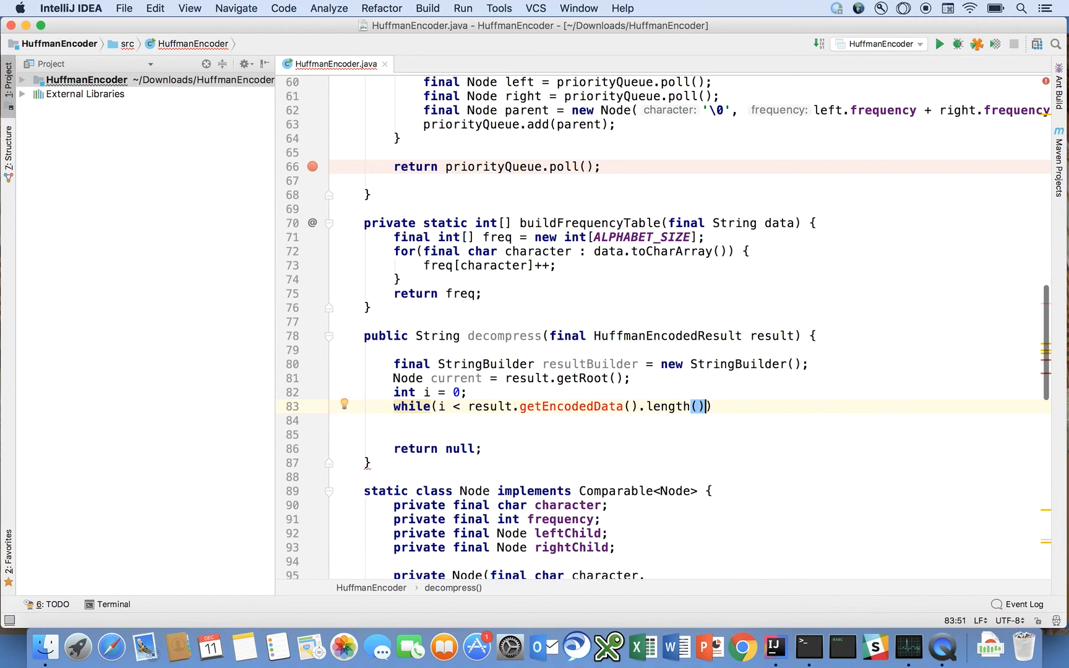
text({})
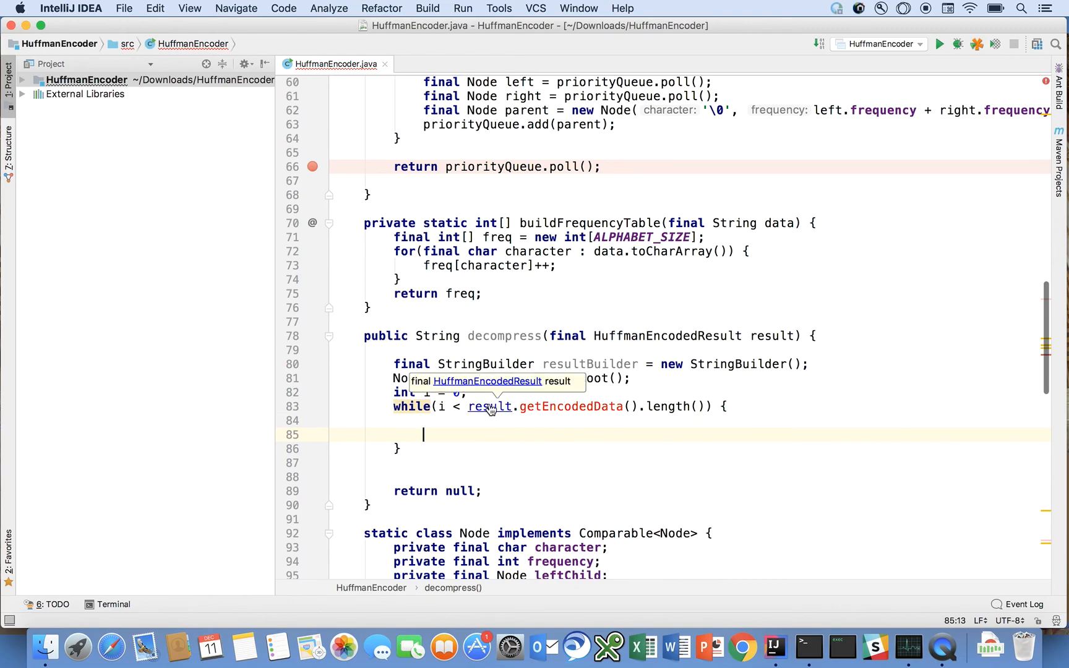
mouse_move(667, 335)
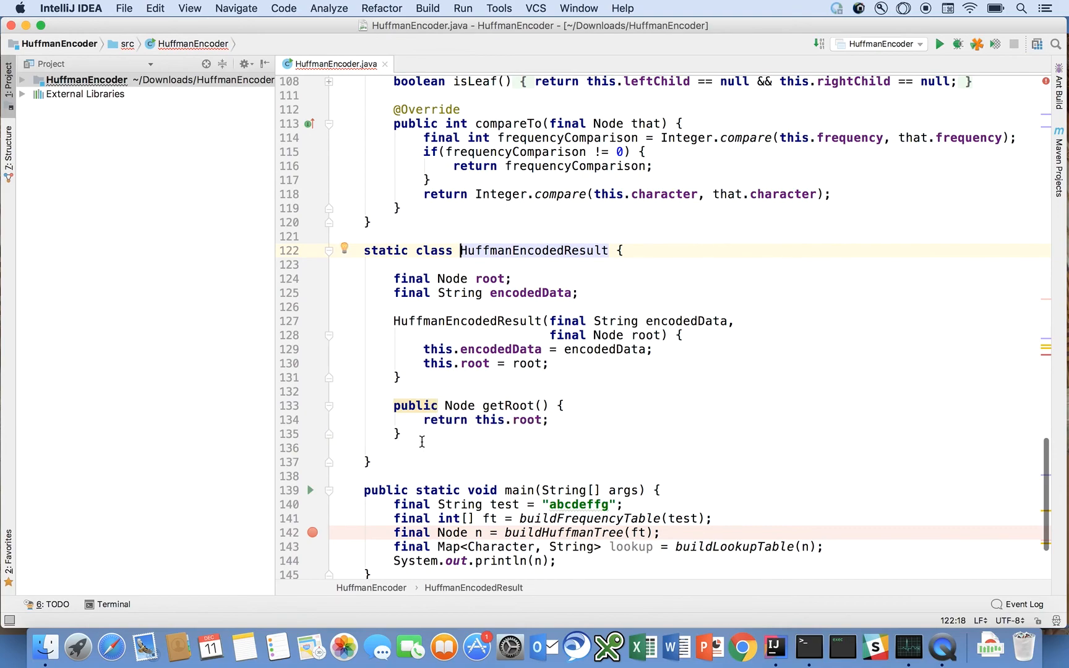
- Add 'public String getEncodedData() { return this.encodedData; }' to HuffmanEncodedResult
text(pu)
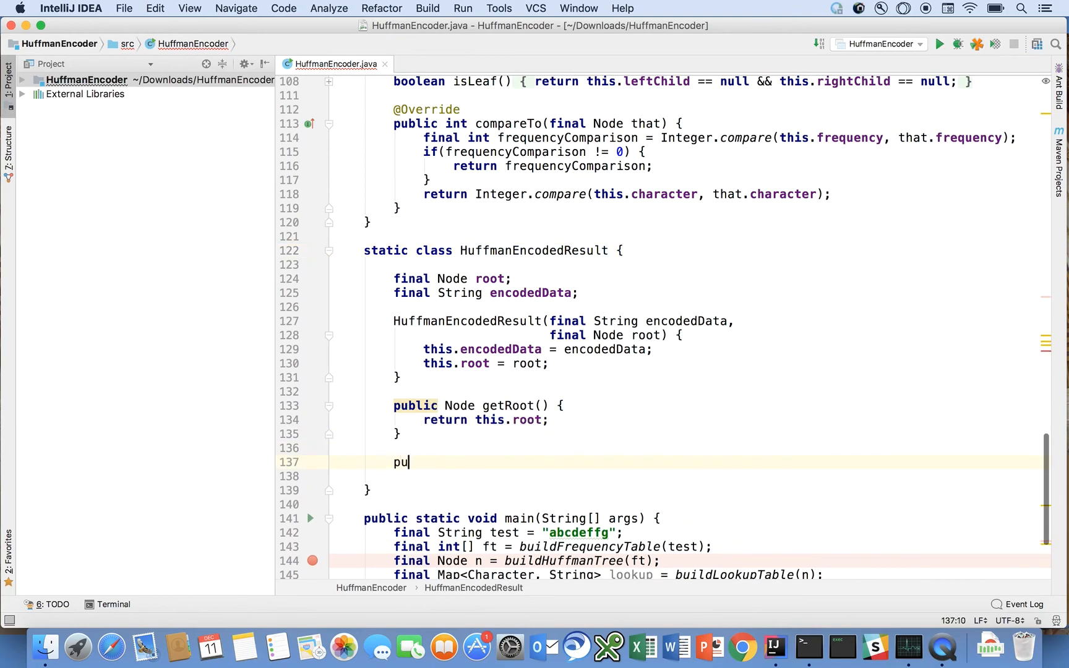
text(blic String)
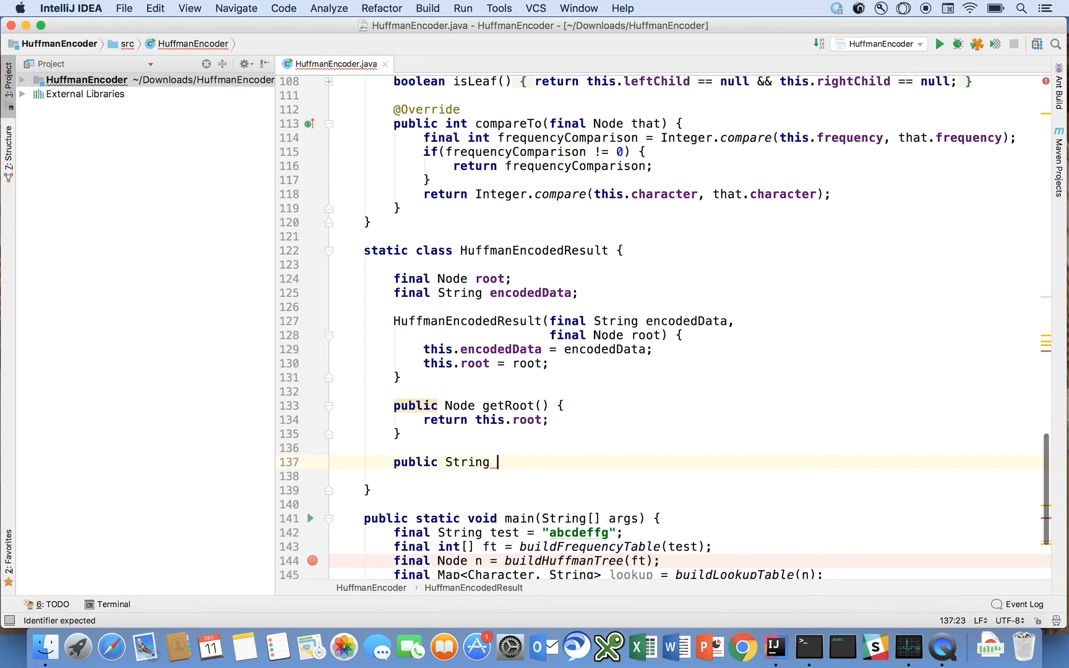
text(getEncodedData() {)
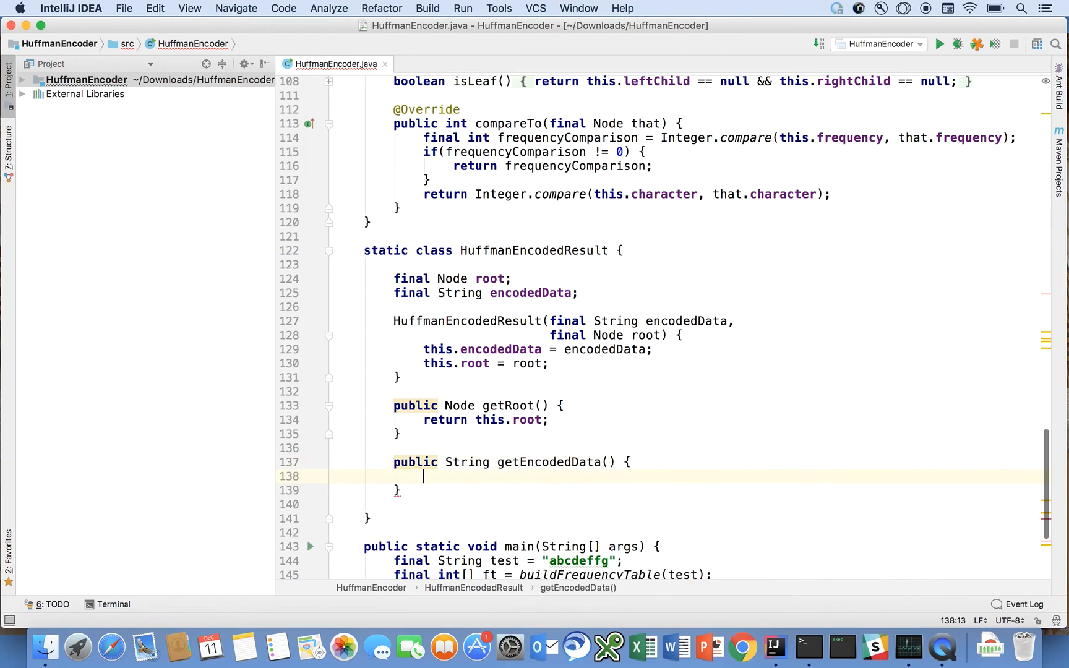
text(return this.encodedData)
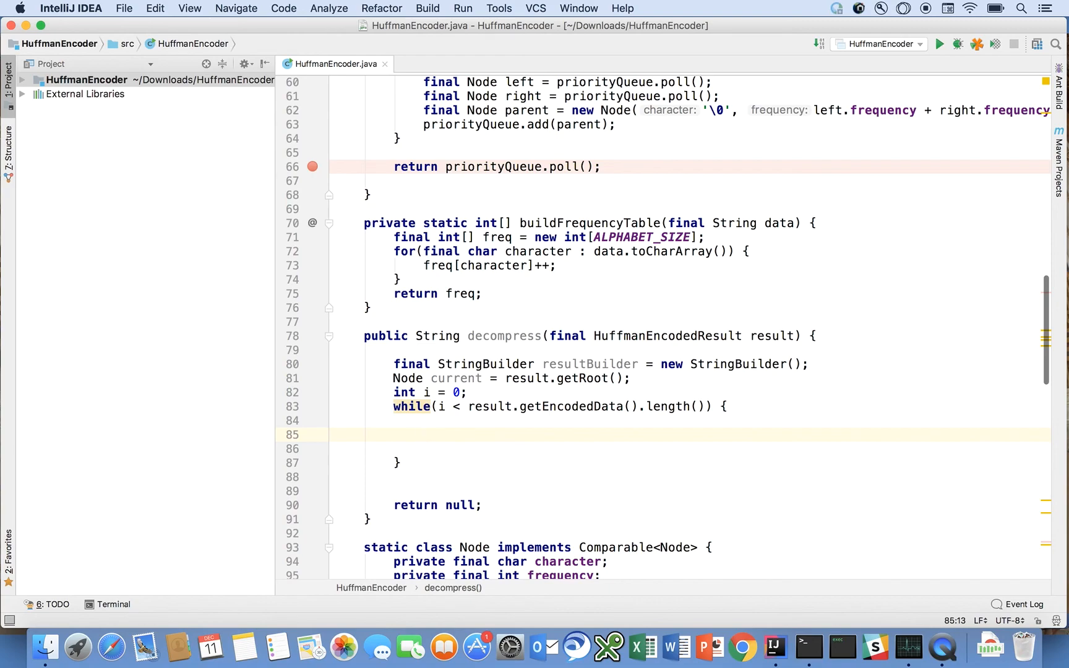
- Open an inner while loop over non-leaf current reading 'char bit = result.getEncodedData().charAt(i);'
text(while()
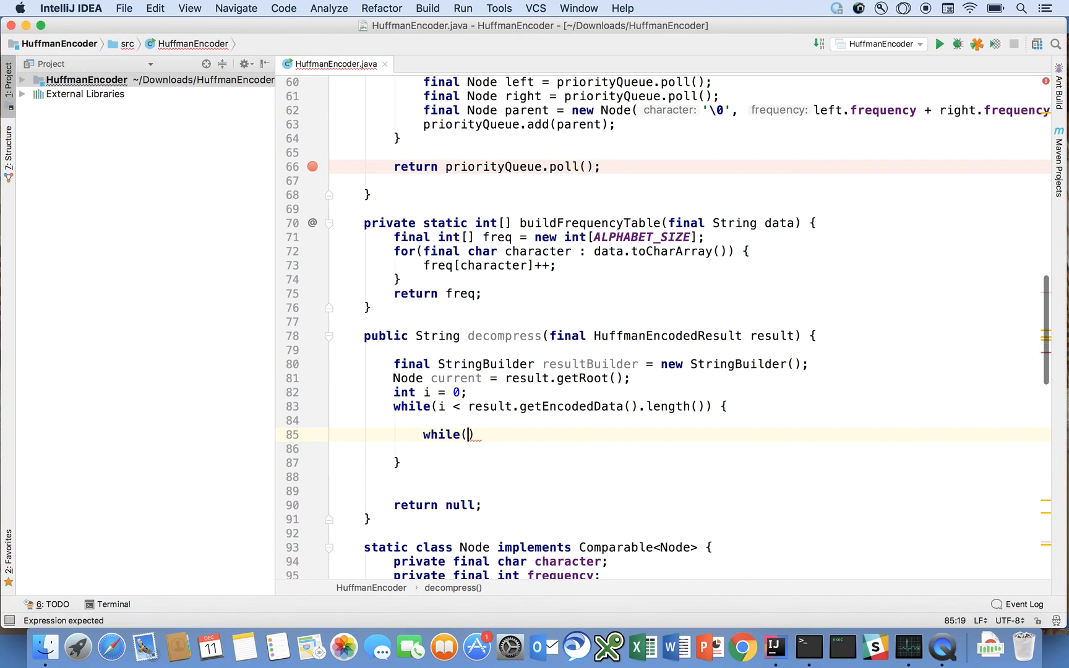
text(!current.isLeaf()
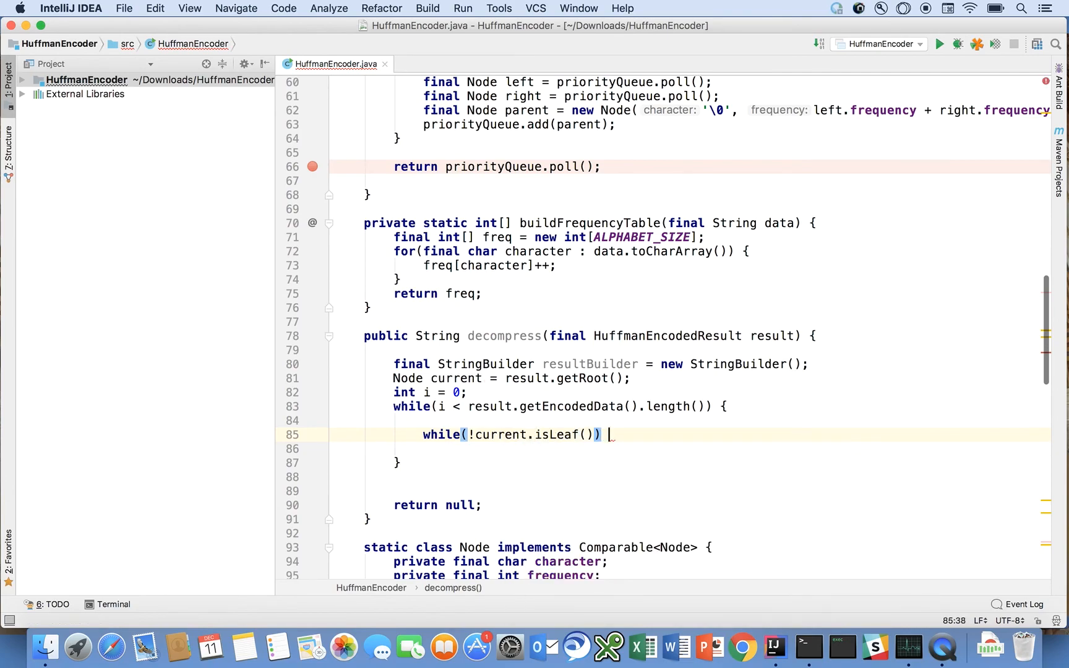
text({)
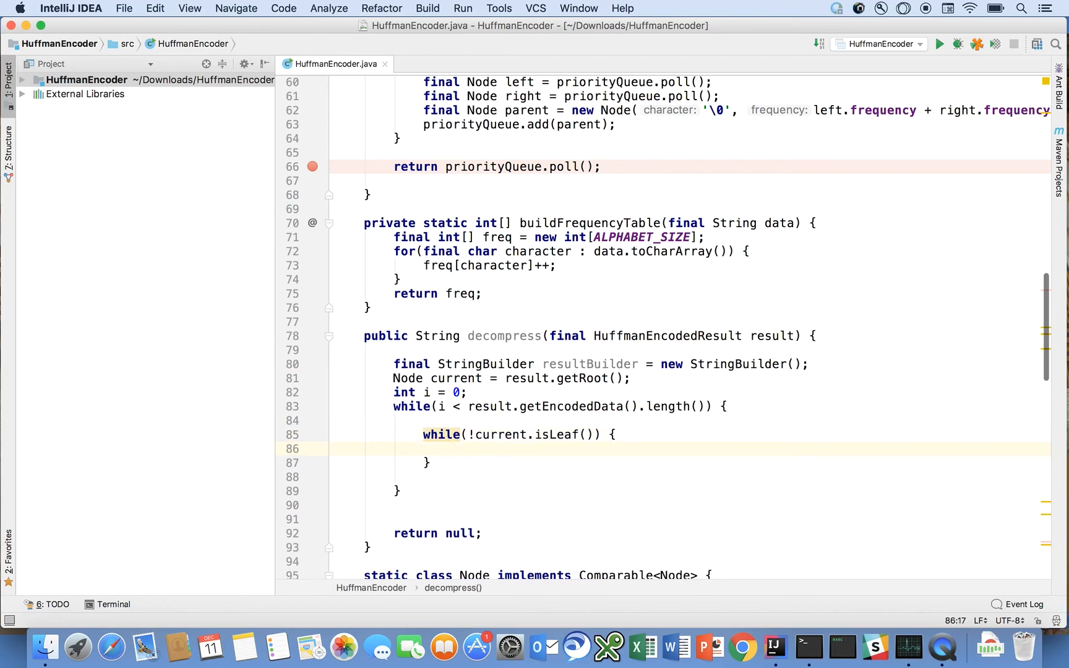
text(char bit =)
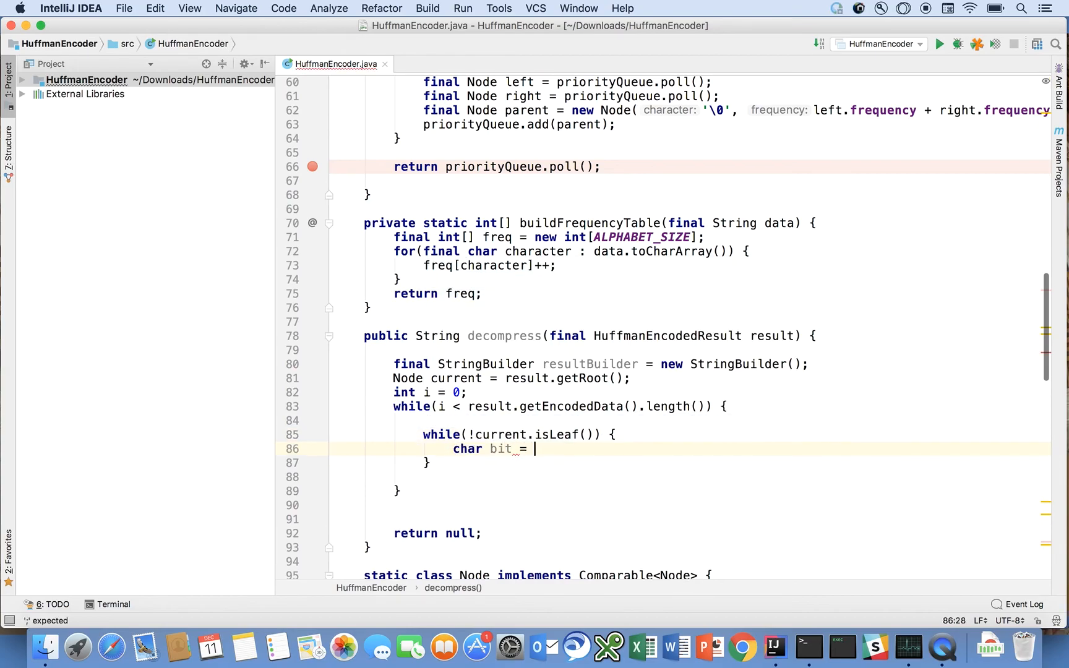
text(result.getEncodedData().charAt(i);)
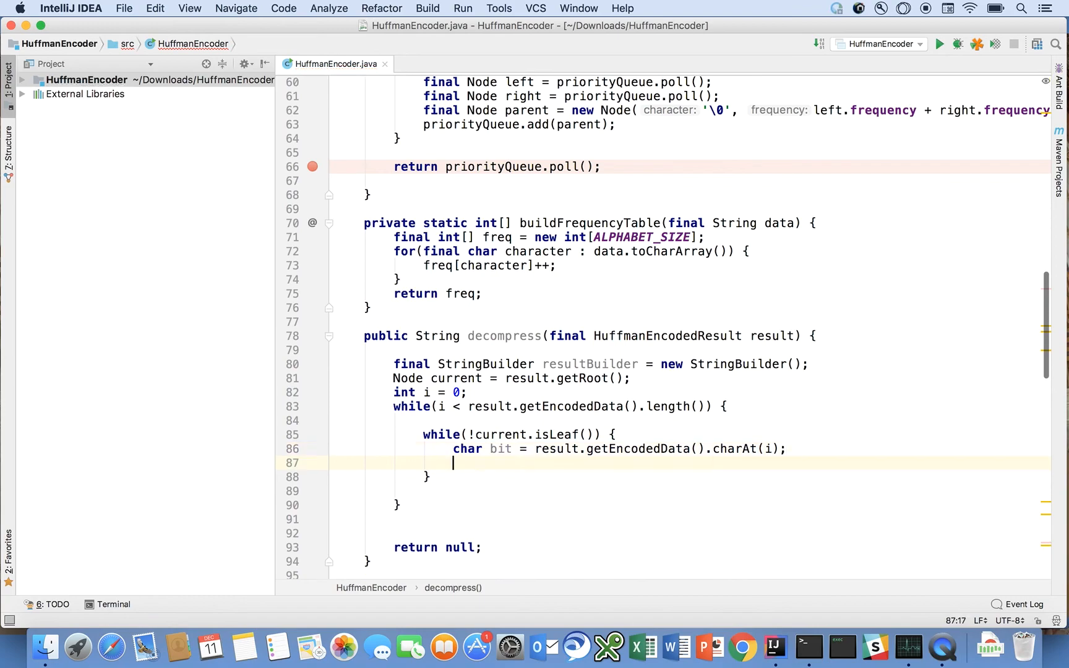
- Add empty 'if(bit == '1')' and 'else if(bit == '0')' branches
text(if()
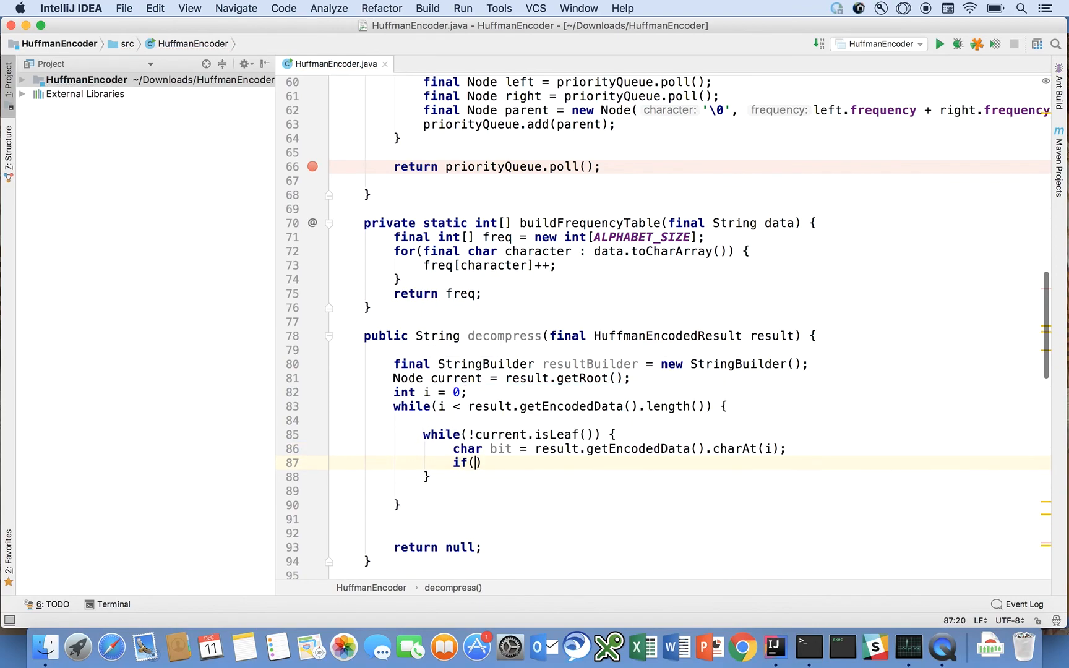
text(bit)
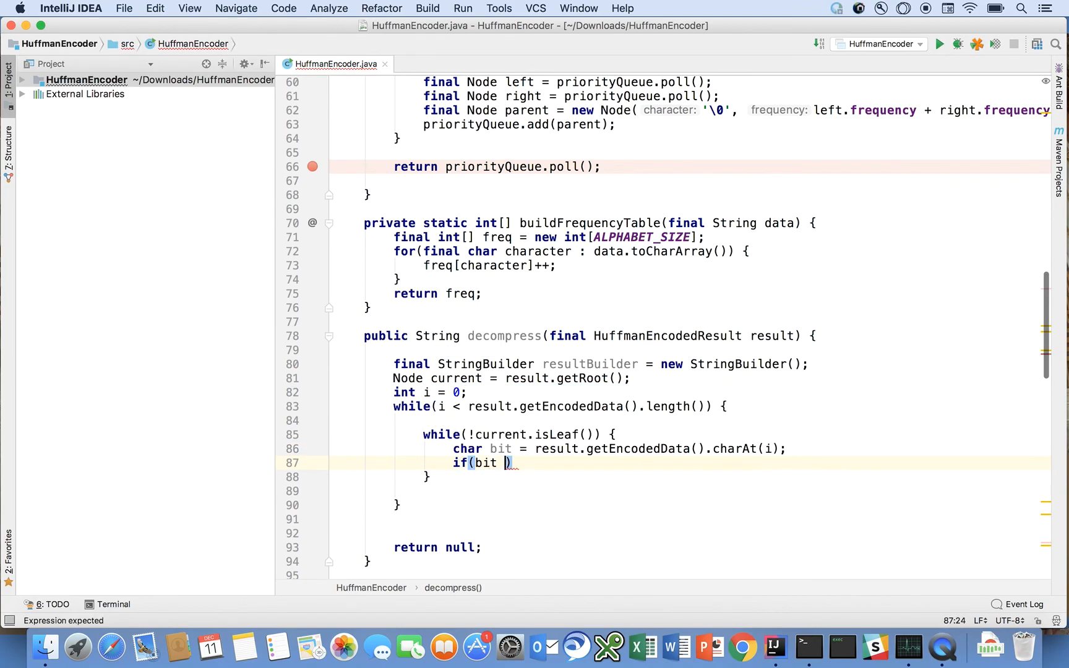
text(== '`')
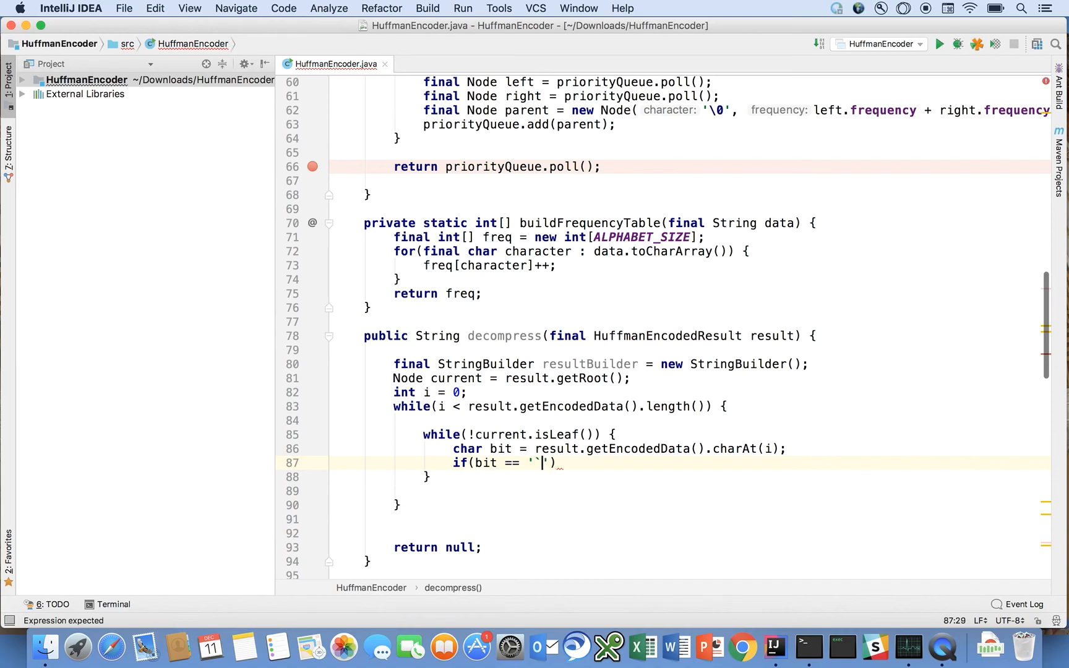
text(1) {)
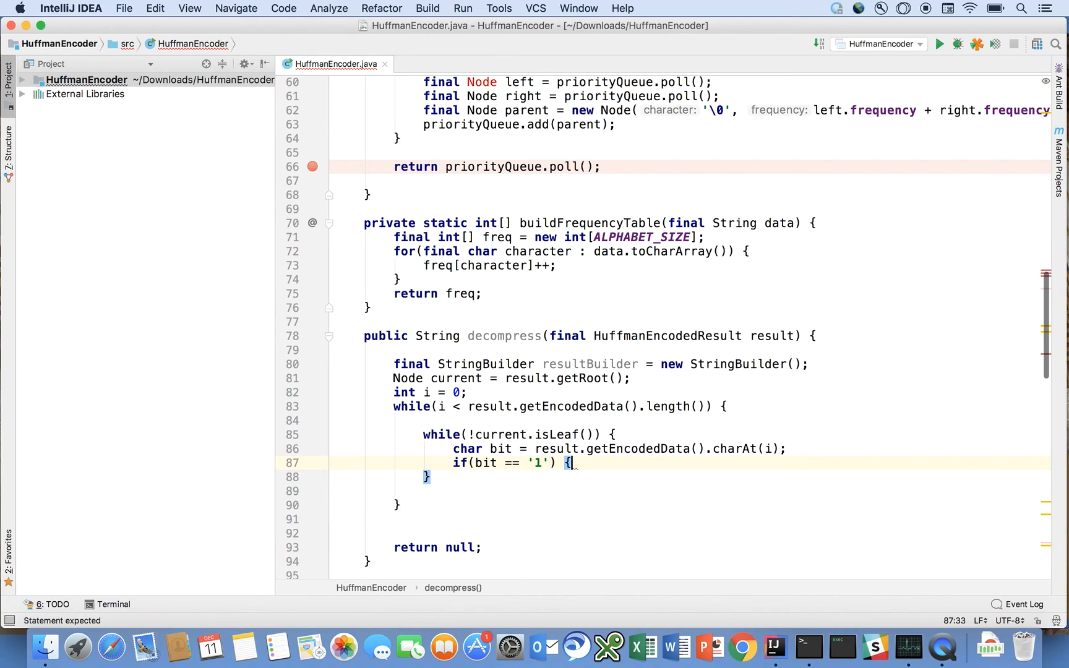
key(enter)
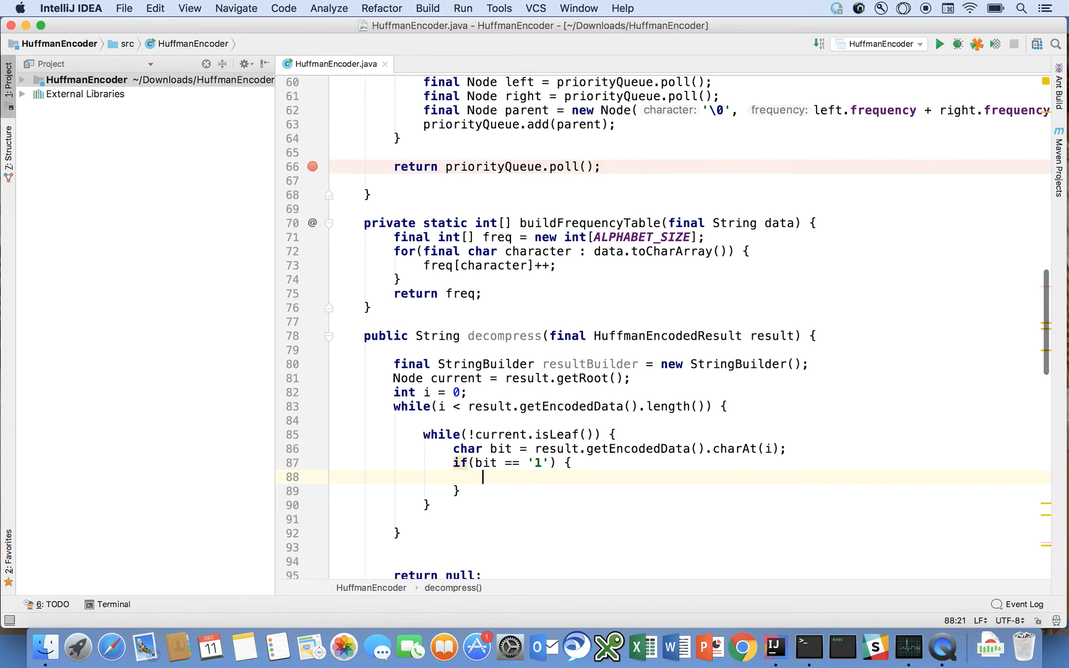
mouse_move(512, 452)
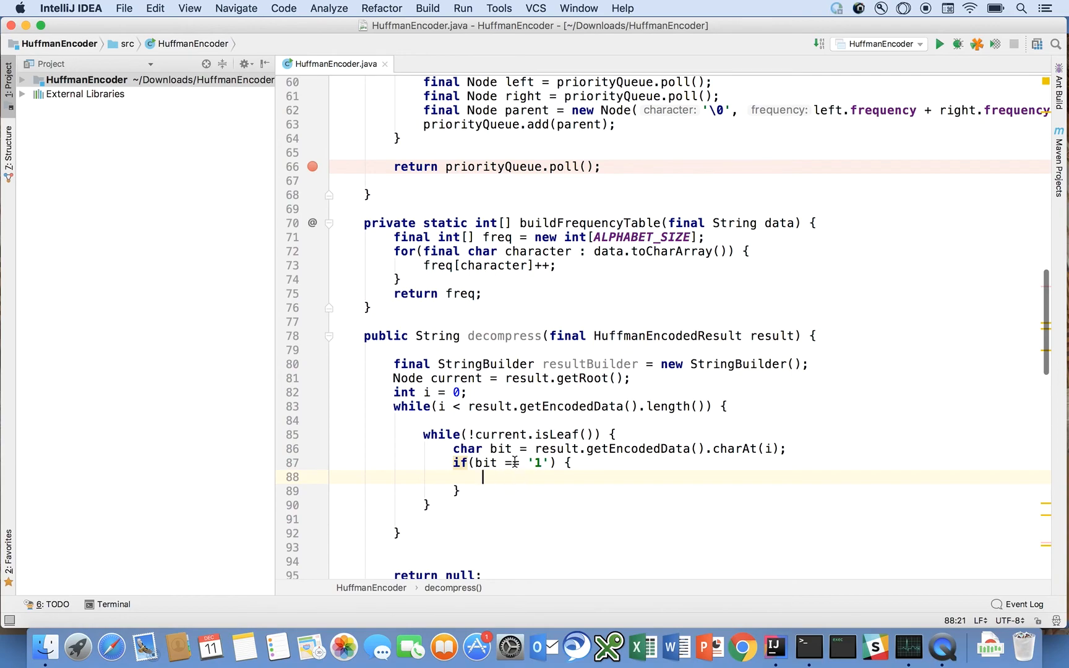
text(=)
click(690, 490)
text( else)
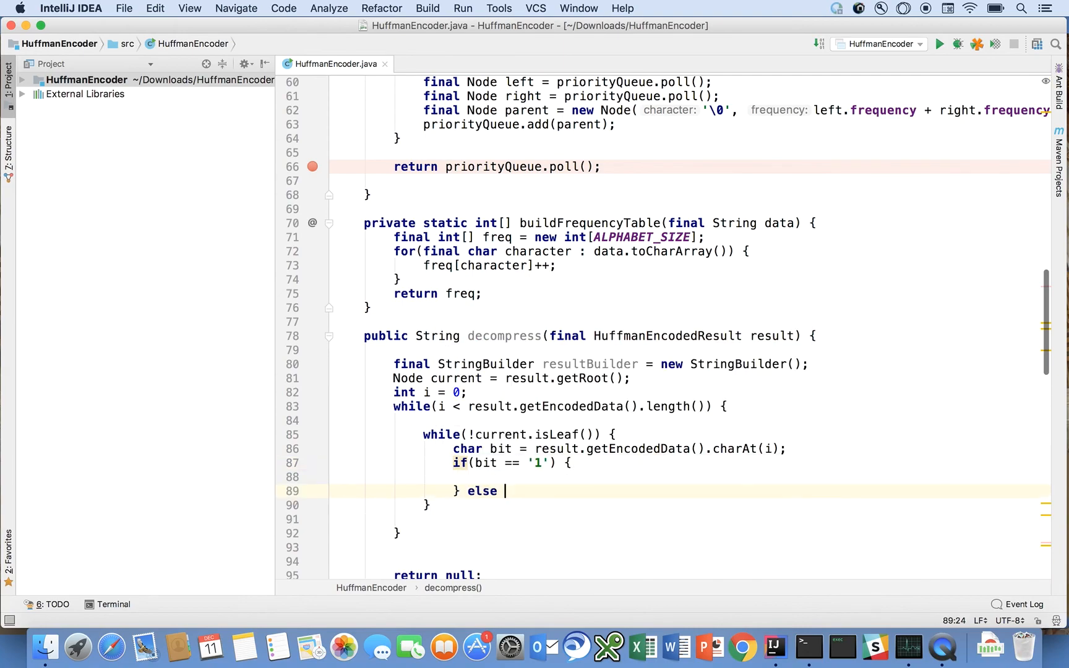
text(if(bit == 0)
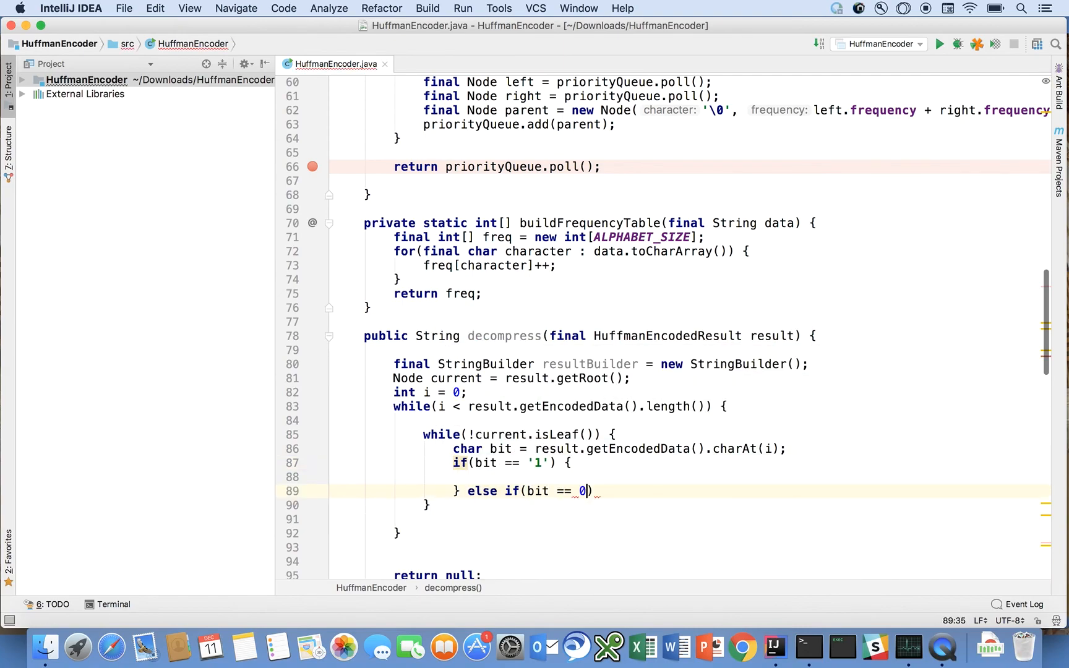
text('0') {)
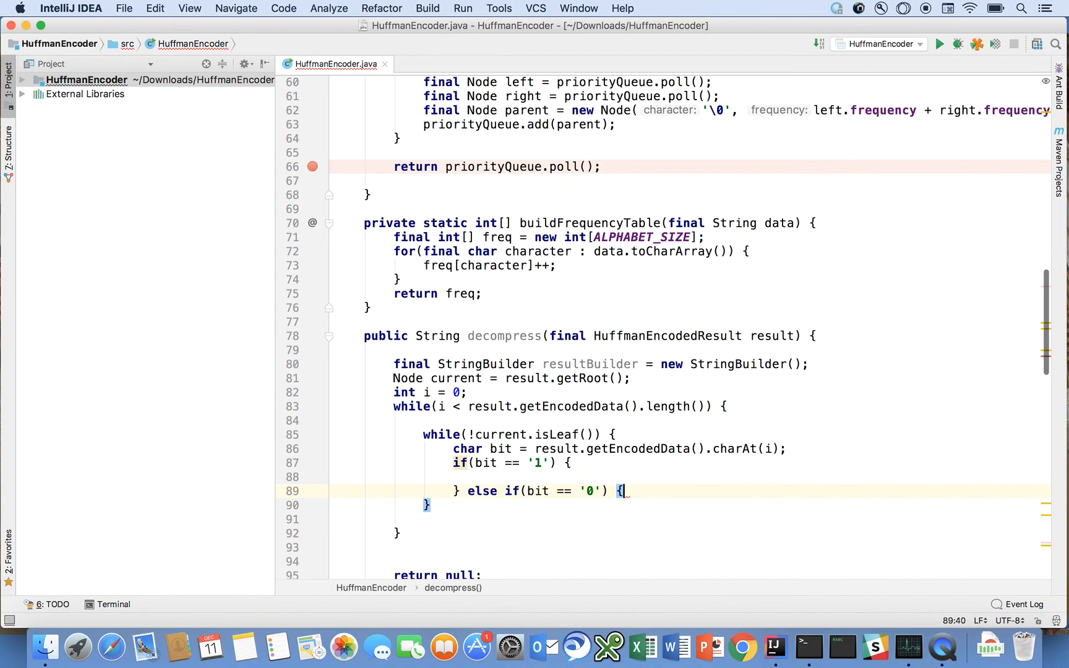
key(enter)
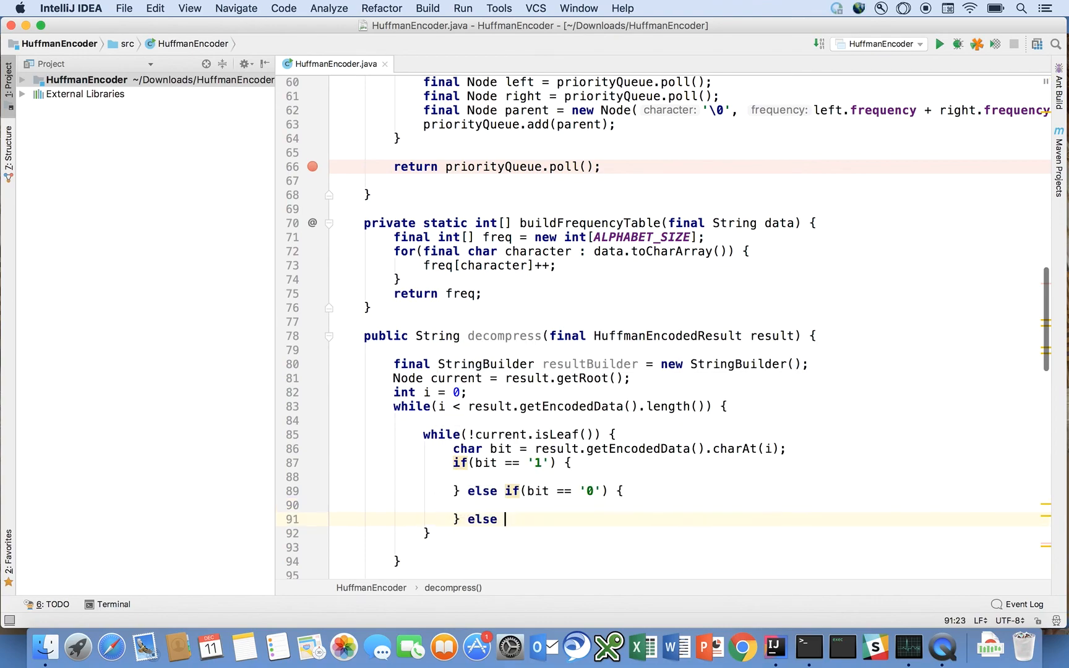
- Add an else branch throwing IllegalArgumentException("Invalid bit" + bit)
text({)
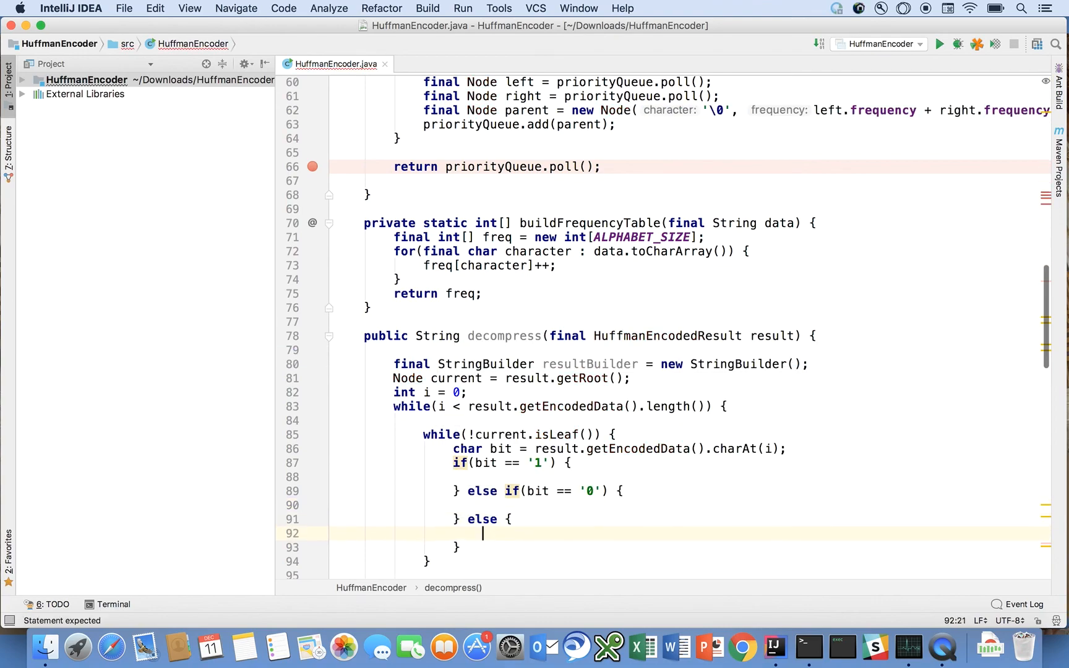
text(throw new IllegalArgumentException(")
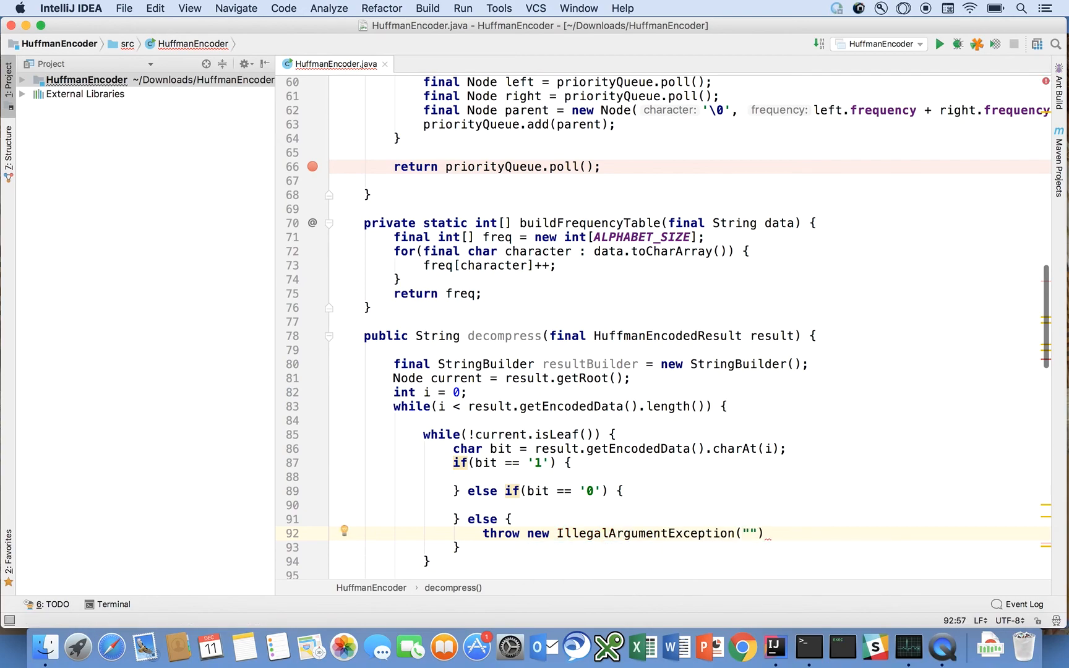
text(Invalid bit`)
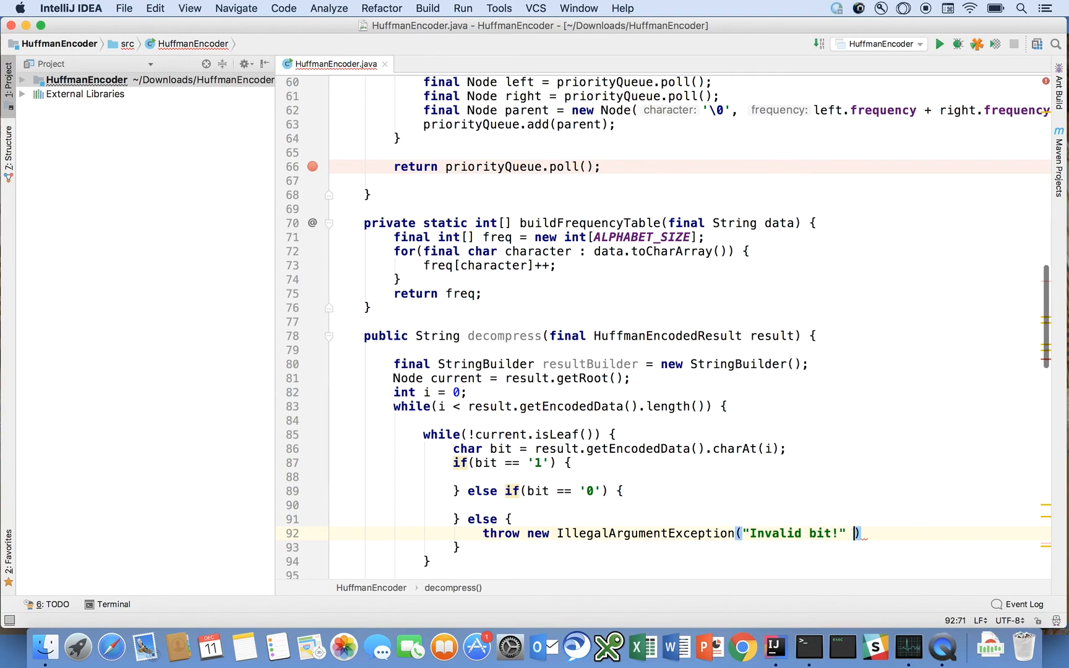
text(+)
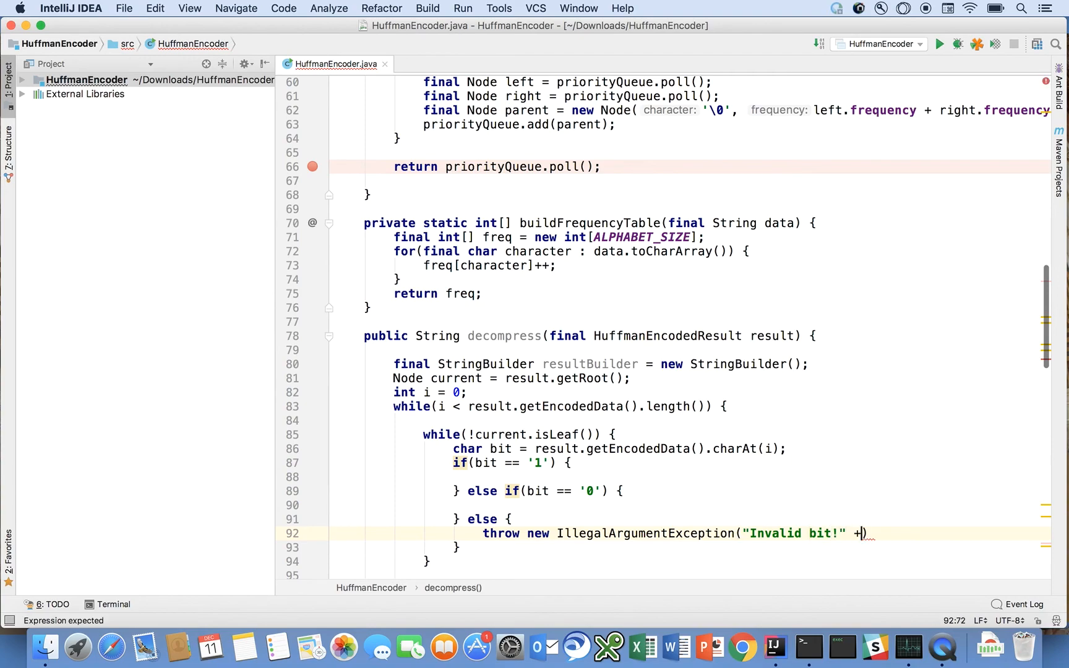
text(bit);)
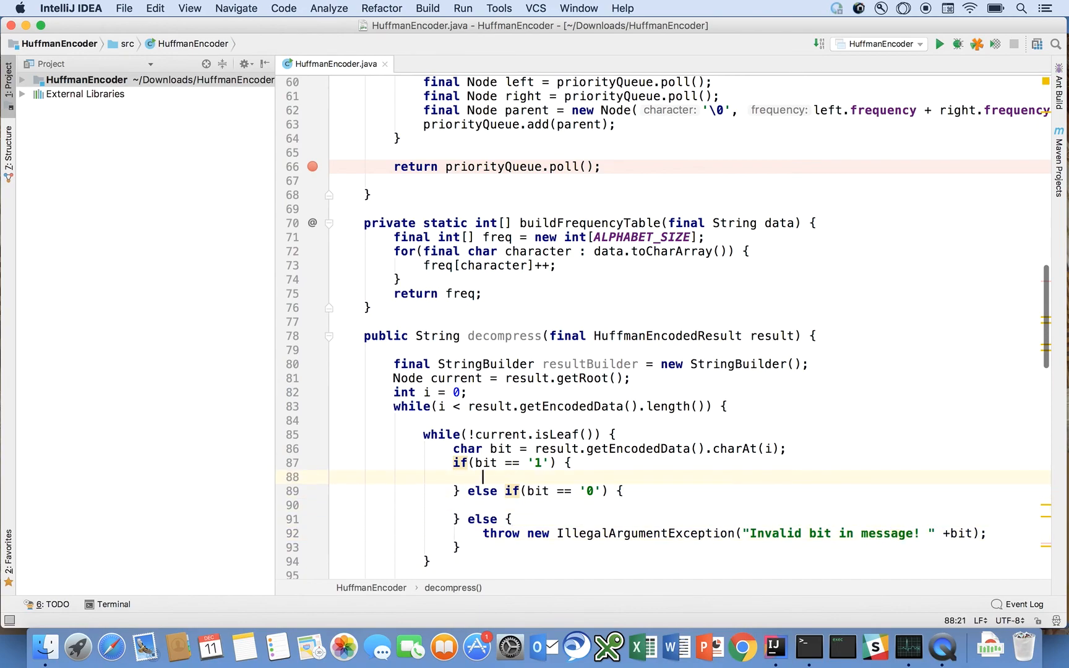
- Set current to rightChild on '1', leftChild on '0', and add 'i++;' after the branches
text(current =)
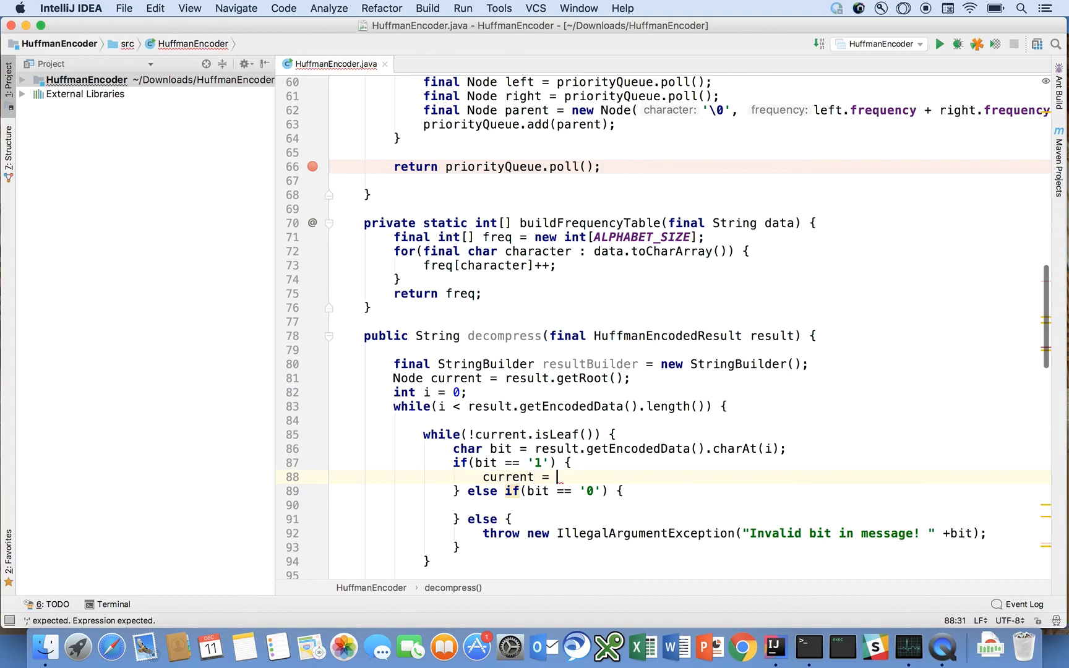
text(current.rightChild;)
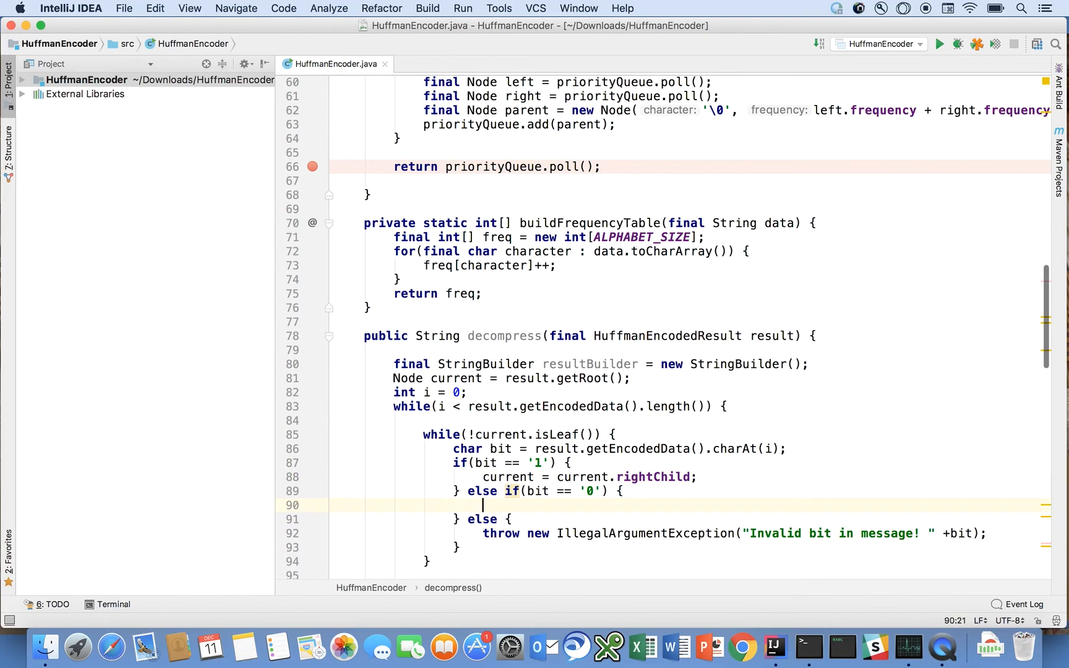
text(current = current.leftChild;)
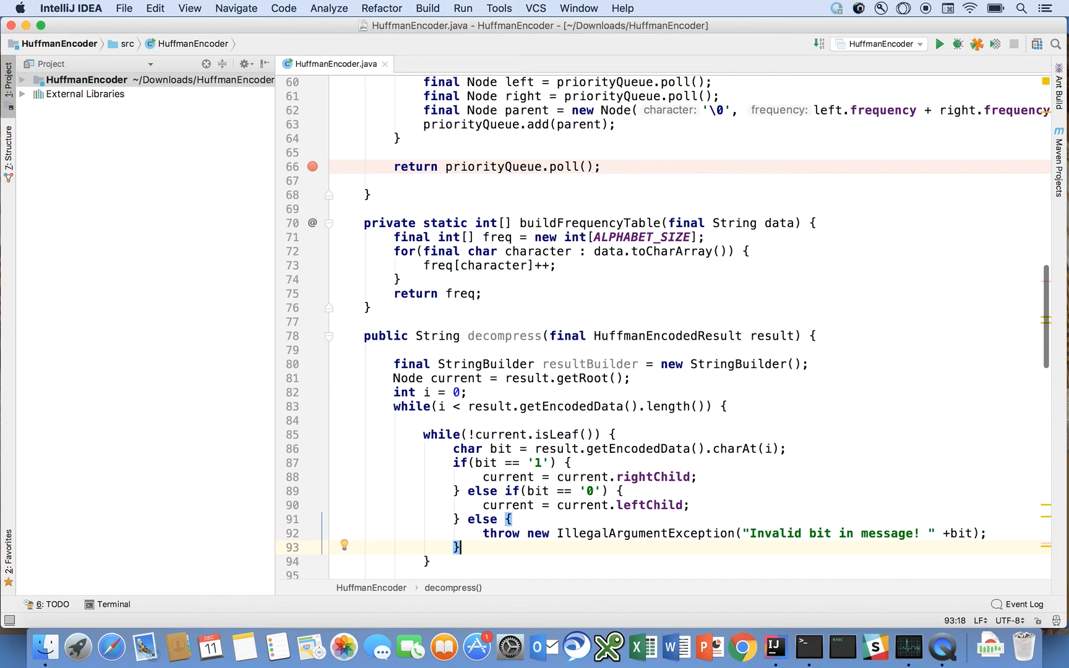
key(enter)
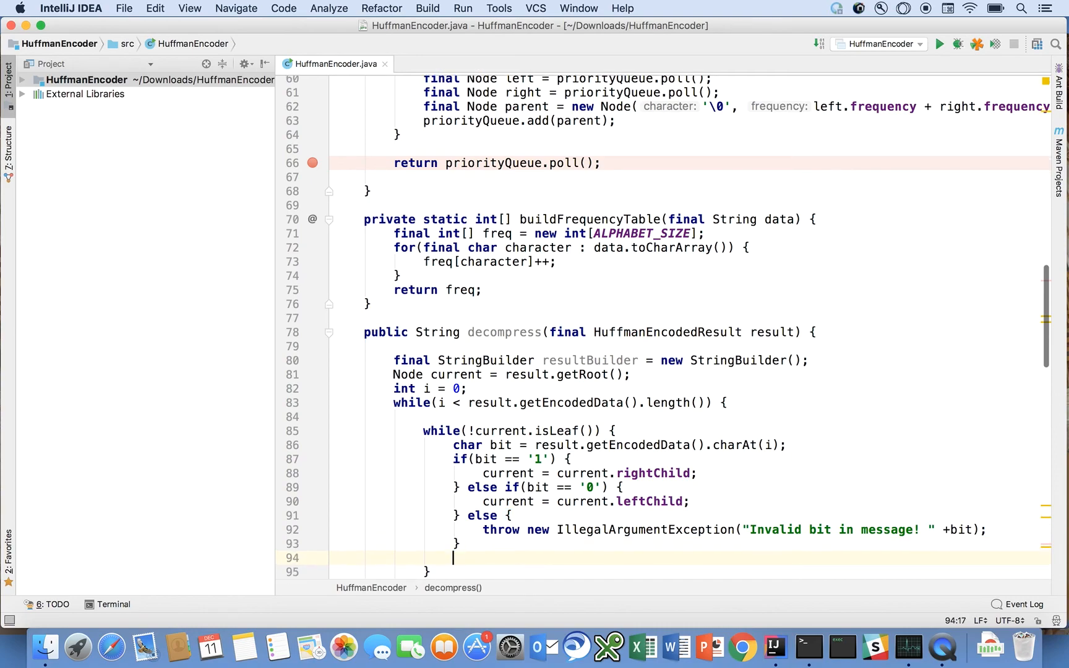
text(i++;)
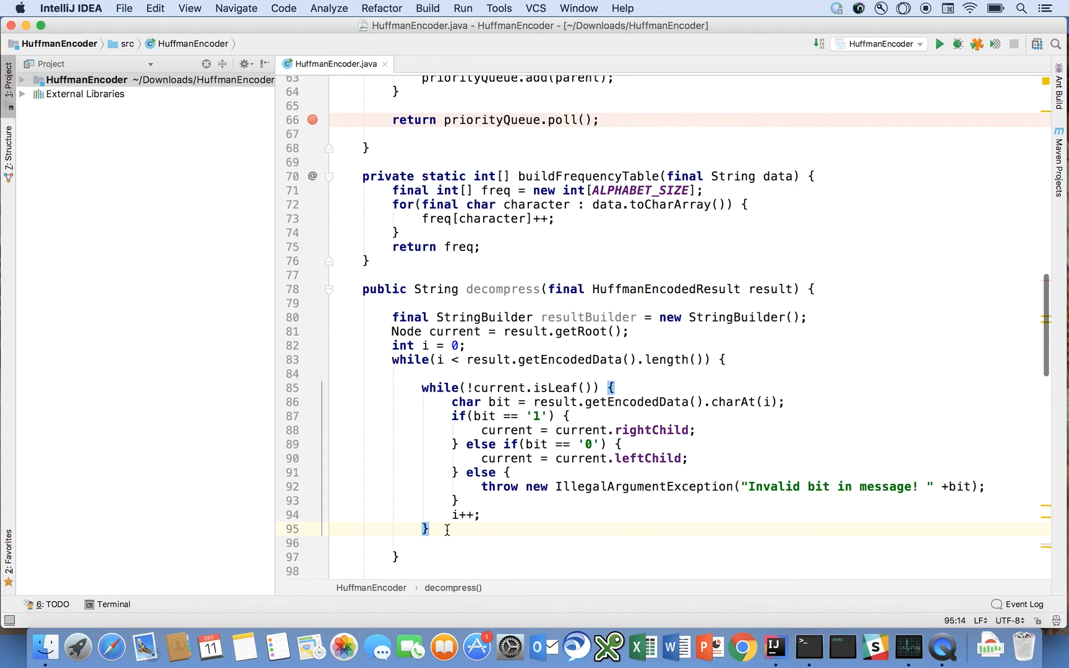
- After the inner loop add 'resultBuilder.append(current.character);' and 'current = result.getRoot();'
key(Return)
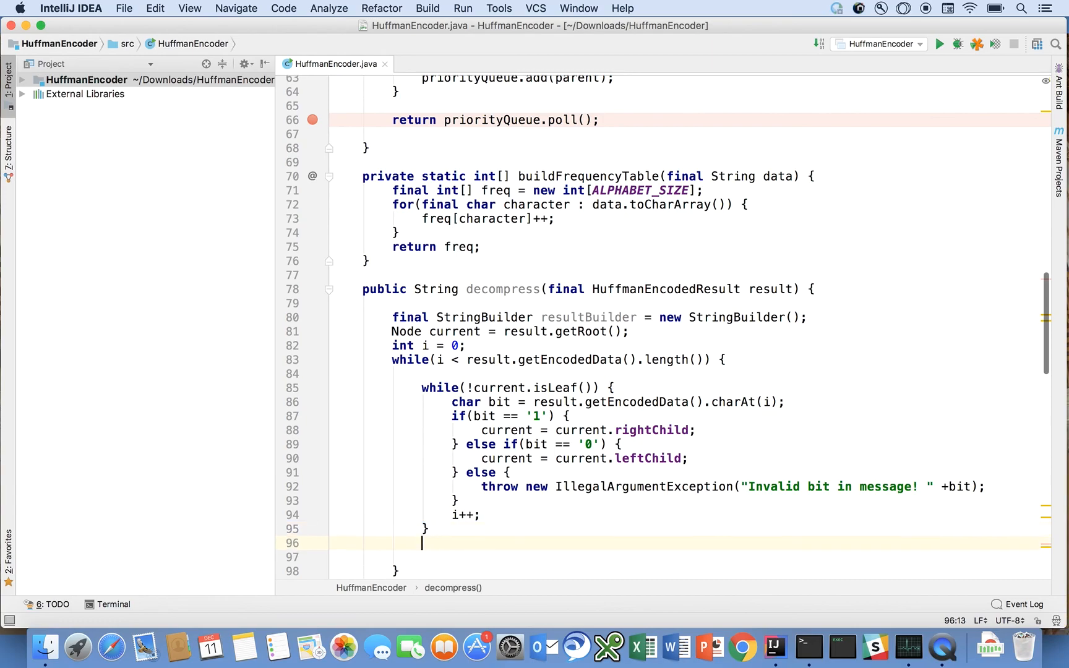
text(bu)
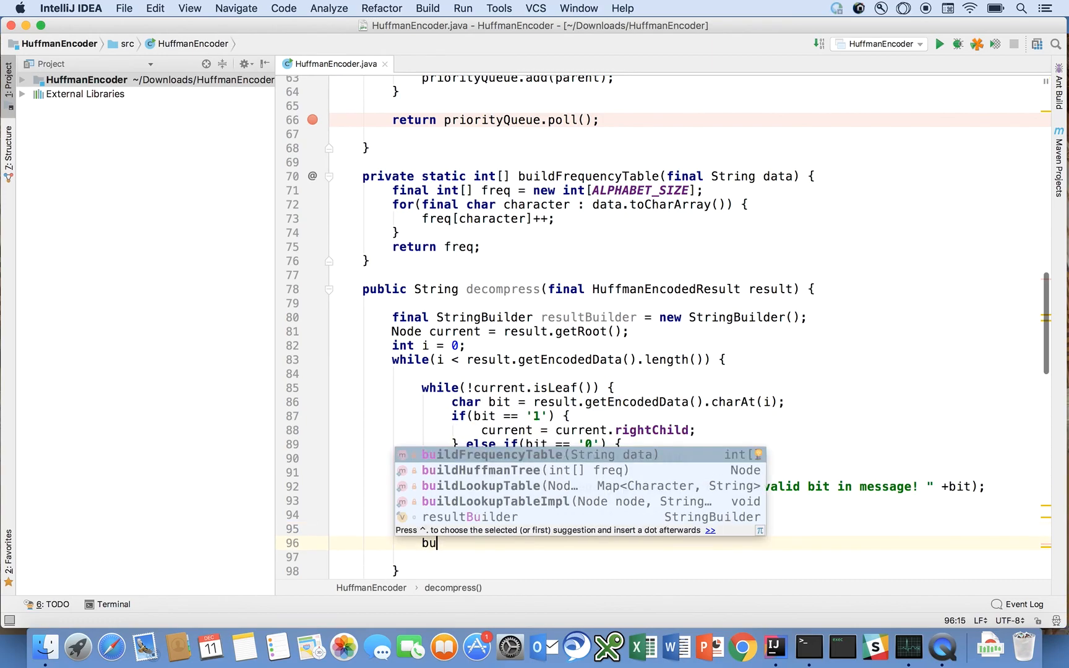
text(resultBuilder)
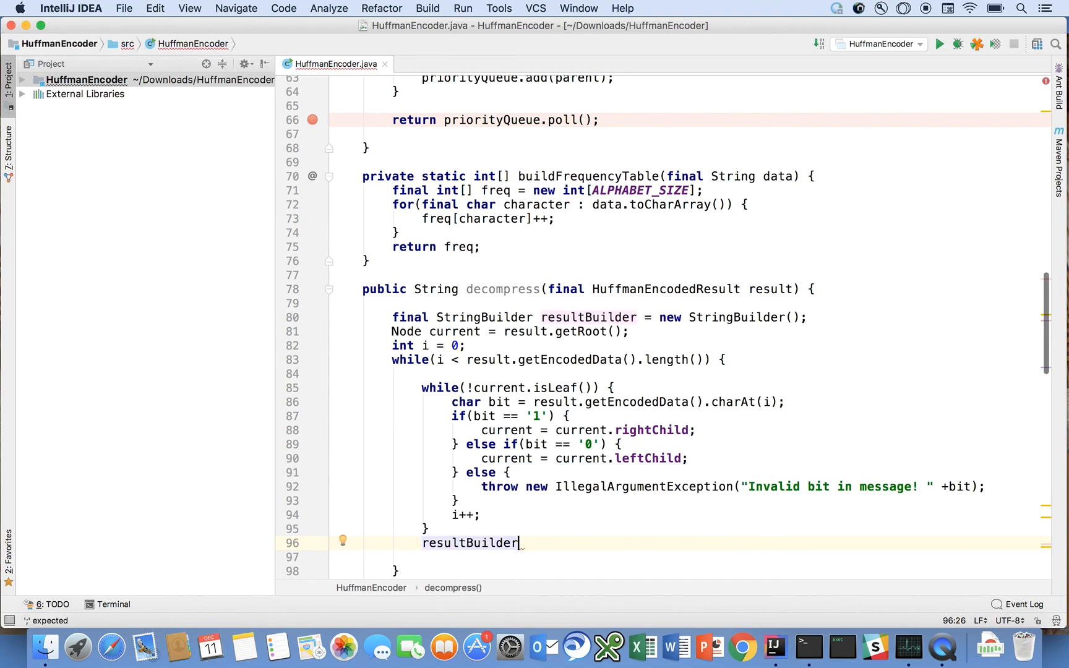
text(.append()
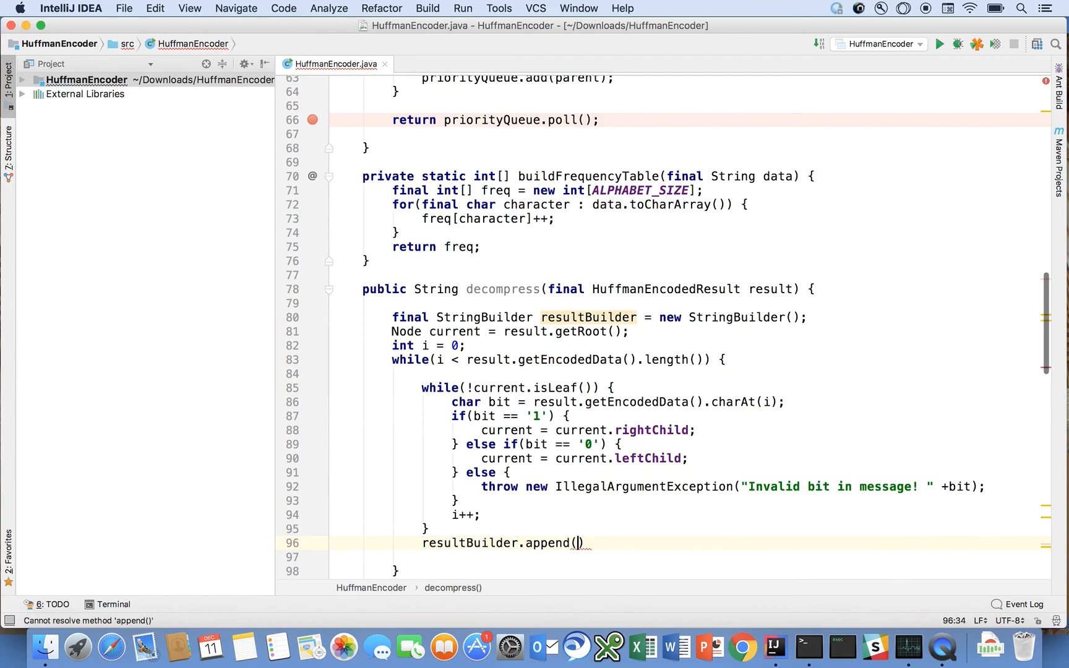
text(current)
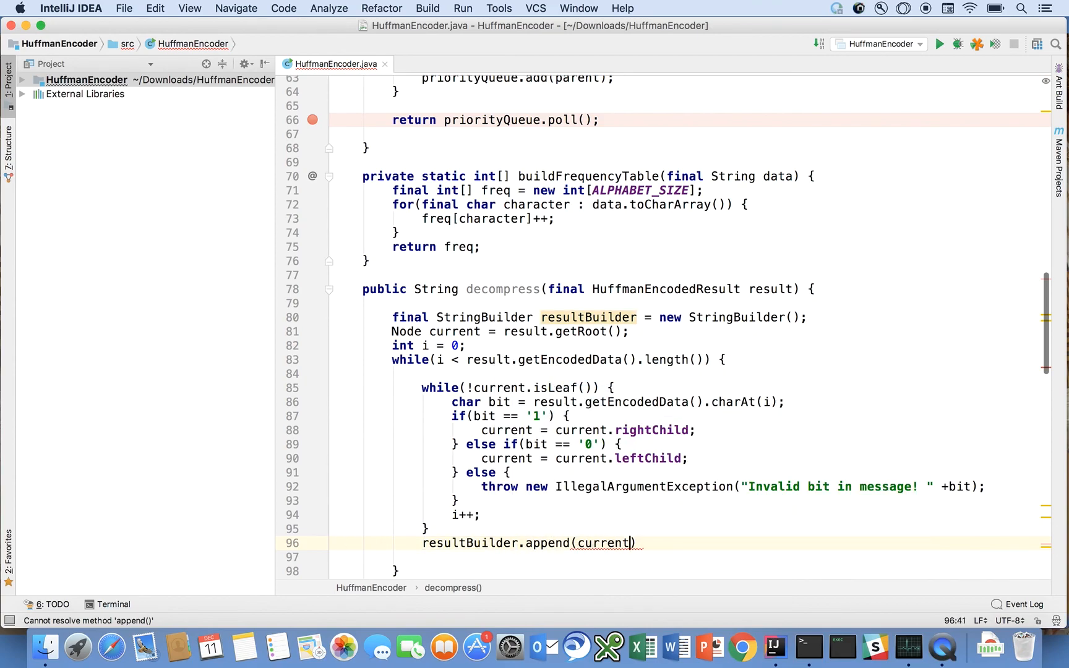
text(.character)
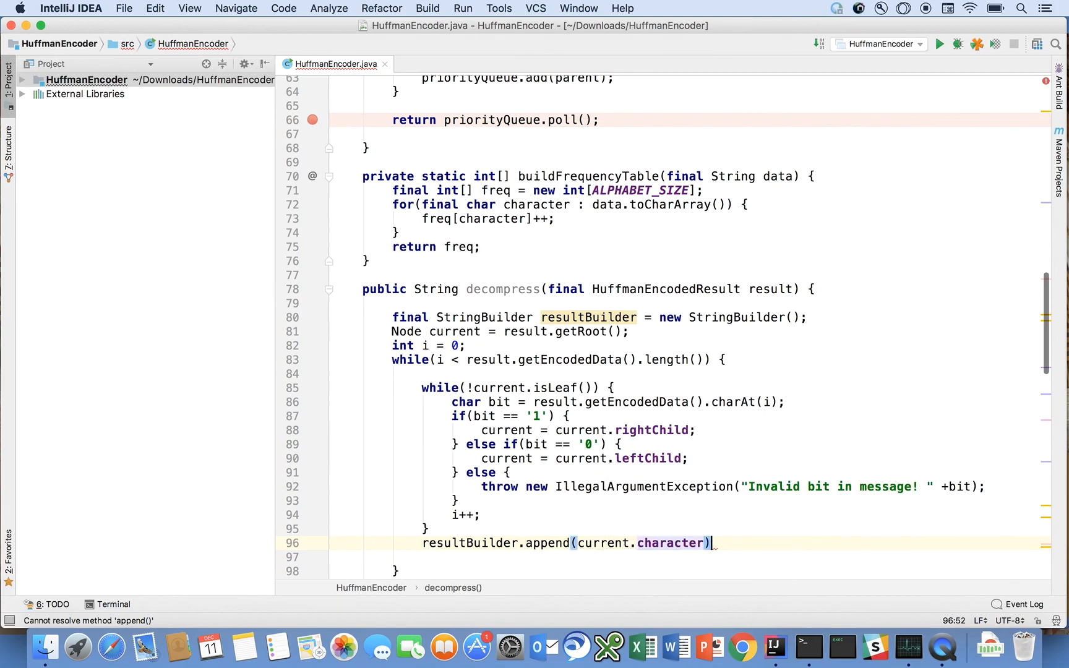
text(;)
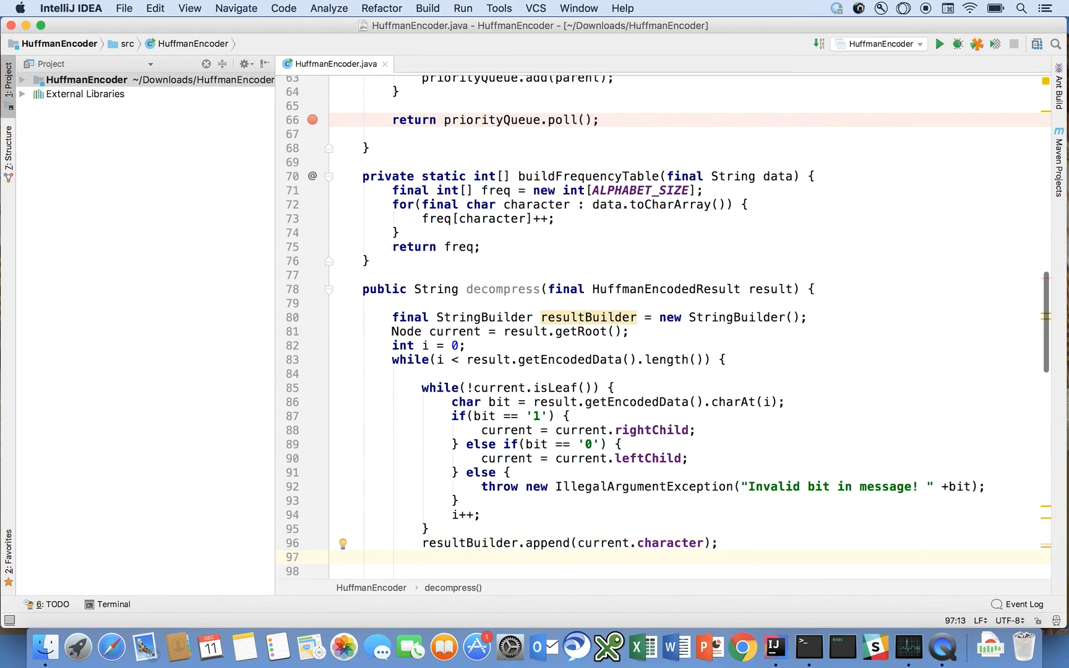
text(current =)
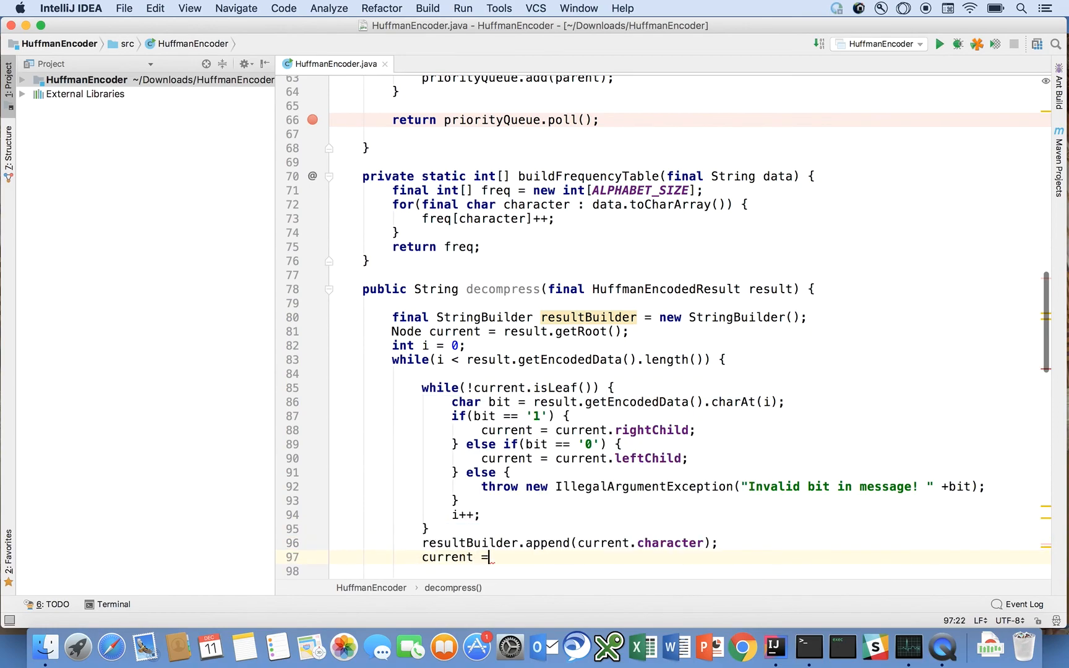
text(reul)
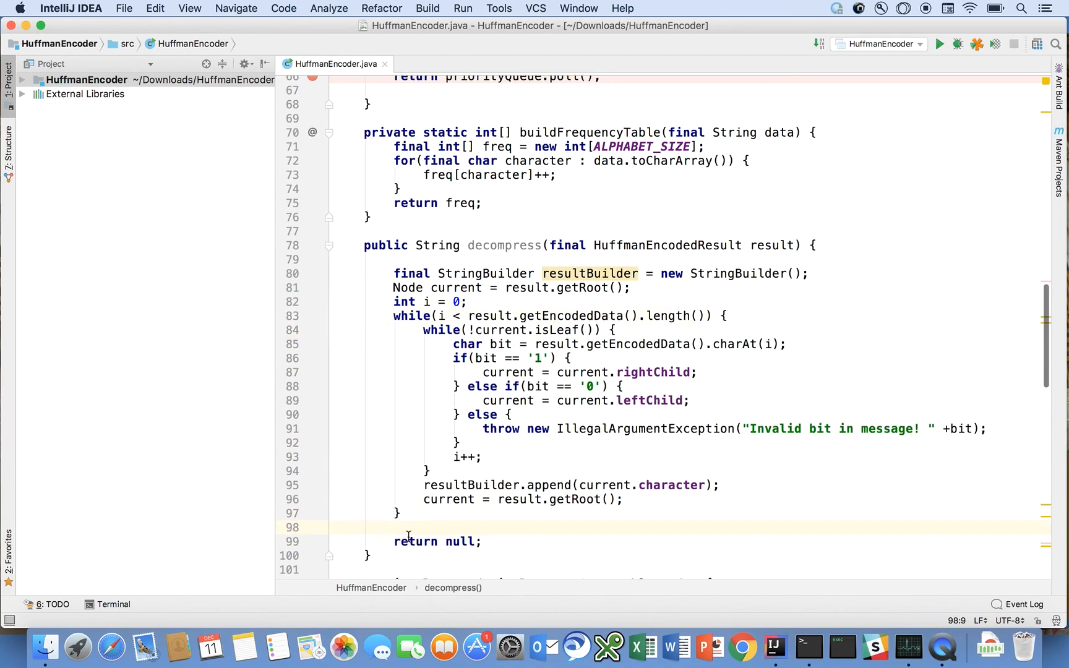
- Replace the returned null with 'resultBuilder.toString()'
double_click(460, 541)
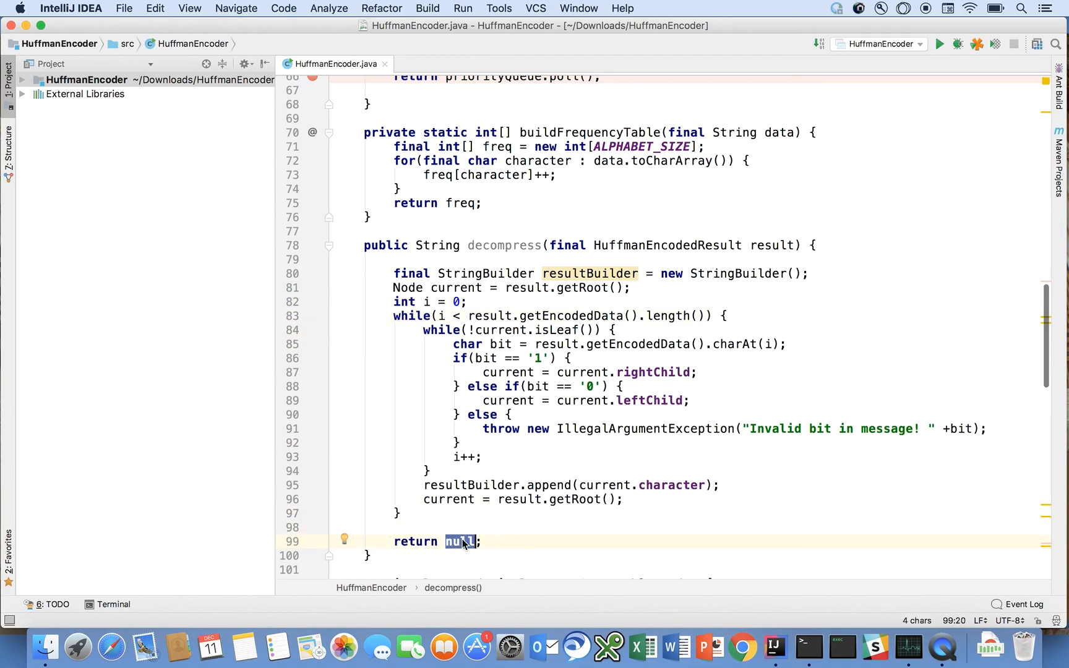
text(b)
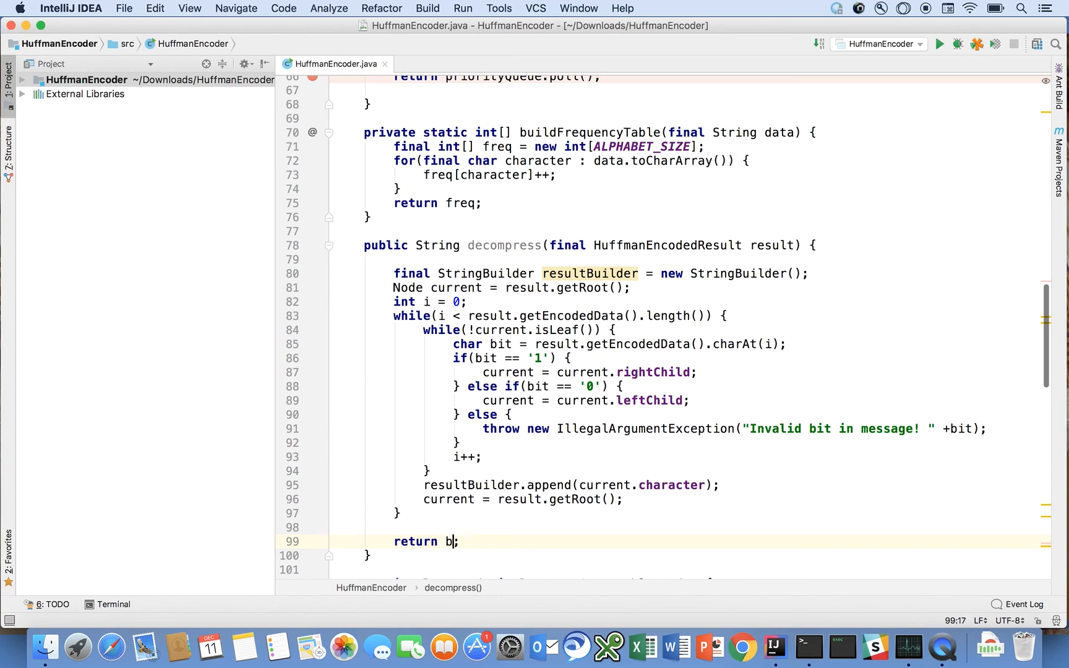
text(esultBuilder.toString()
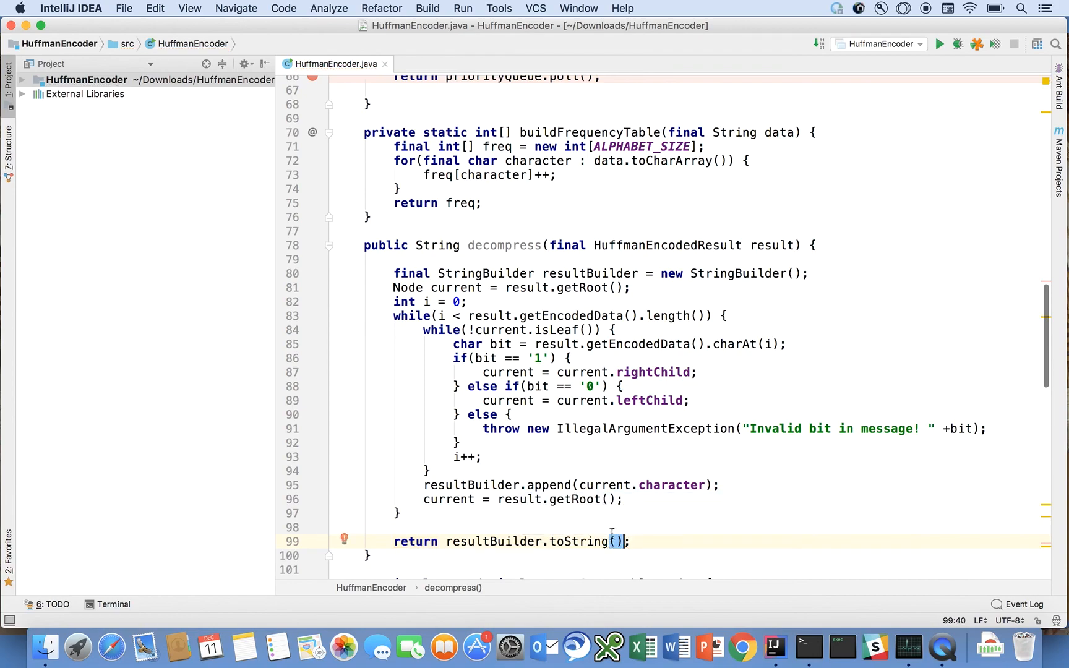
mouse_move(423, 518)
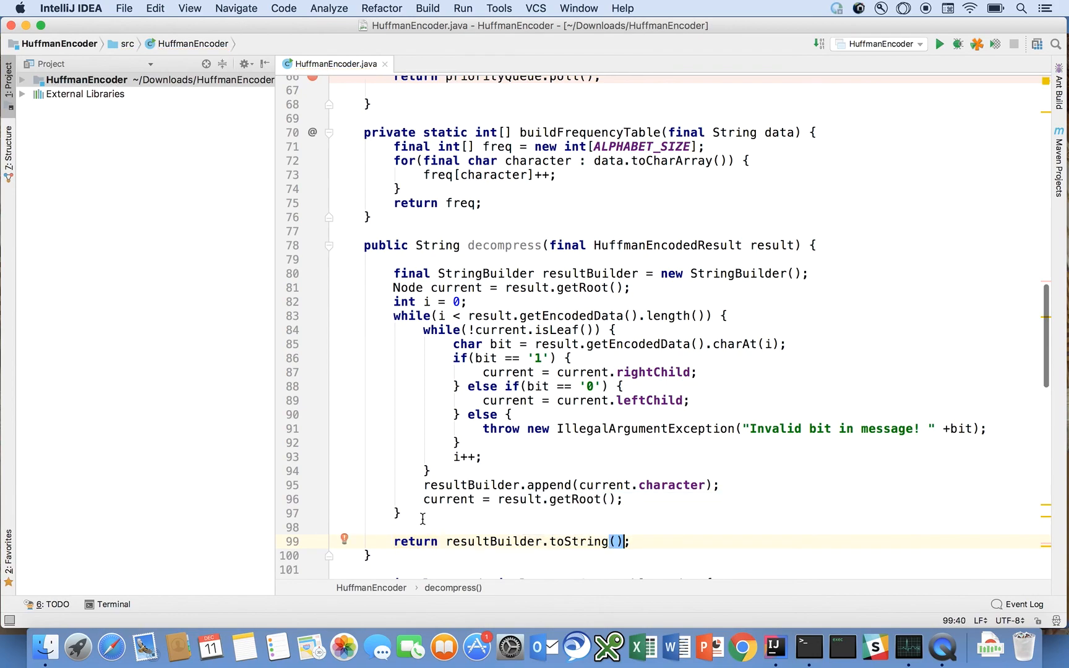
mouse_move(345, 539)
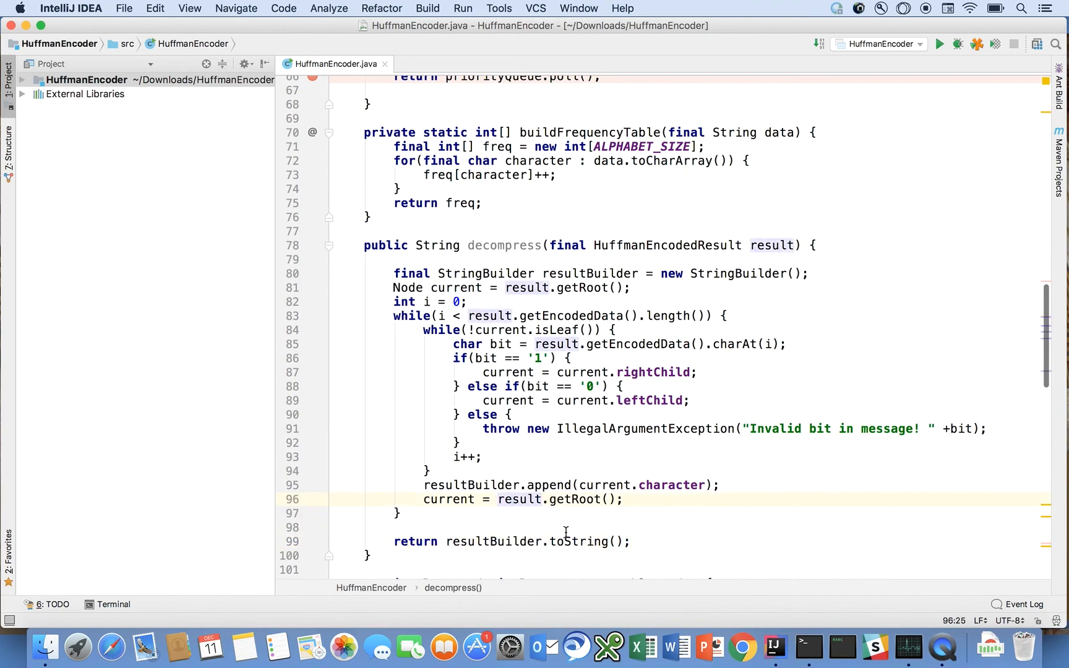
mouse_move(506, 513)
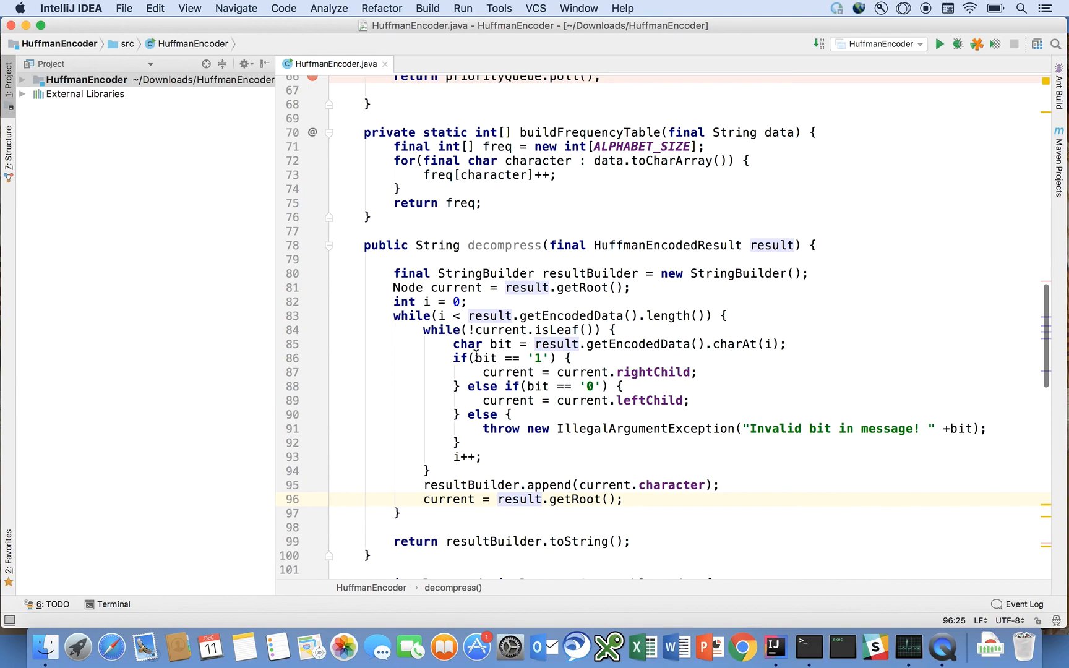
mouse_move(489, 302)
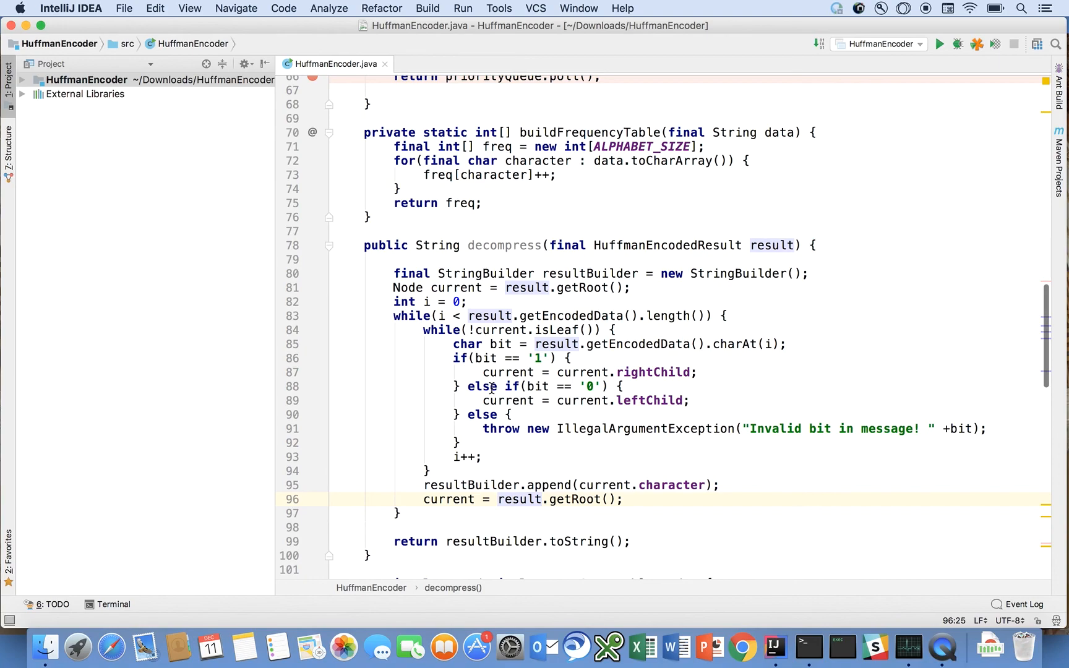
mouse_move(581, 438)
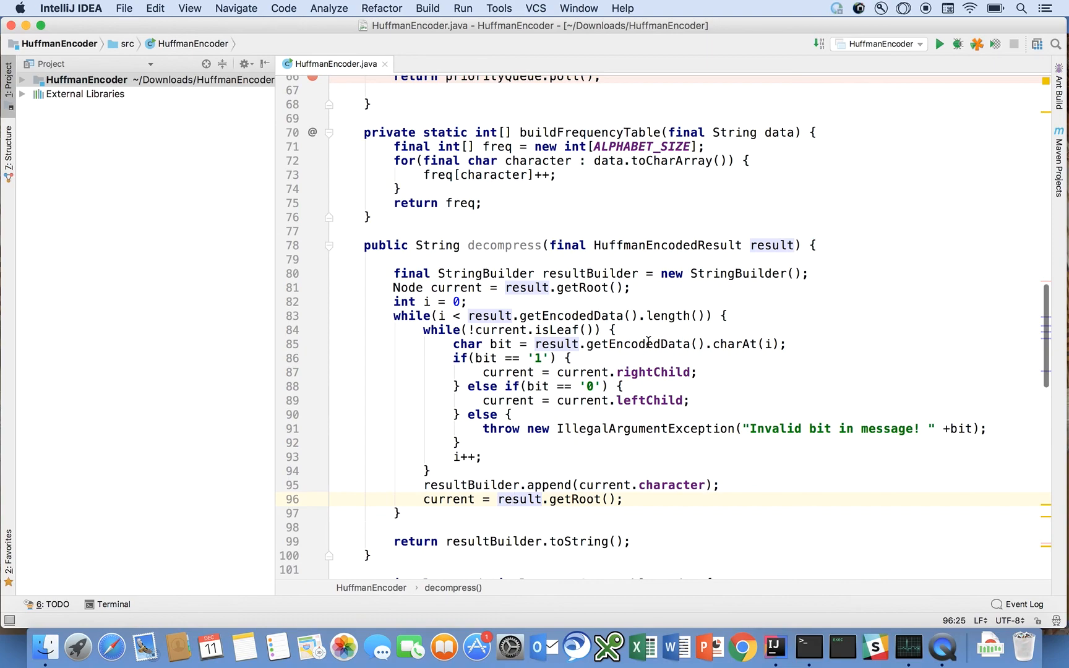
mouse_move(498, 307)
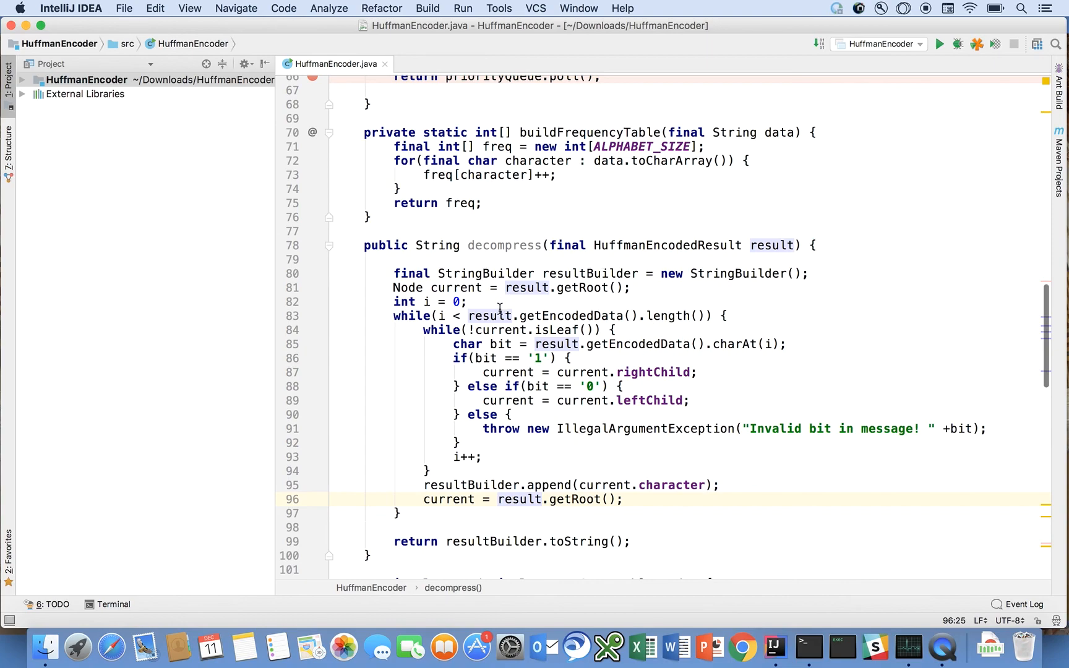
mouse_move(569, 424)
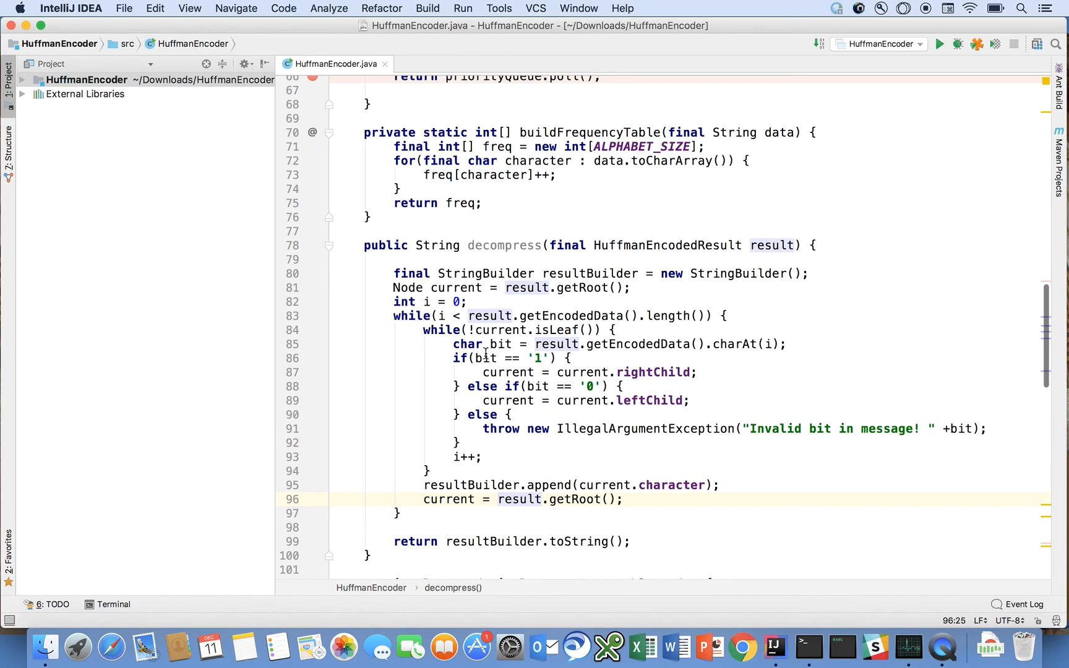
mouse_move(515, 410)
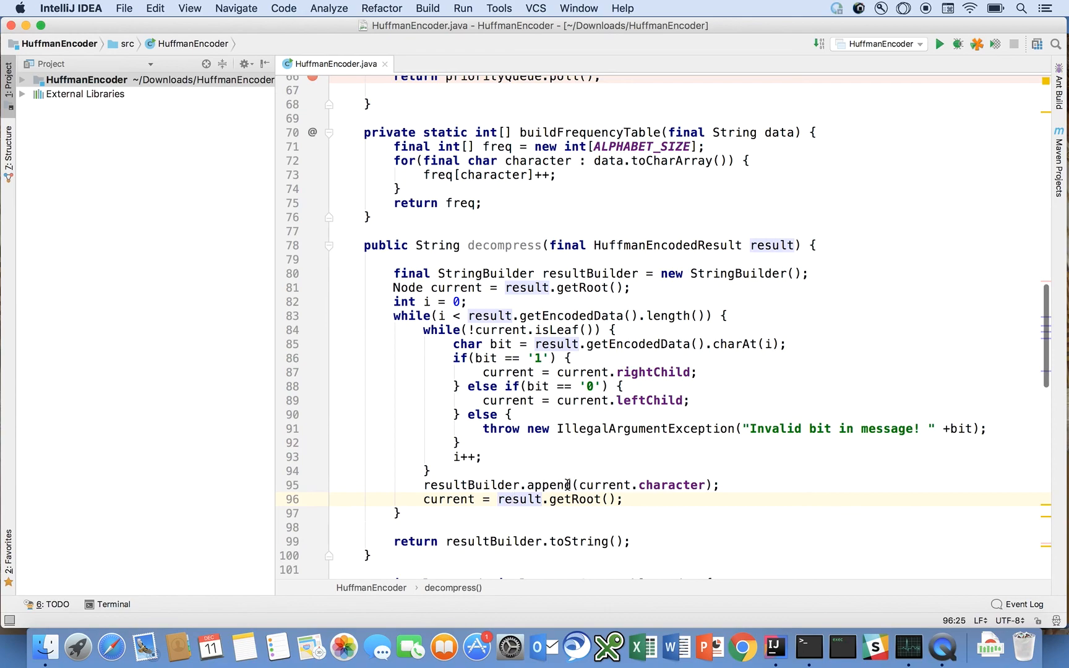
mouse_move(612, 484)
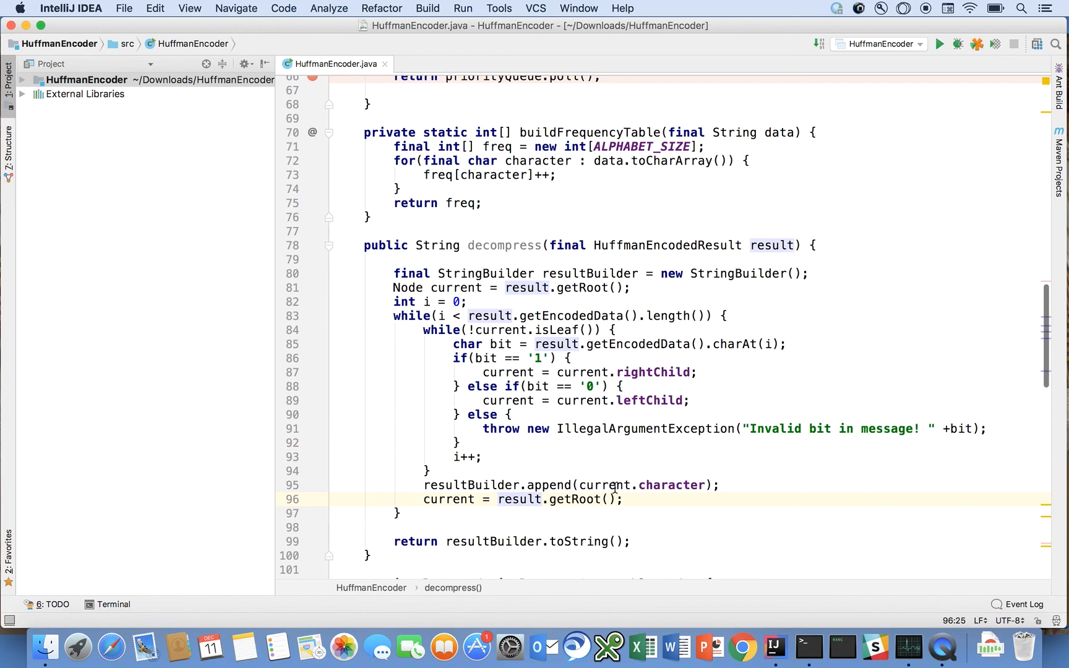
mouse_move(479, 302)
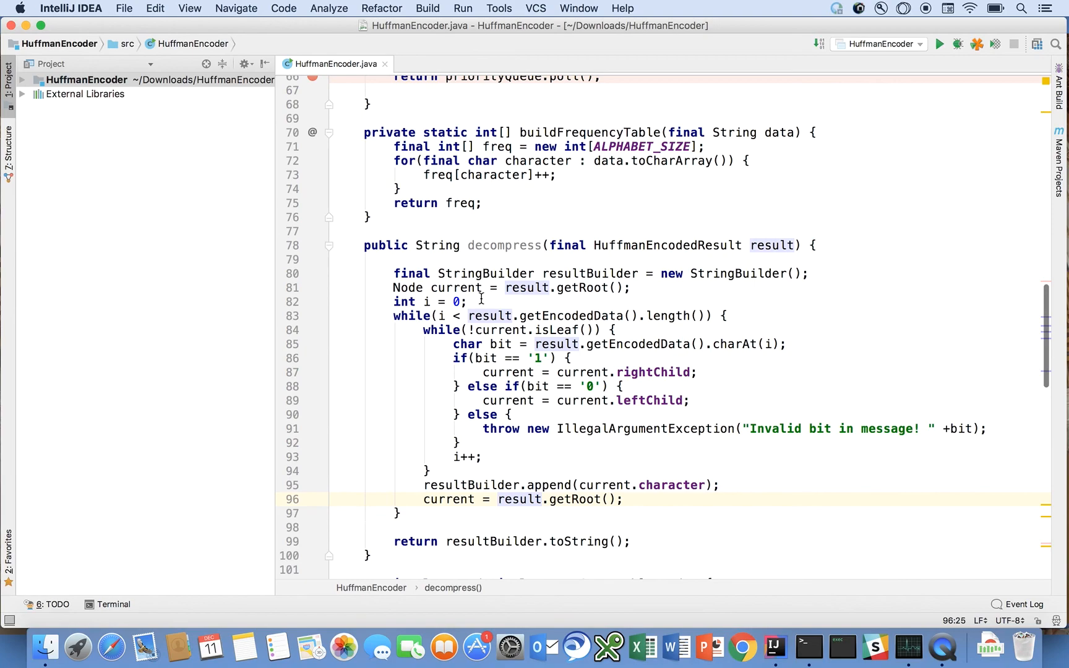
mouse_move(598, 436)
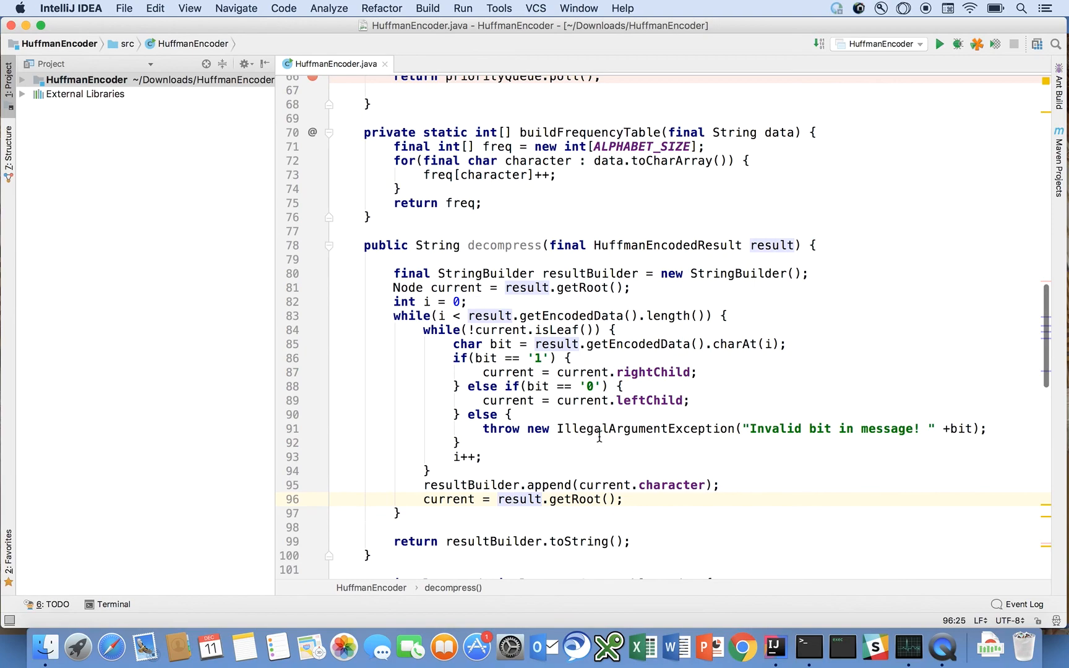
mouse_move(595, 444)
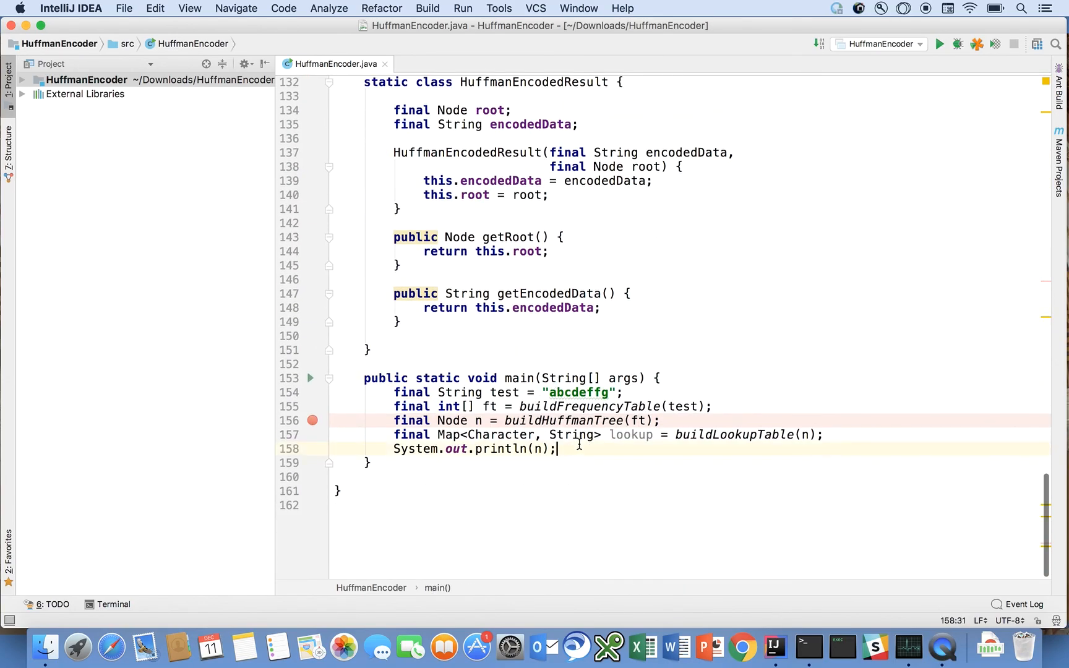
- Change main's test string to "hello world!" and add an empty System.out.println() below println(n)
double_click(577, 392)
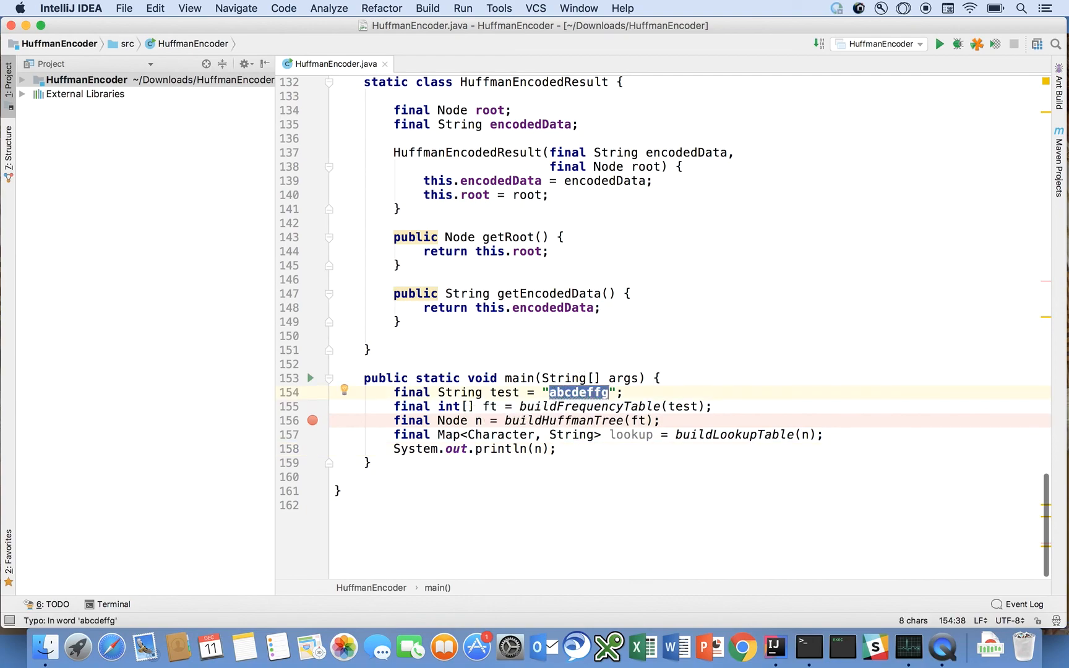
text(hello world!)
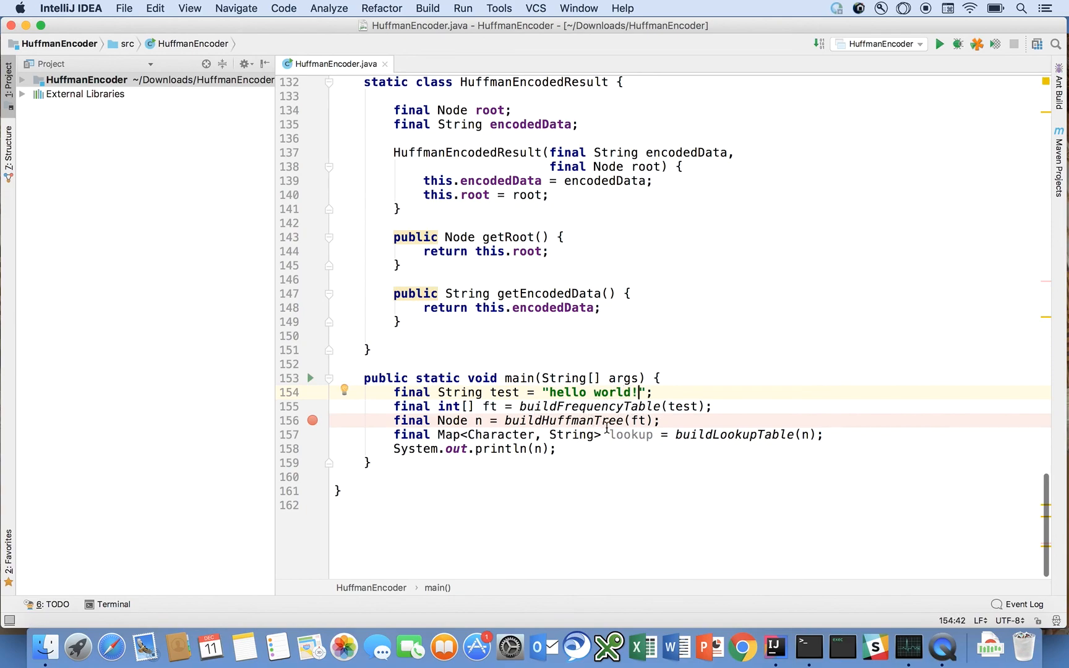
click(556, 449)
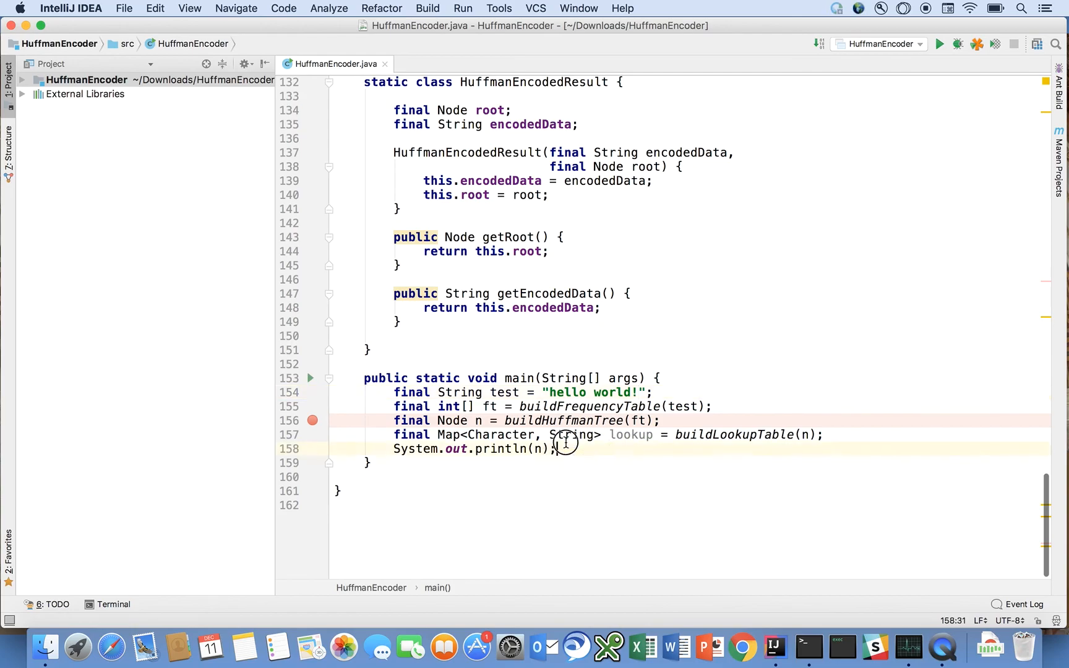
key(enter)
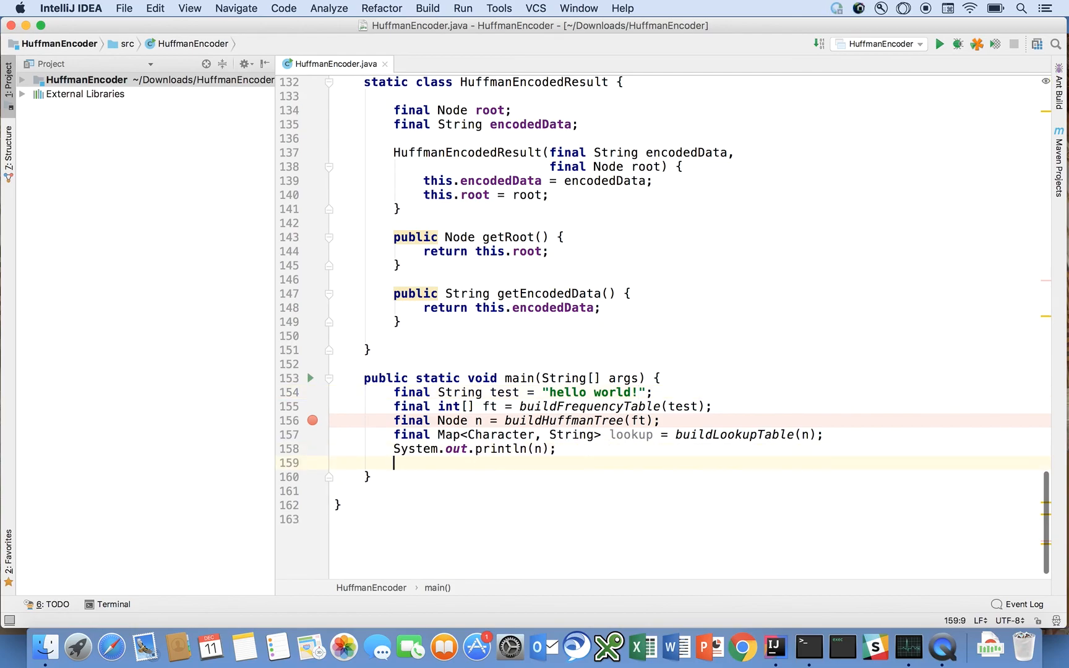
text(System.out.println()
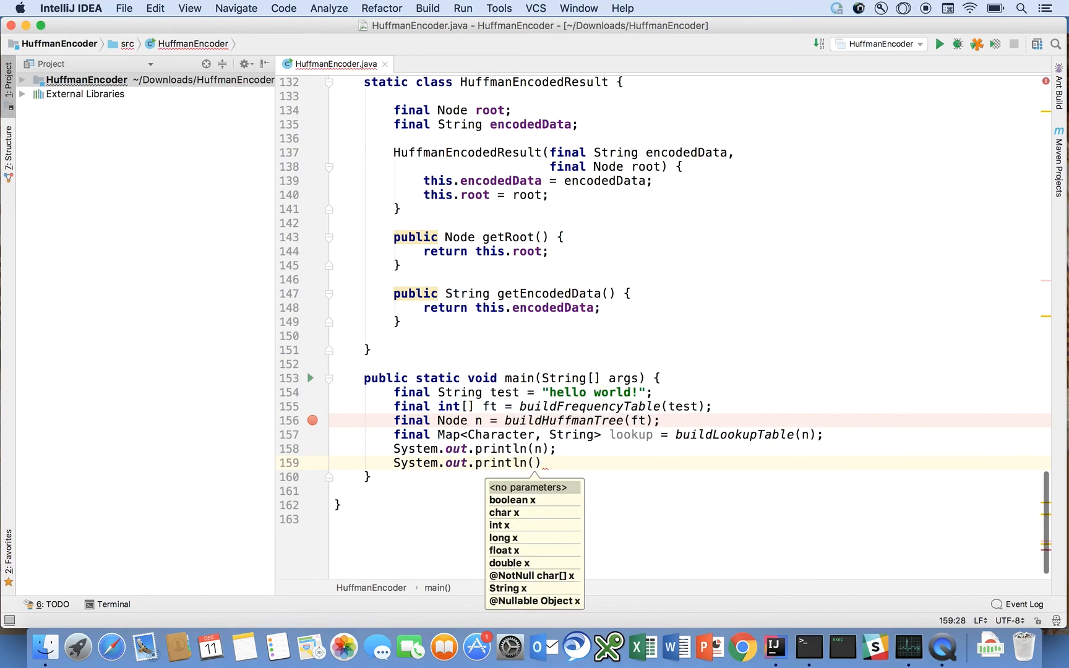
key(escape)
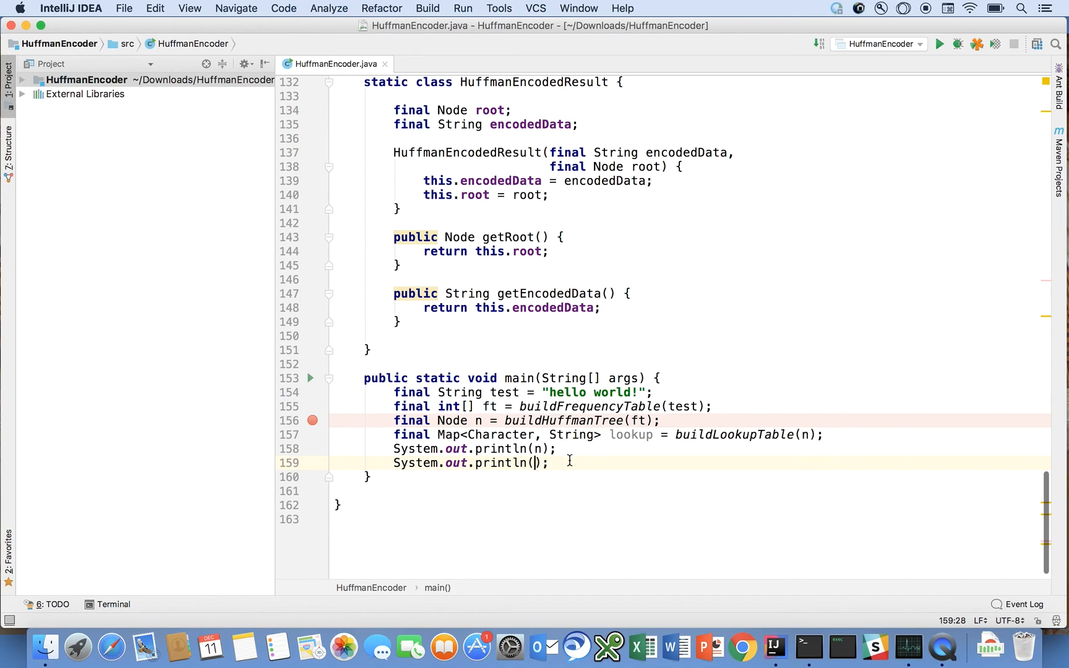
mouse_move(556, 442)
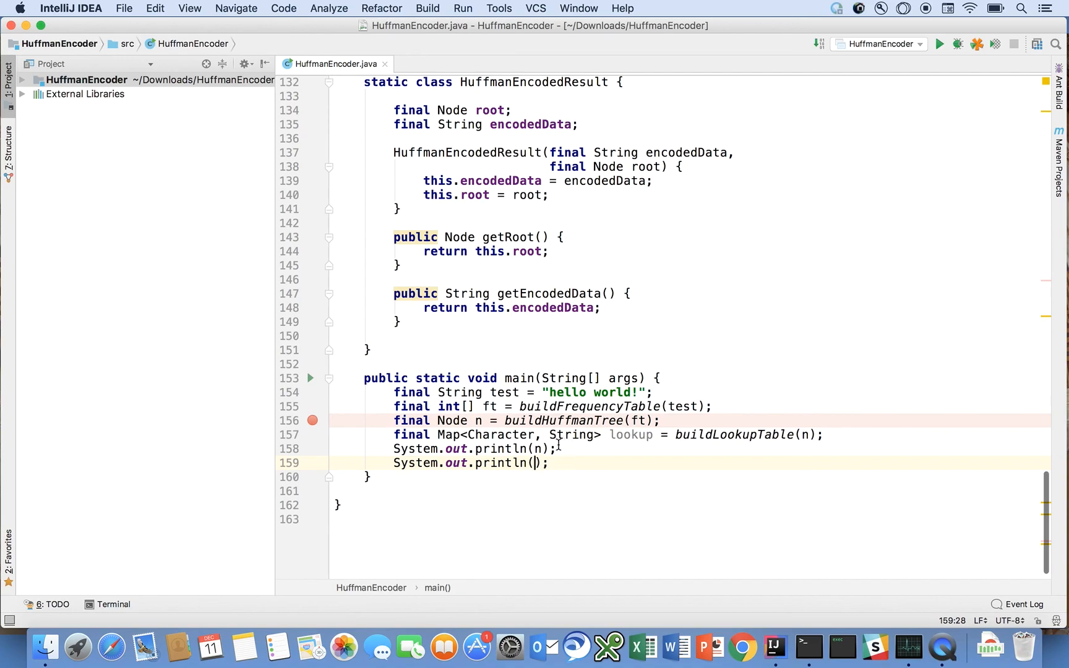
mouse_move(552, 449)
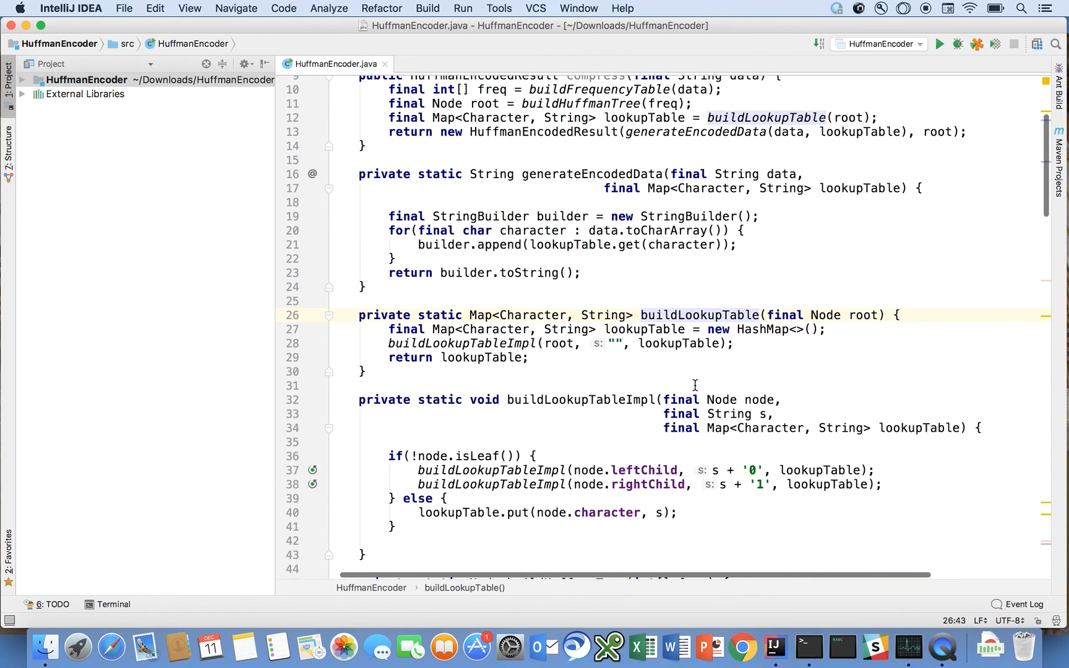
scroll(up, 3)
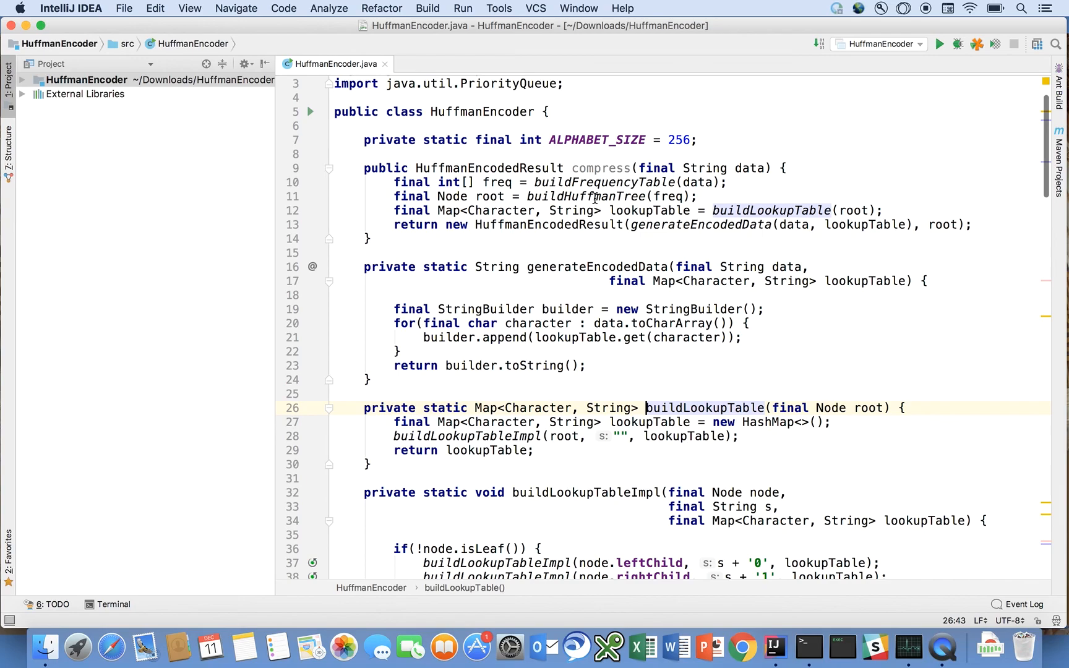
scroll(down, 3)
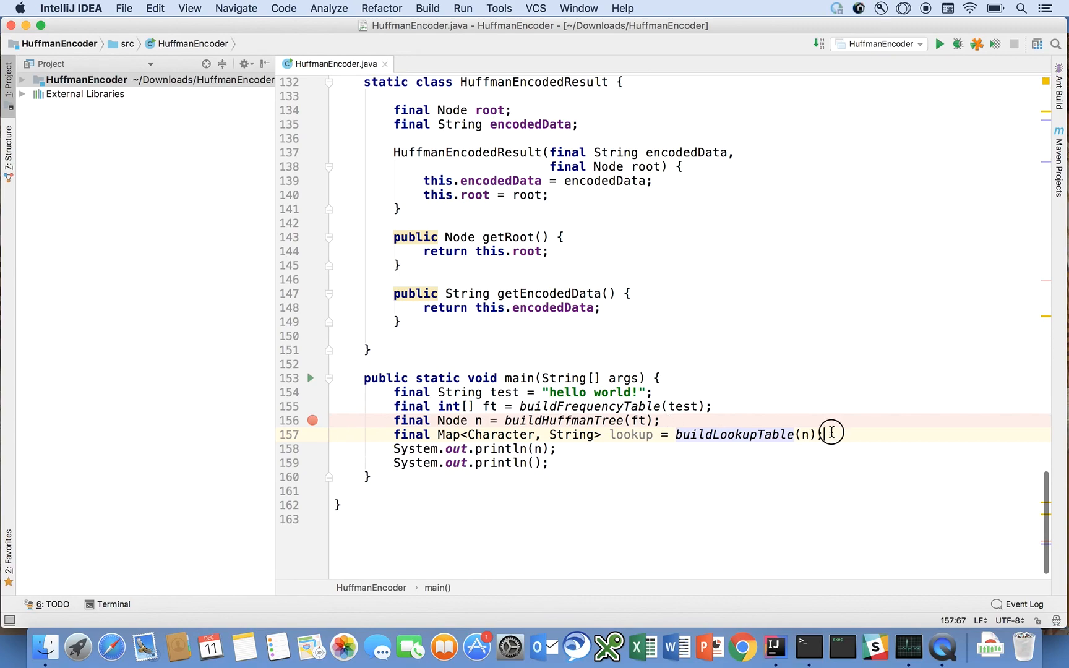
- In main declare 'final HuffmanEncoder encoder = new HuffmanEncoder();'
drag(825, 434, 536, 419)
text(f)
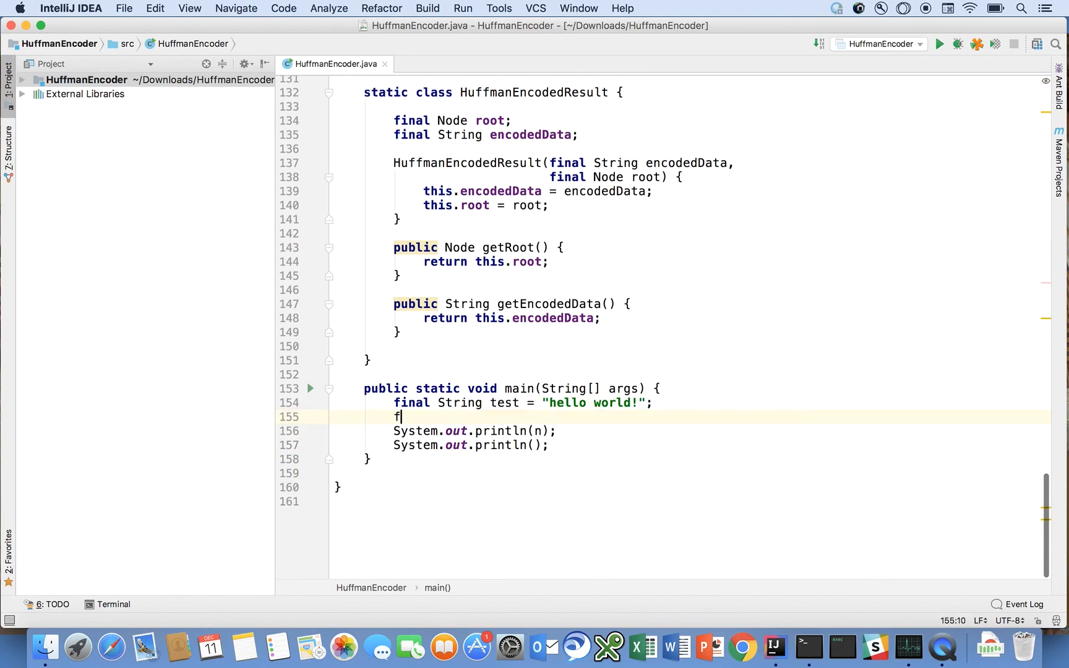
text(inal)
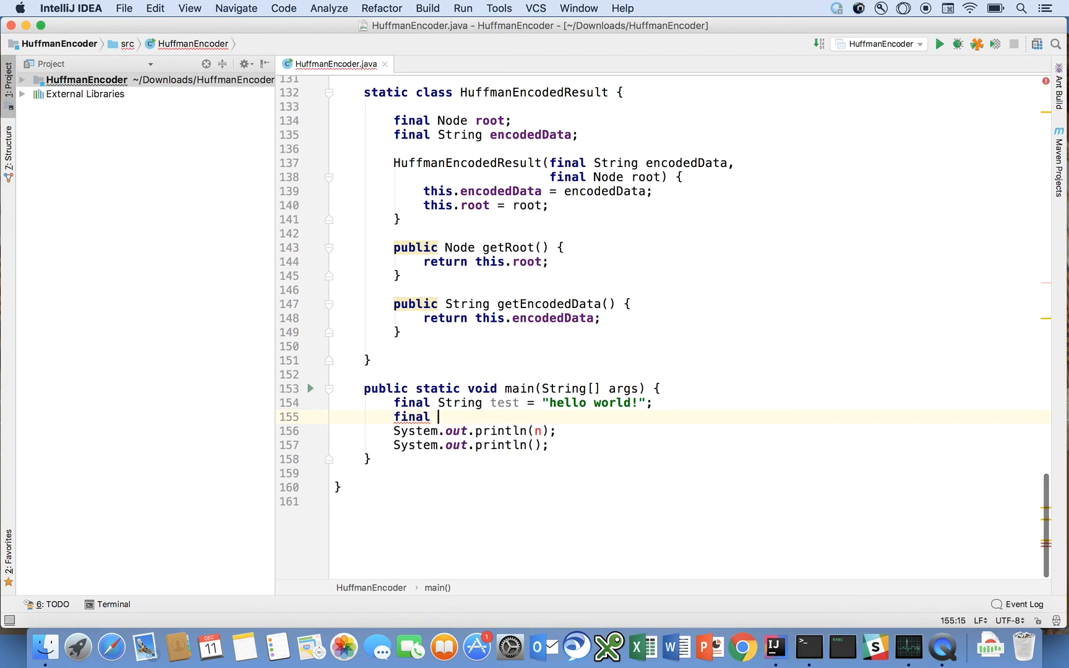
text(HuffmanEncodedResult_r)
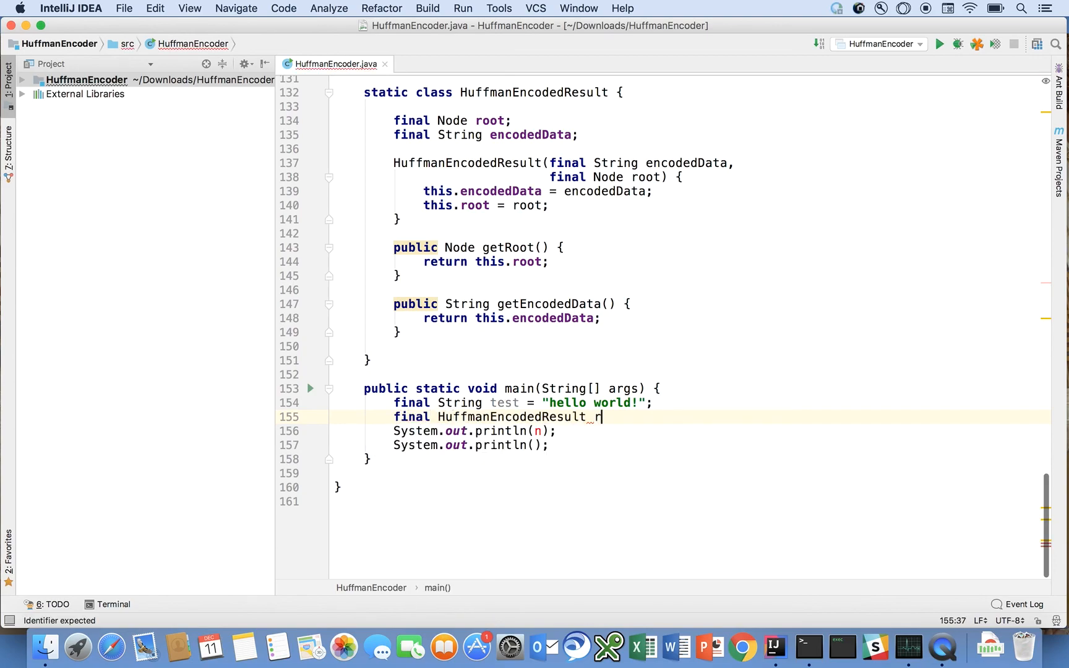
text(result =)
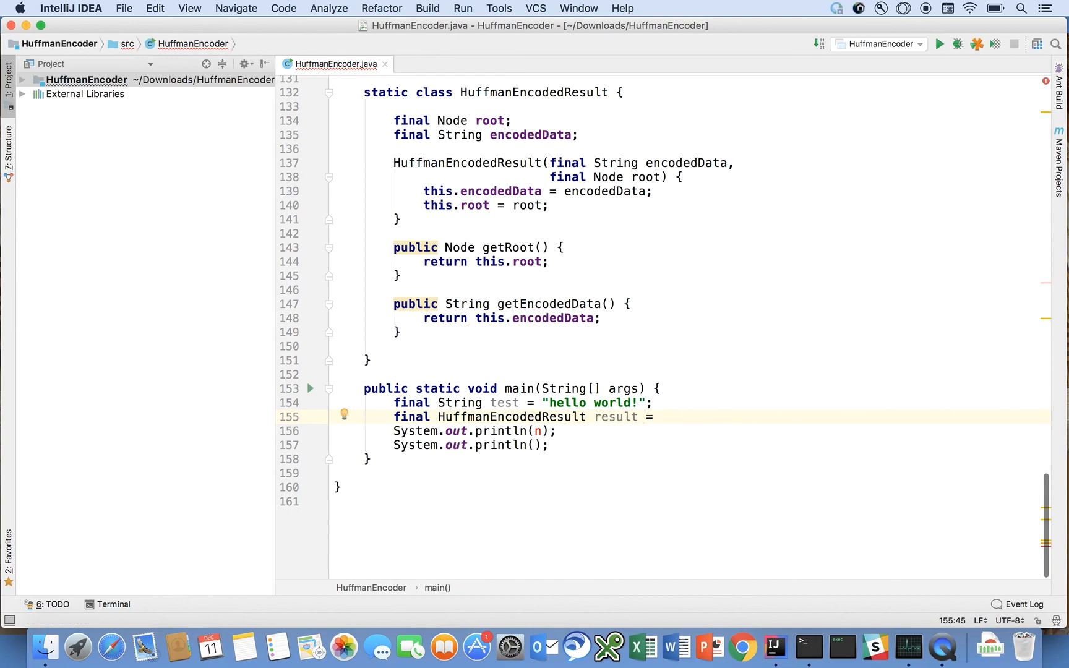
click(660, 417)
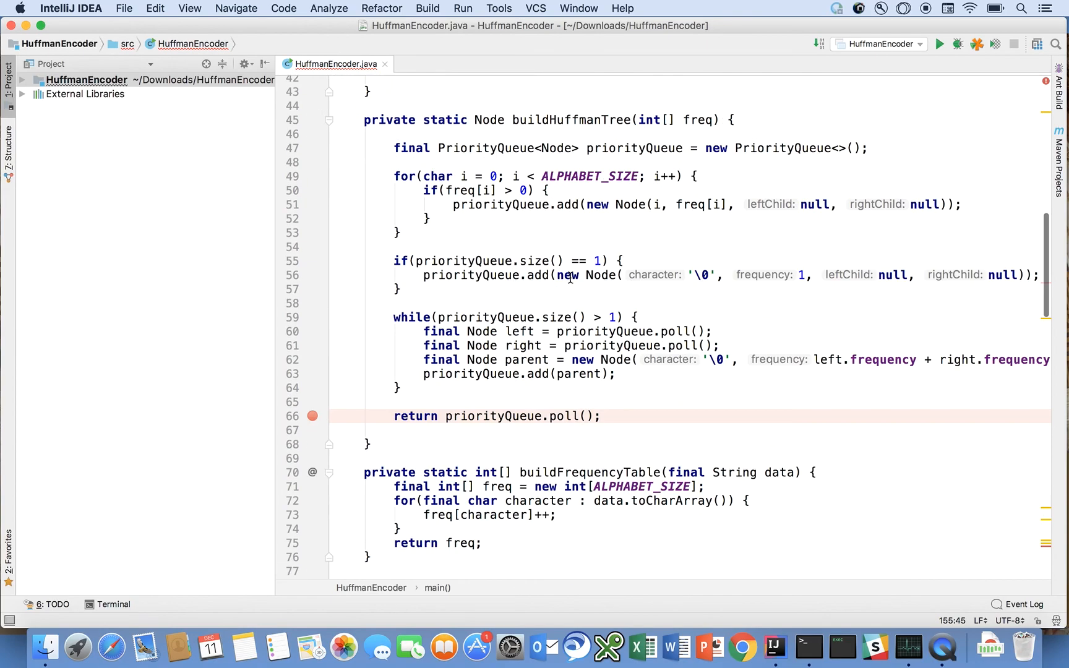
scroll(down, 3)
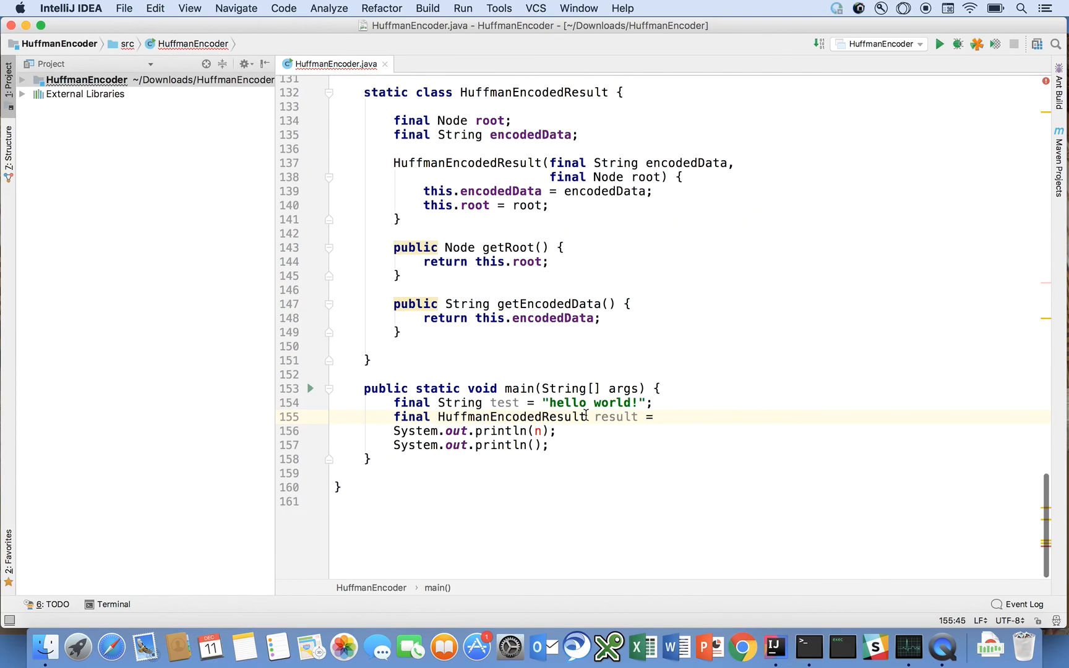
text(Huf)
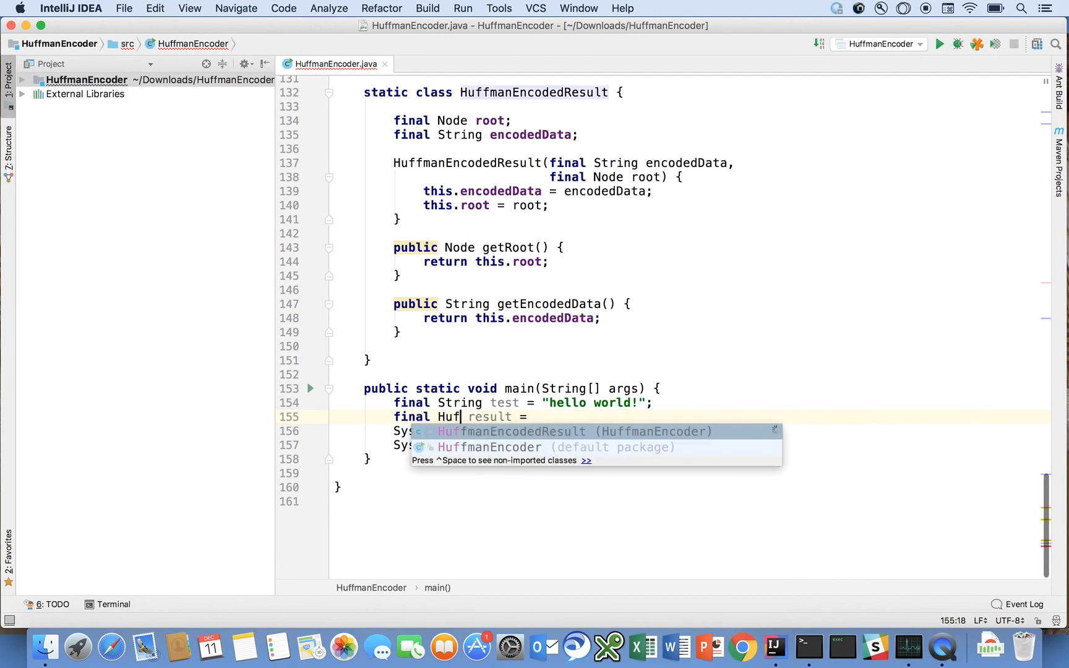
click(490, 446)
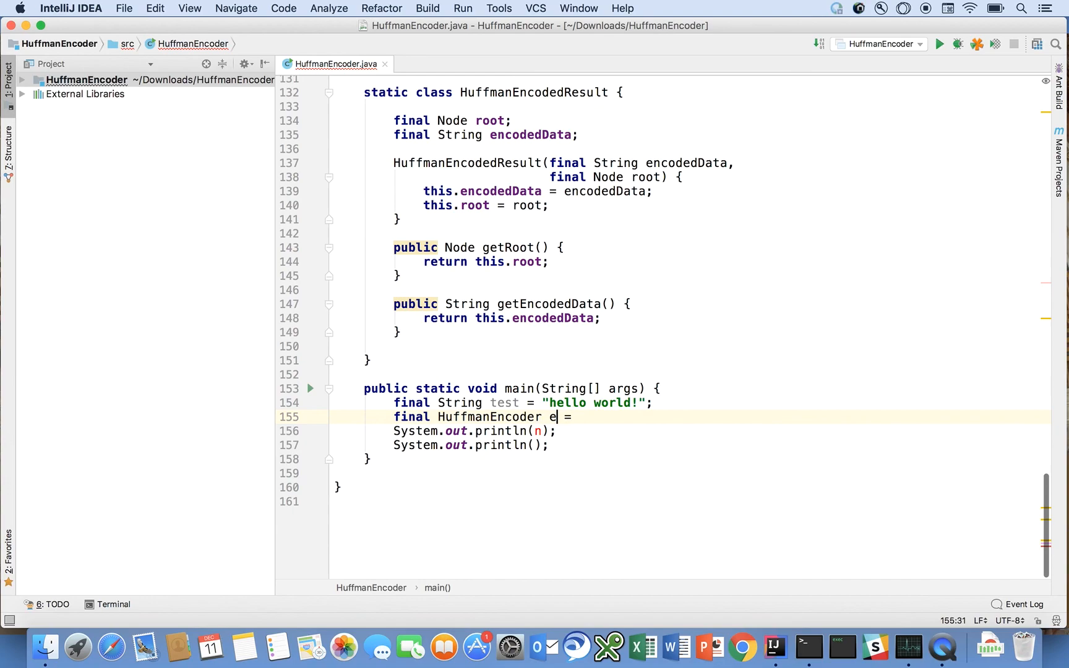
text(ncoder)
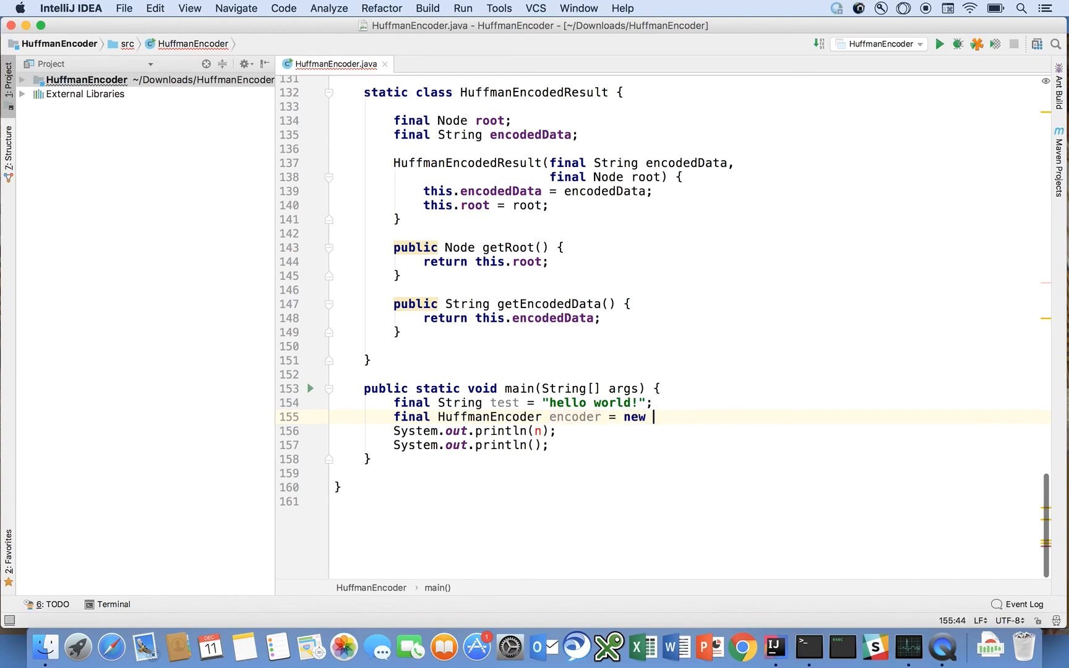
text(HuffmanEncoder();)
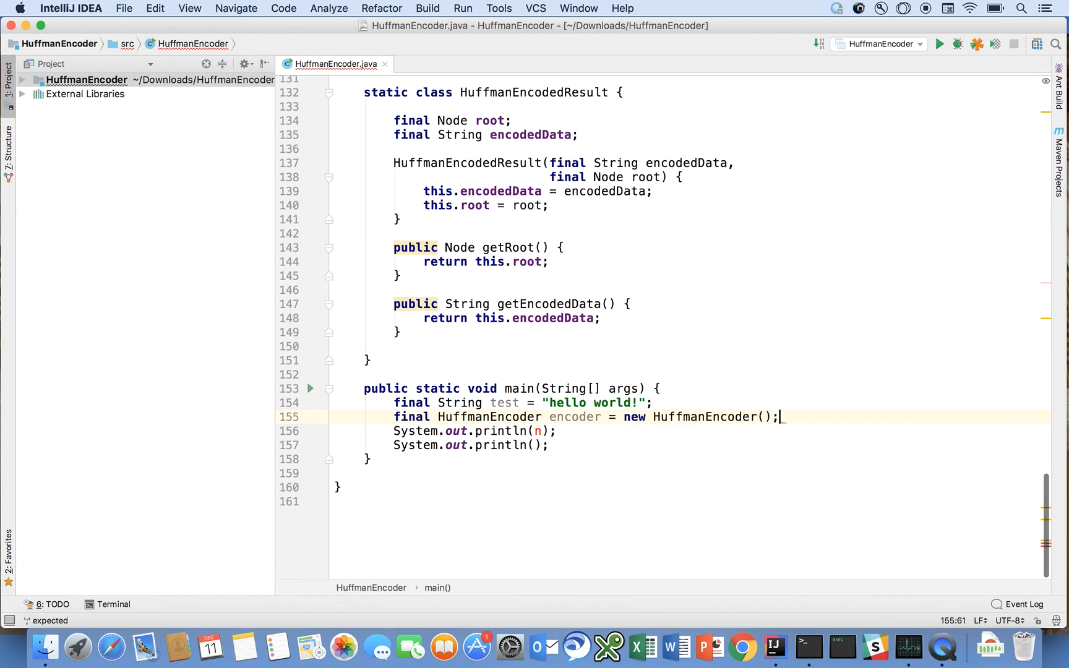
mouse_move(538, 430)
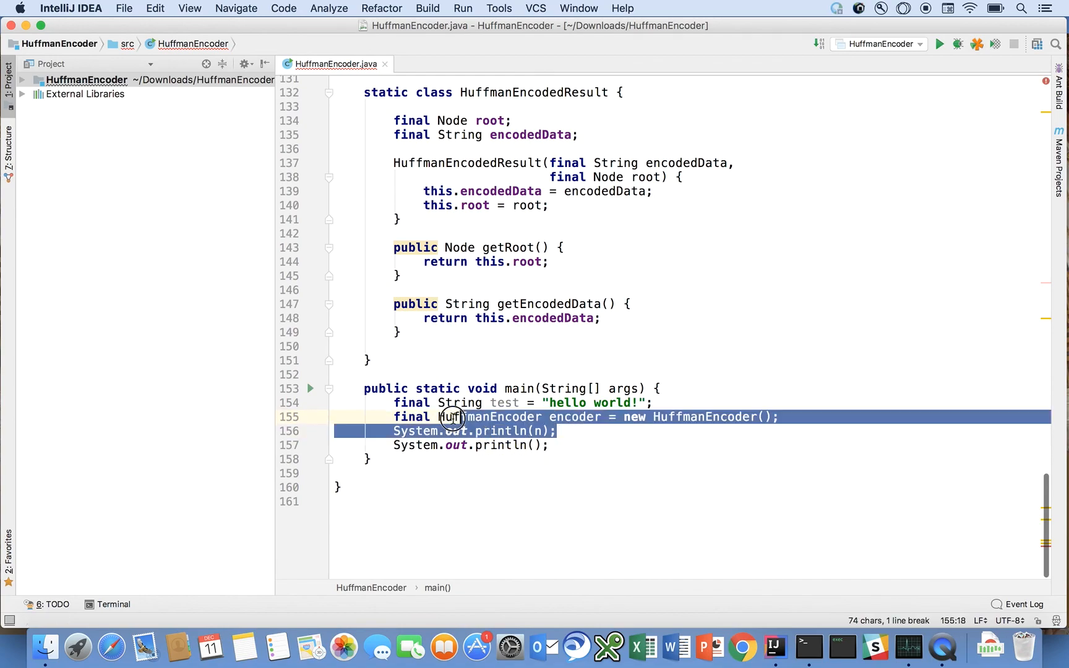
- Declare 'final HuffmanEncodedResult result = encoder.compress(test);'
text(fia)
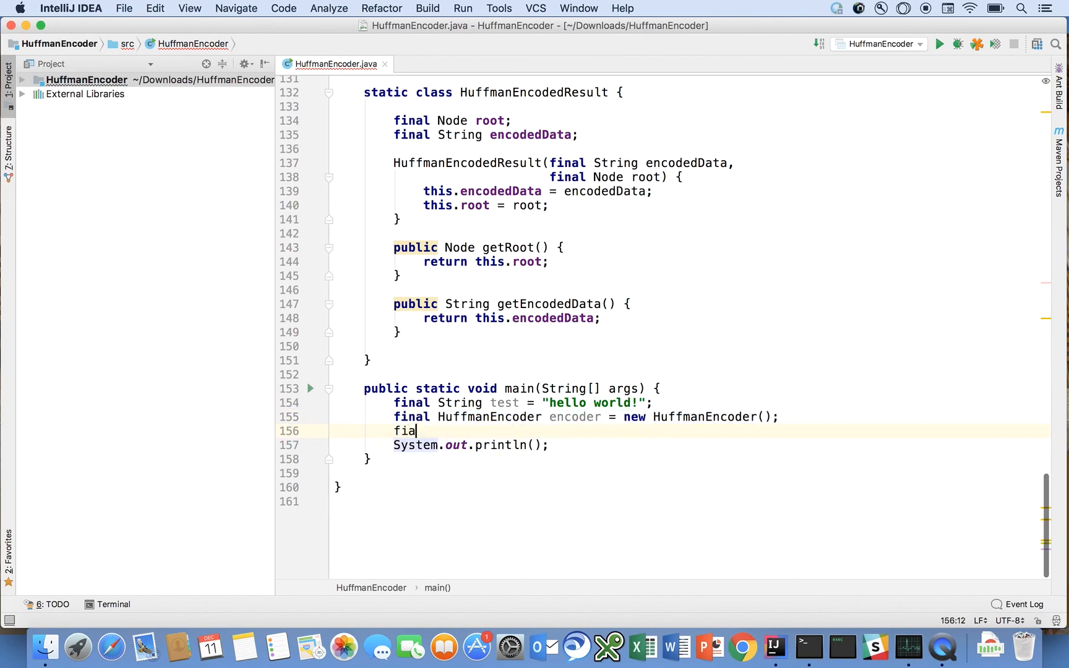
text(nal Huf)
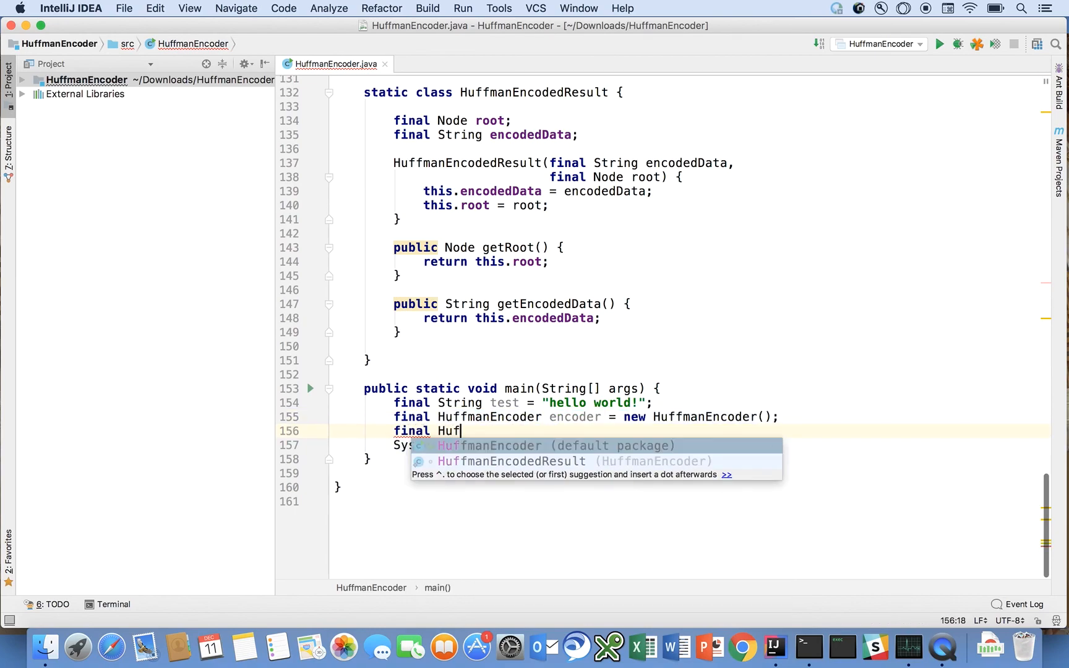
text(fmanEncodedResult = encoder.compress()
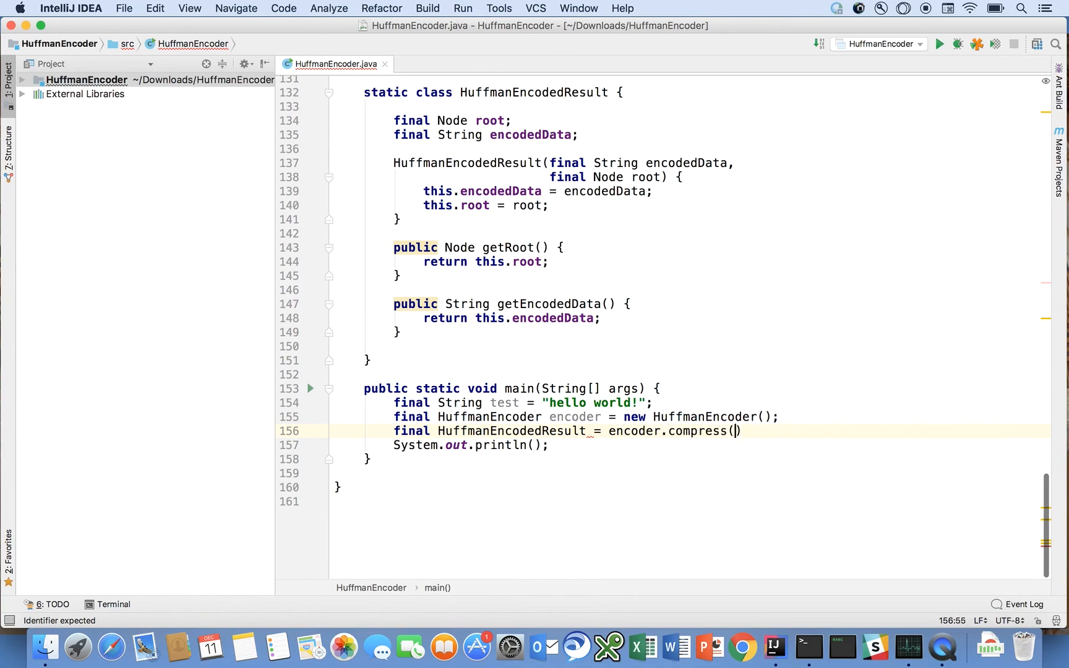
text(te)
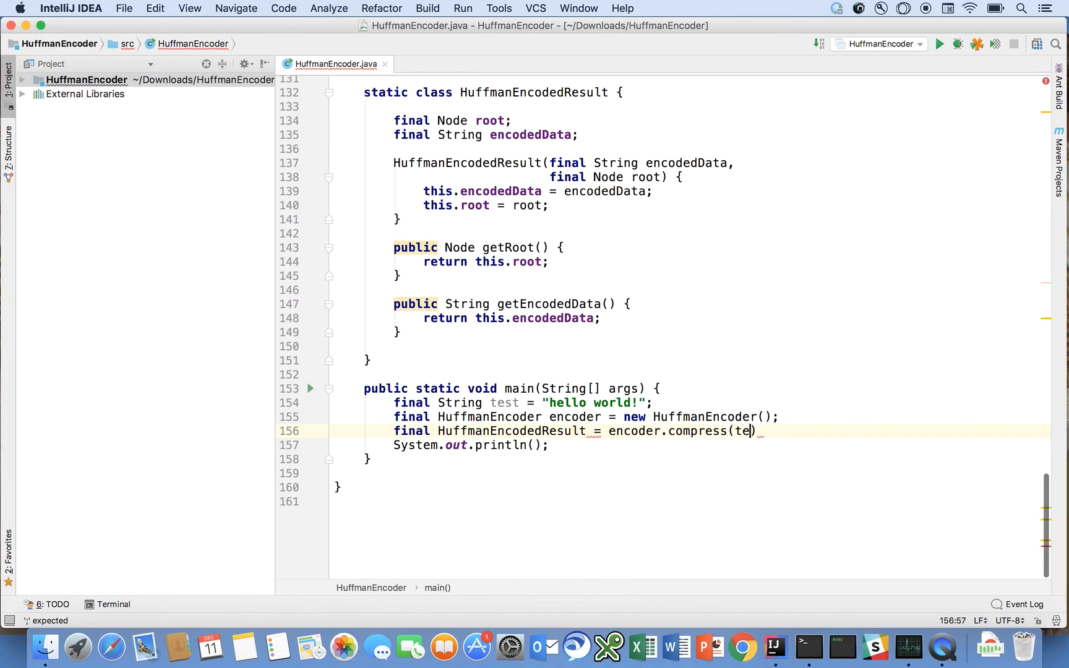
text(st);)
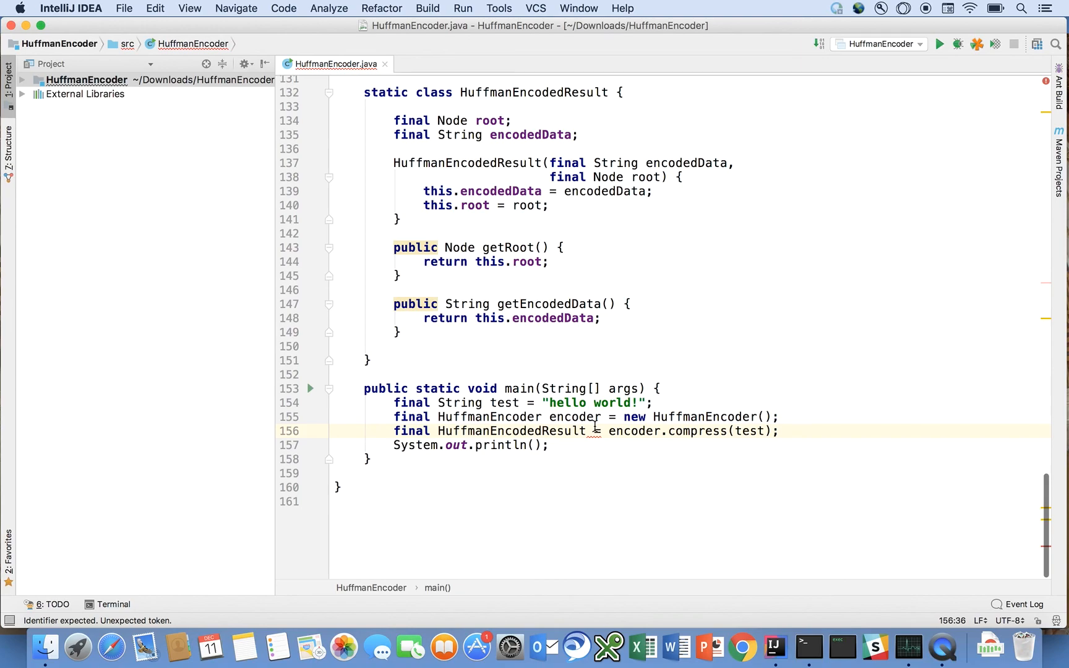
- Print 'encoder.decompress(result)' with System.out.println
text(result)
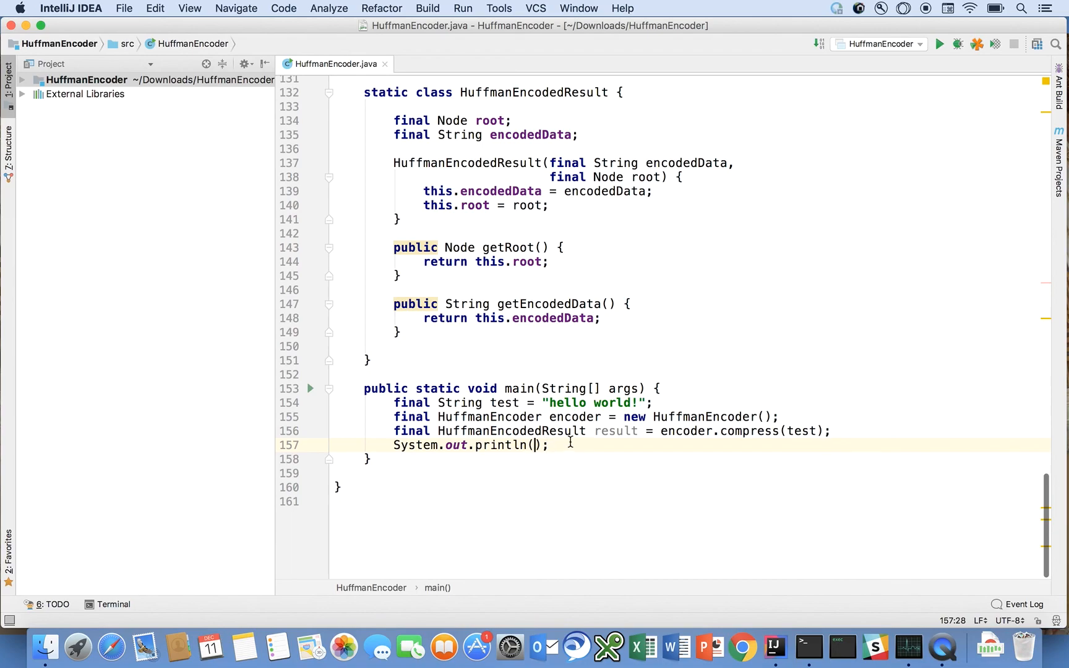
mouse_move(686, 450)
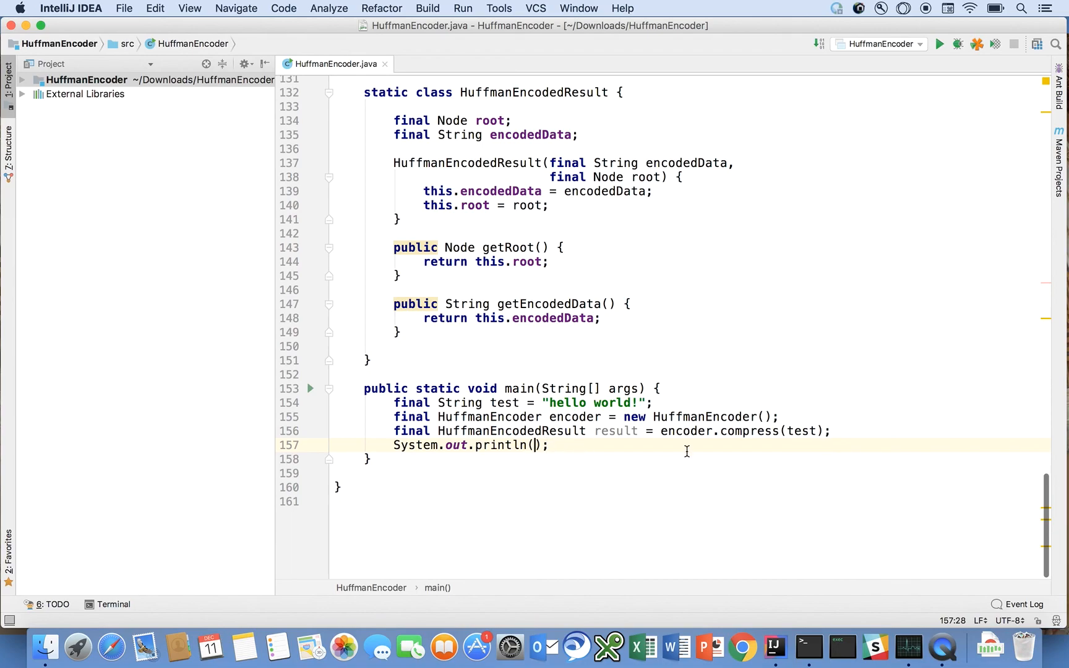
text(result.)
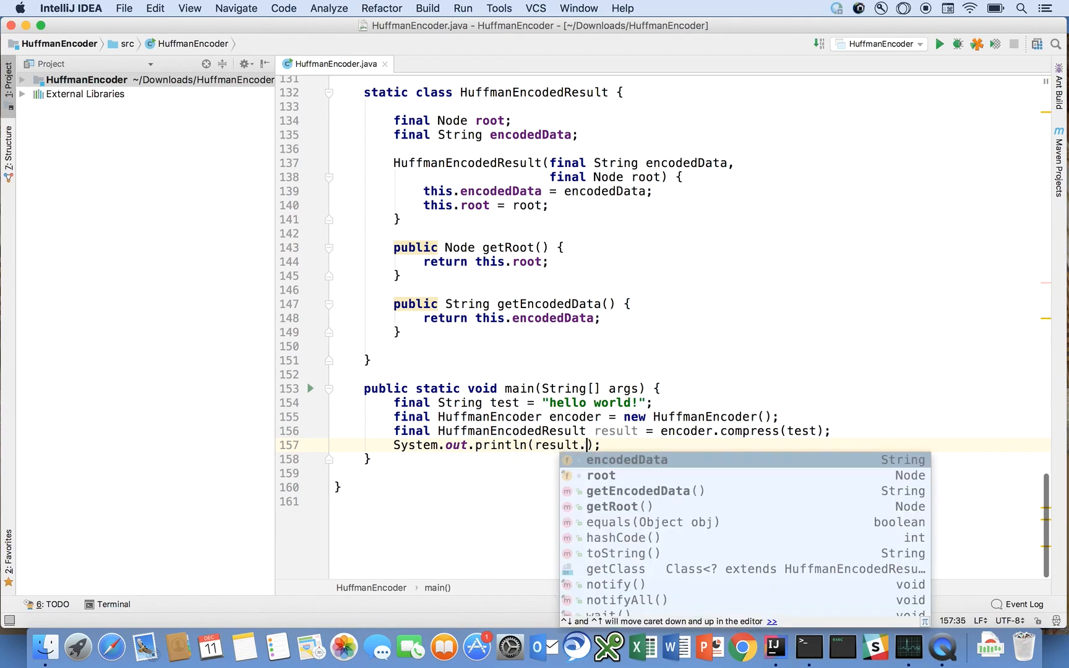
text(d)
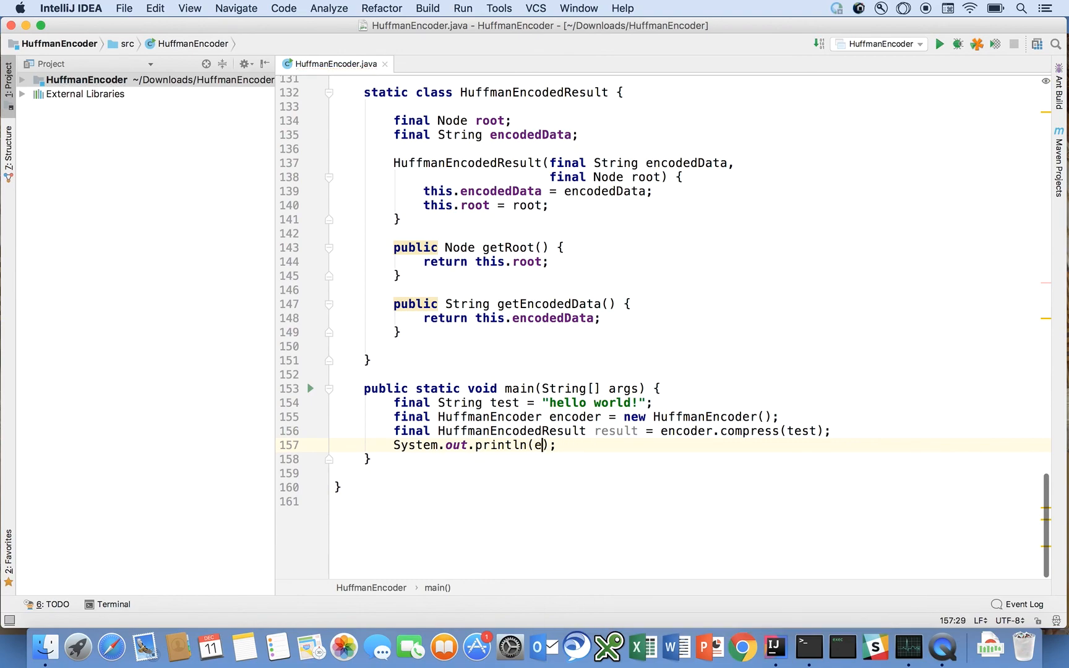
text(ncoder.decompress(result)
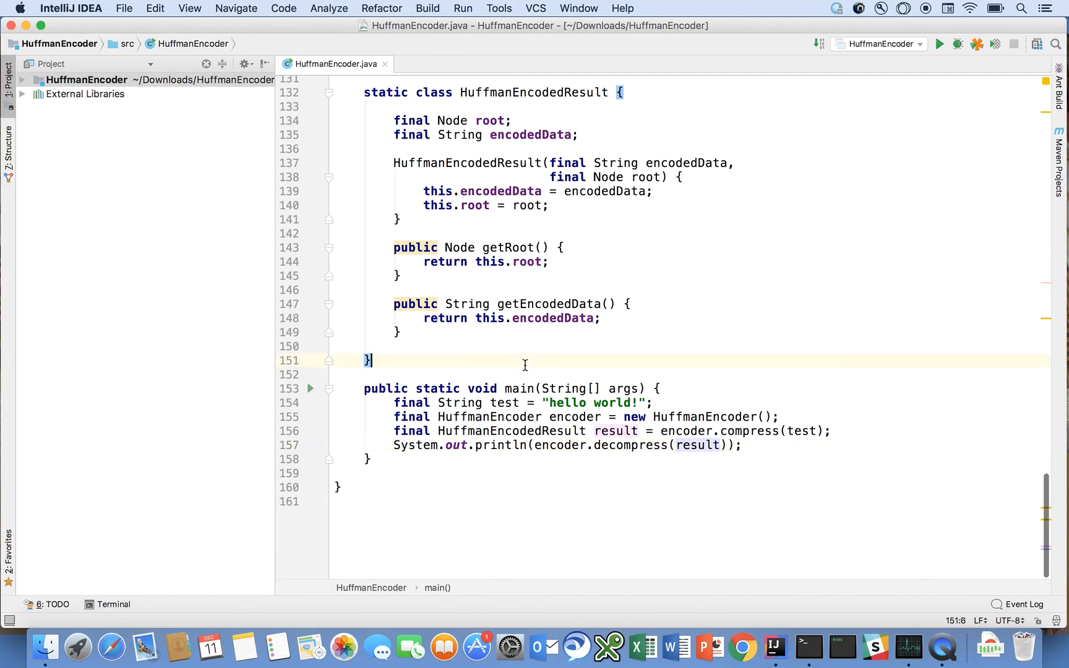
- Run HuffmanEncoder.main() from the editor, printing hello world!, then begin labelling the print as "unencoded message = "
right_click(501, 402)
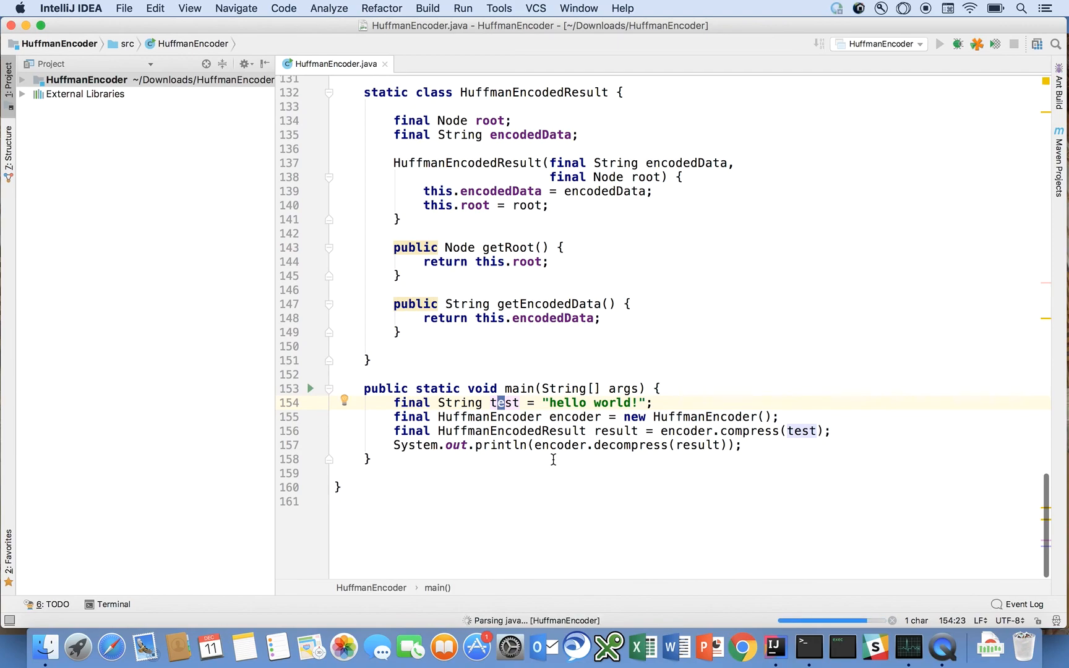
click(938, 44)
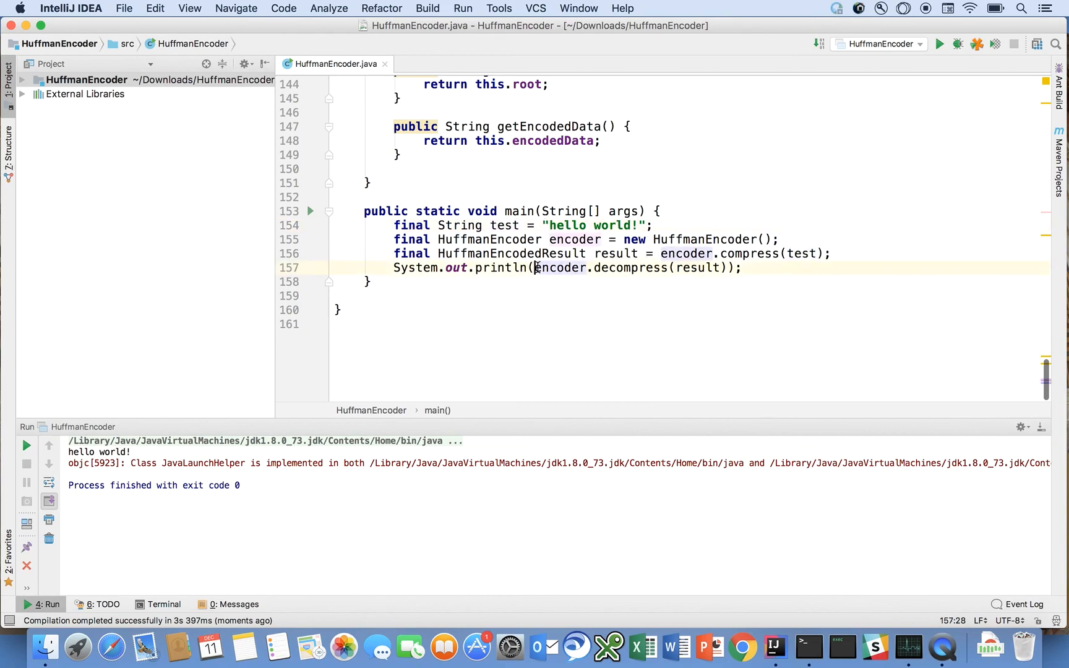
text("unencoded message = " +)
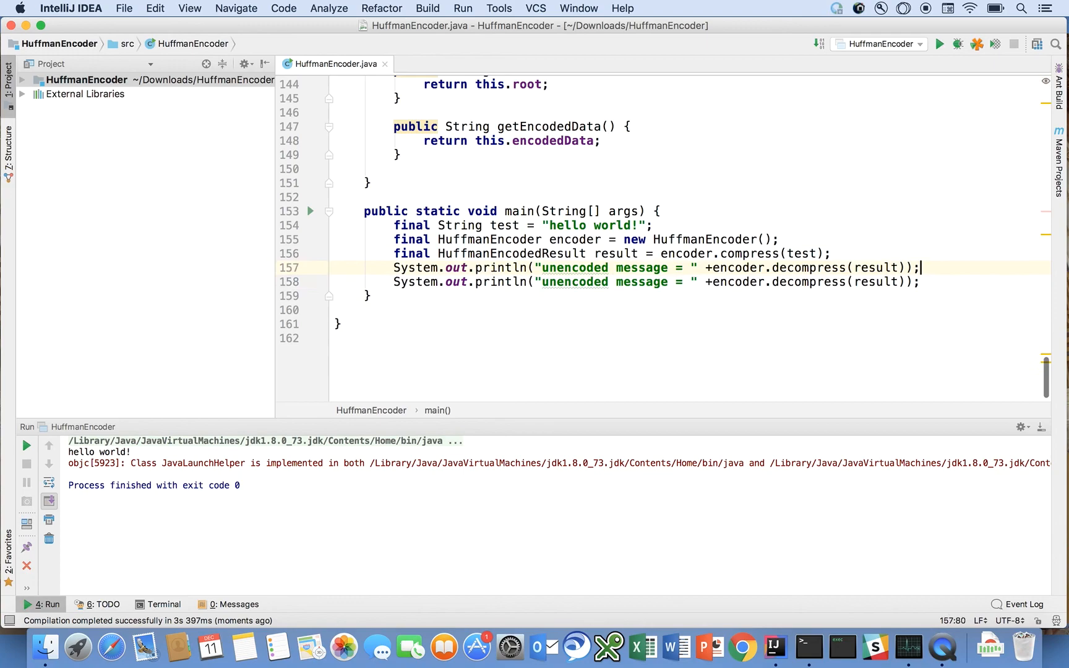
- Add an "encoded message = " + result.encodedData print, rerun main and review the bit string and hello world! output
click(552, 267)
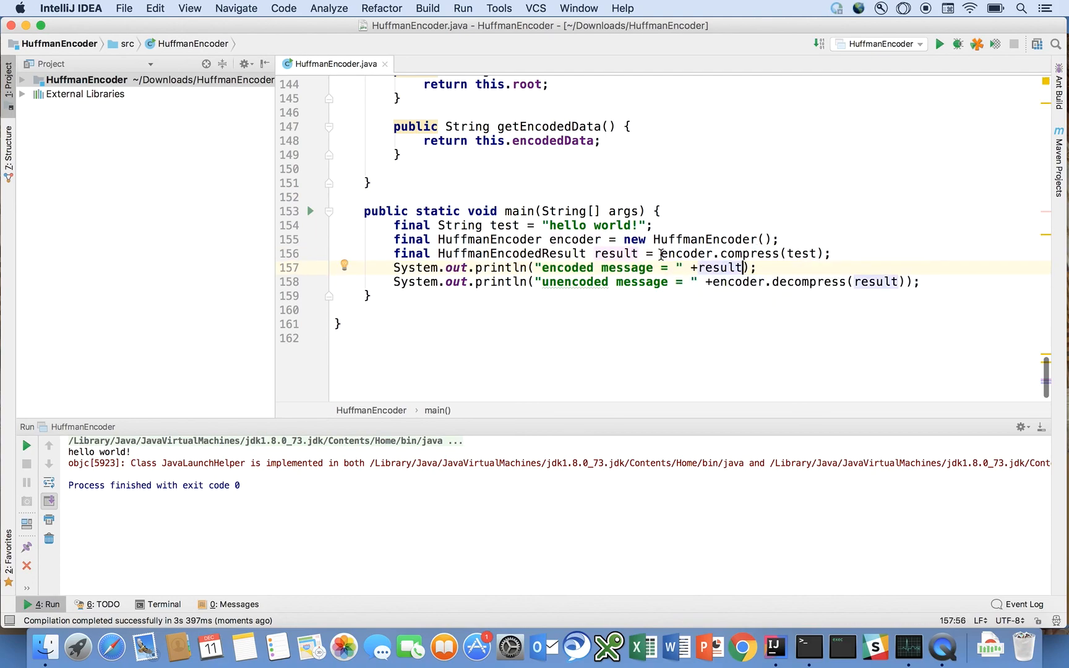
text(.encodedData)
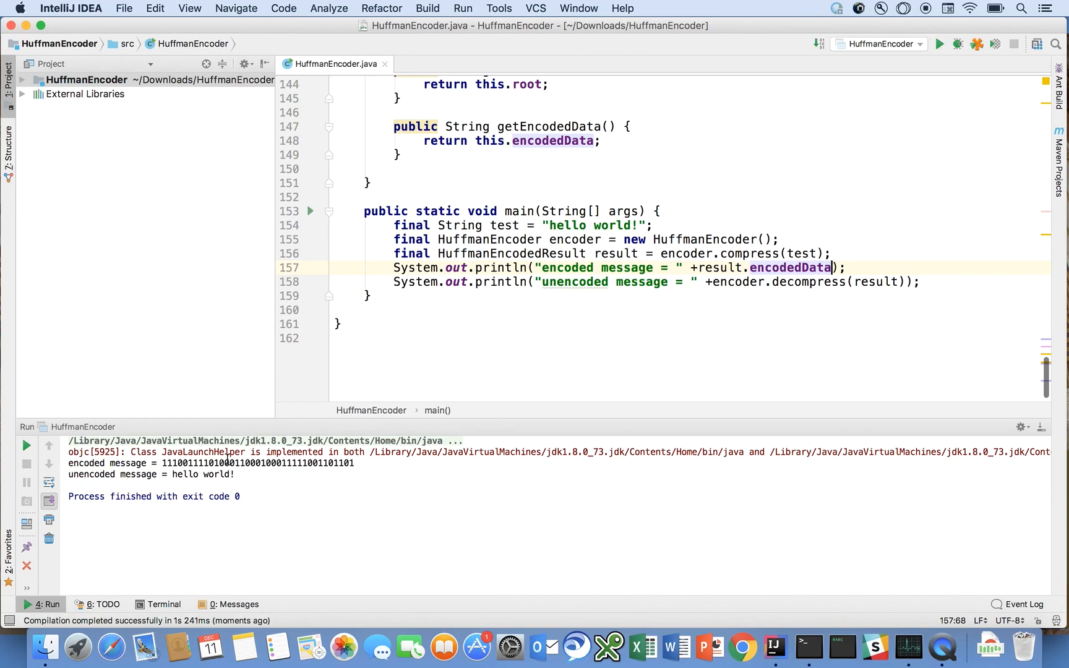
triple_click(211, 463)
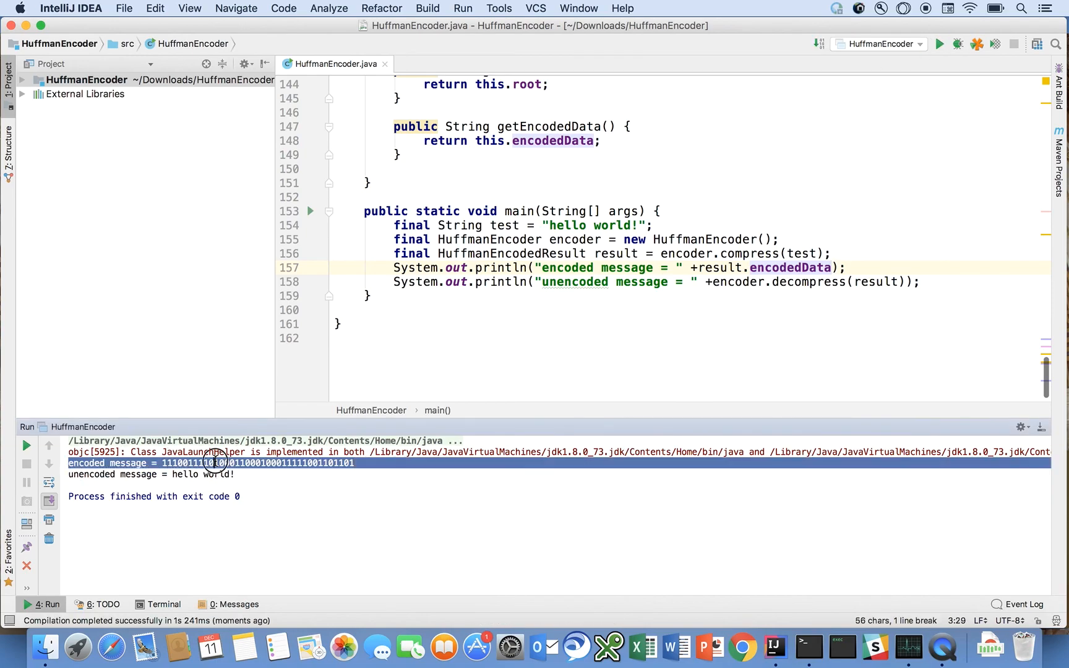
click(150, 474)
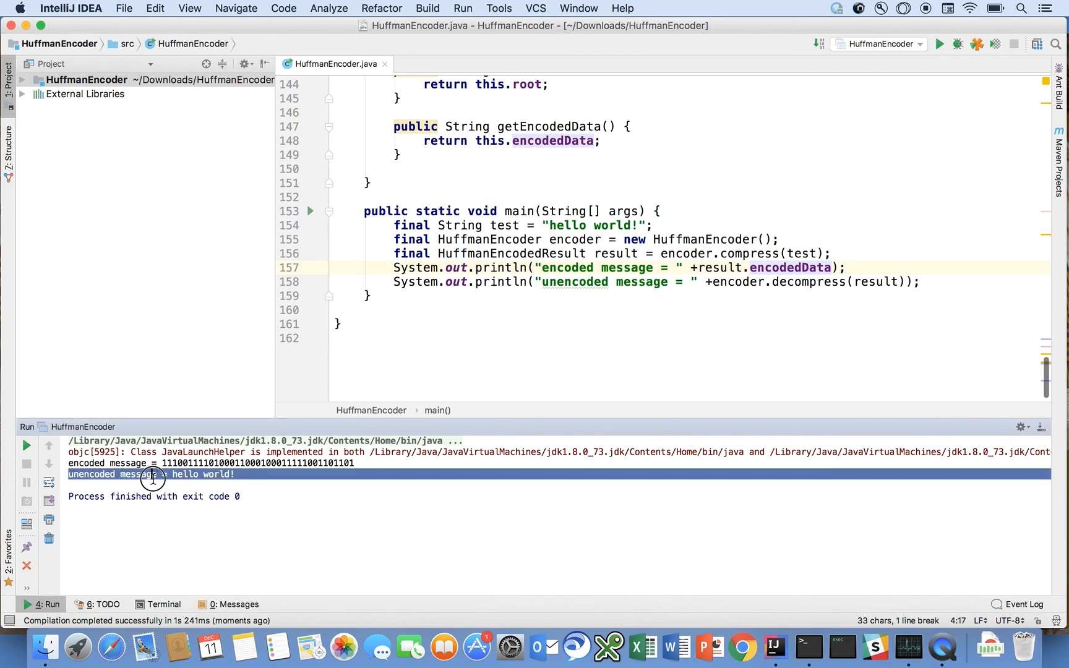